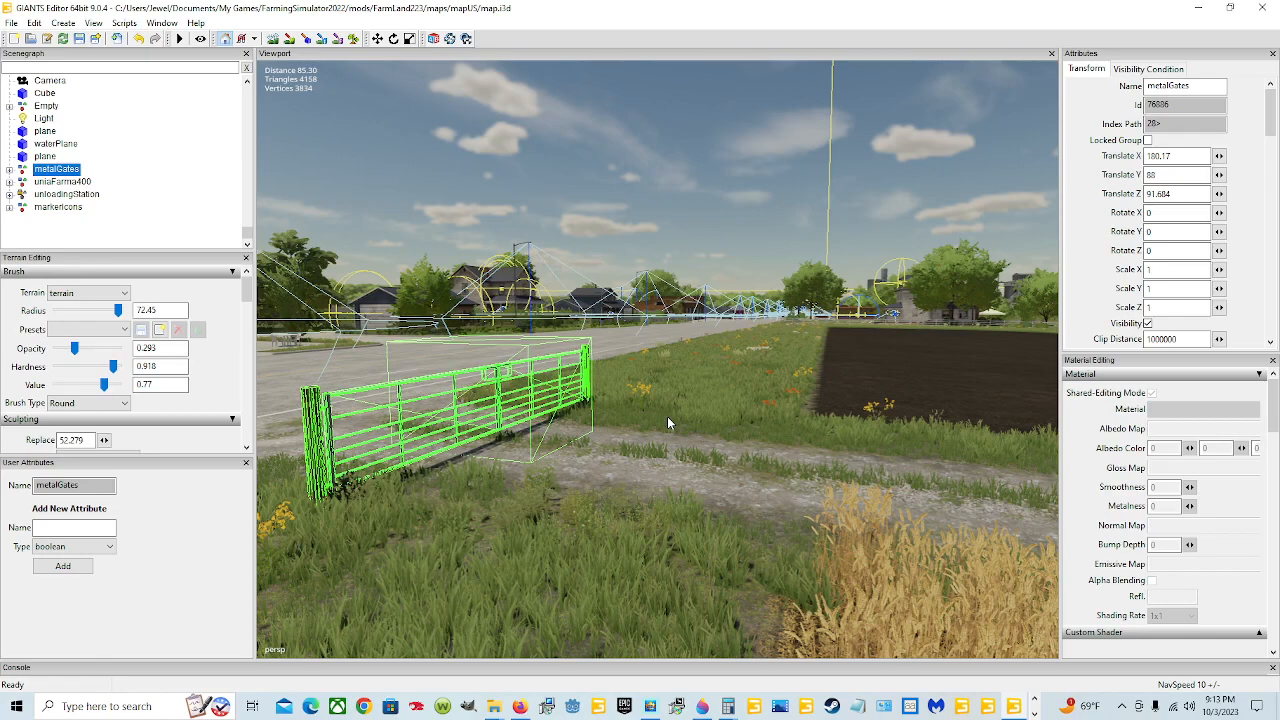
mouse_move(716, 394)
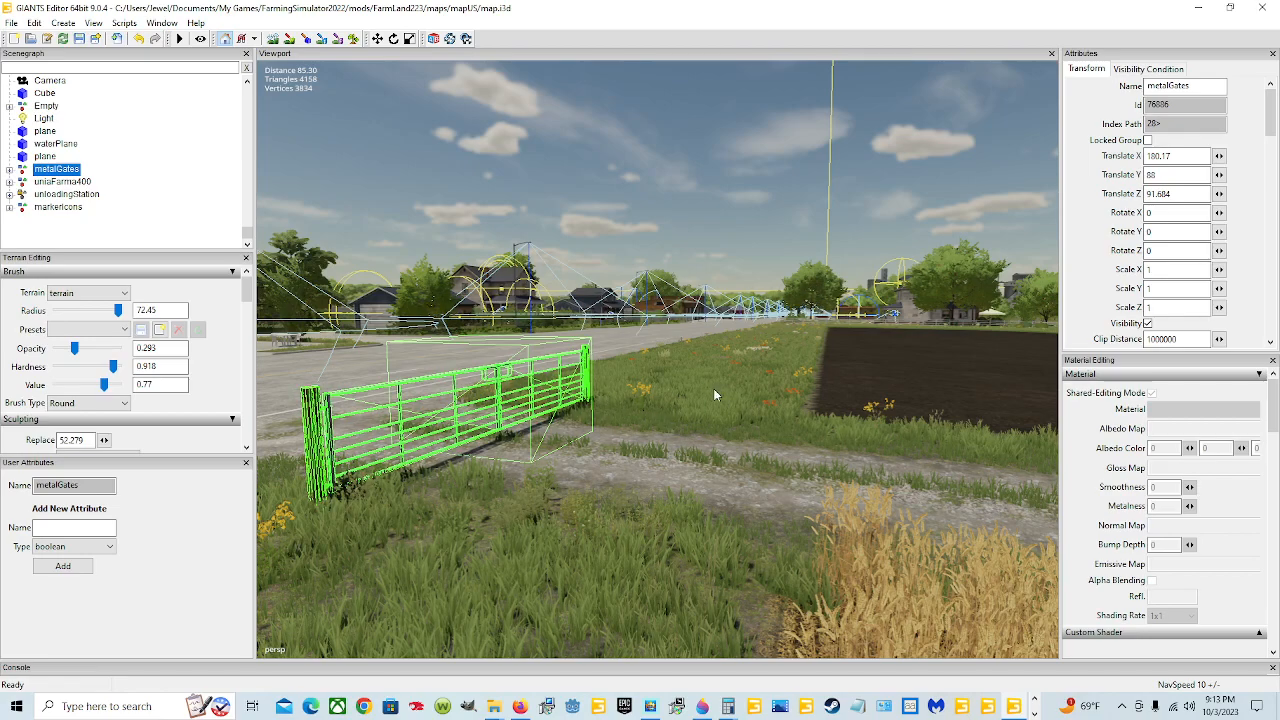
mouse_move(824, 424)
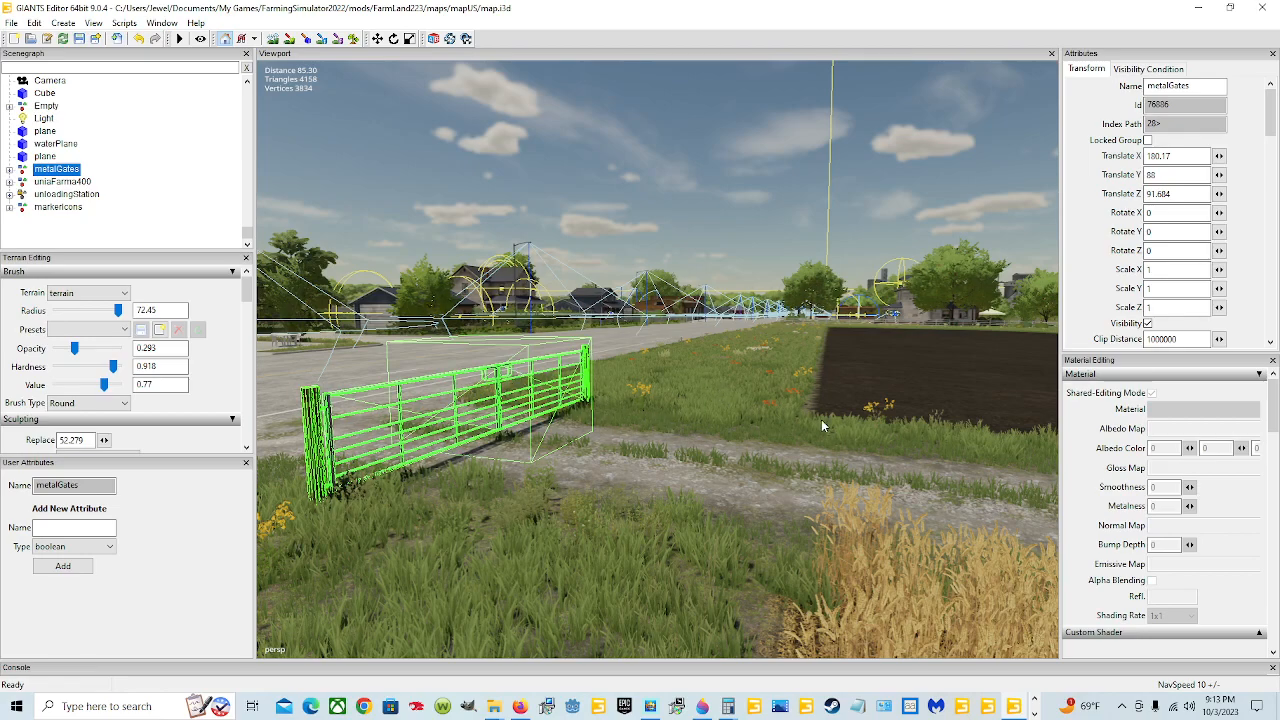
mouse_move(700, 430)
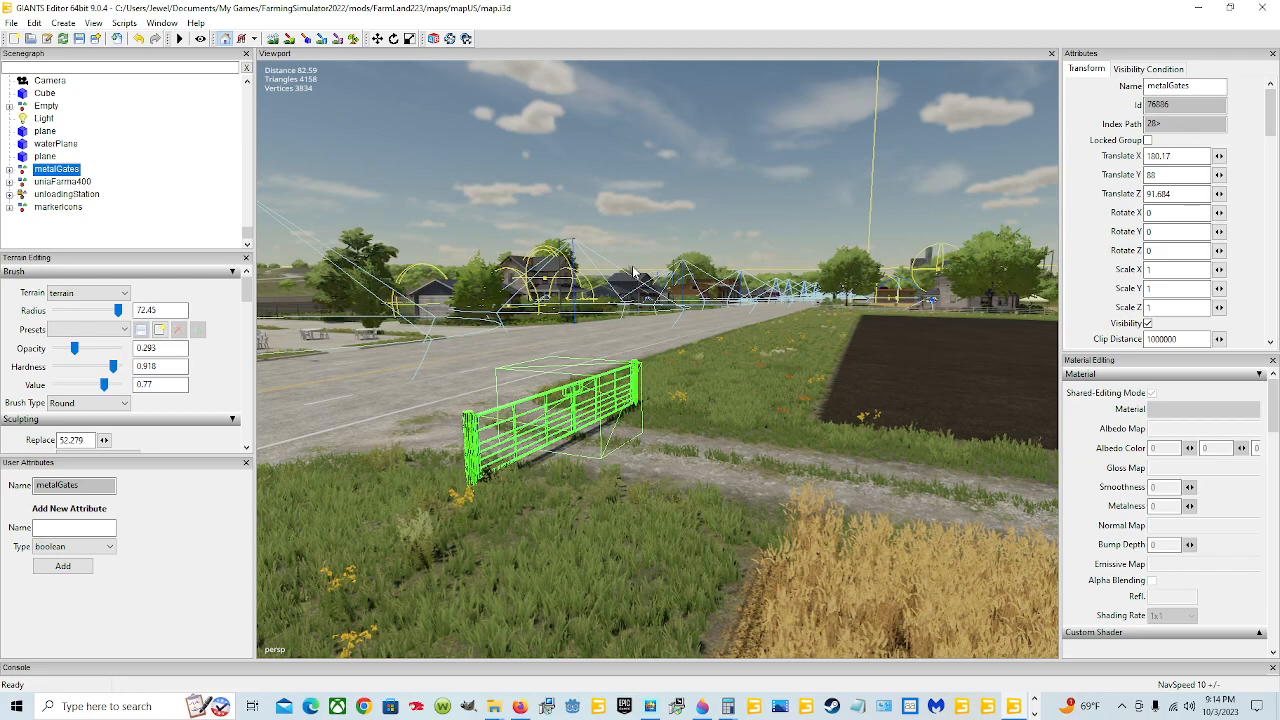
mouse_move(648, 360)
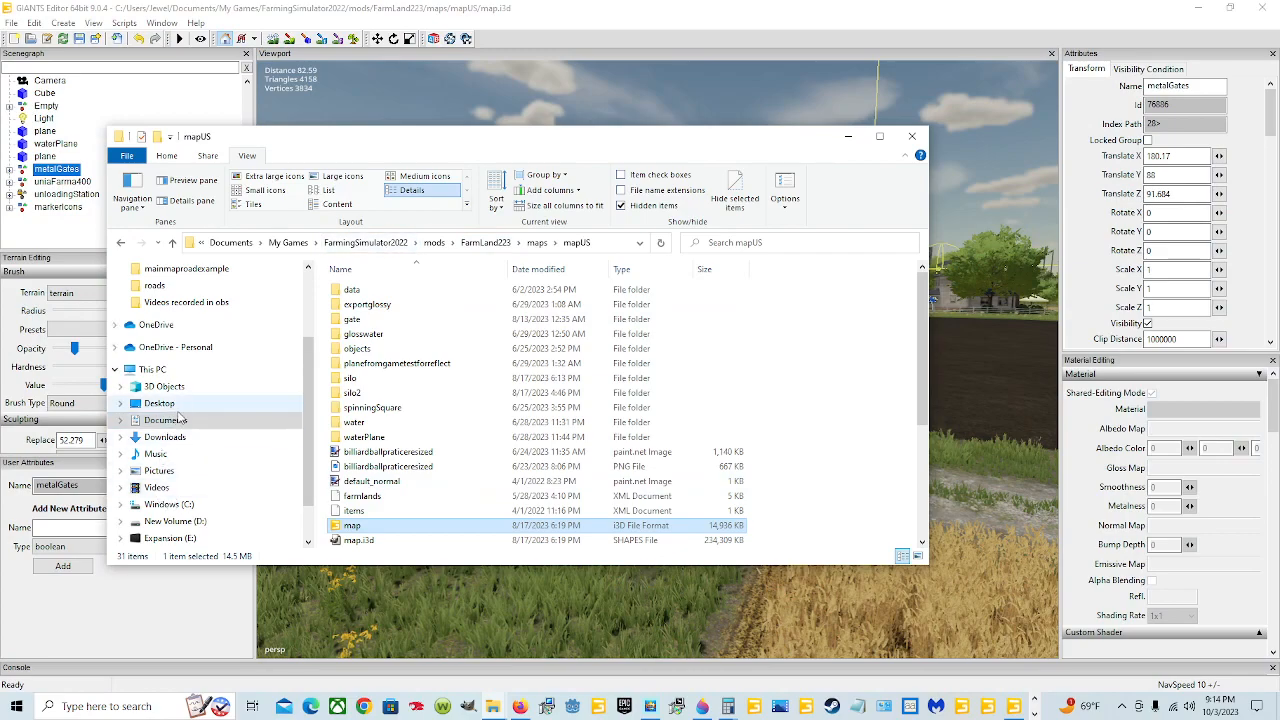
Browse from Documents through FarmingSimulator2022 > mods > map mod into the mapUS gats folder
click(332, 242)
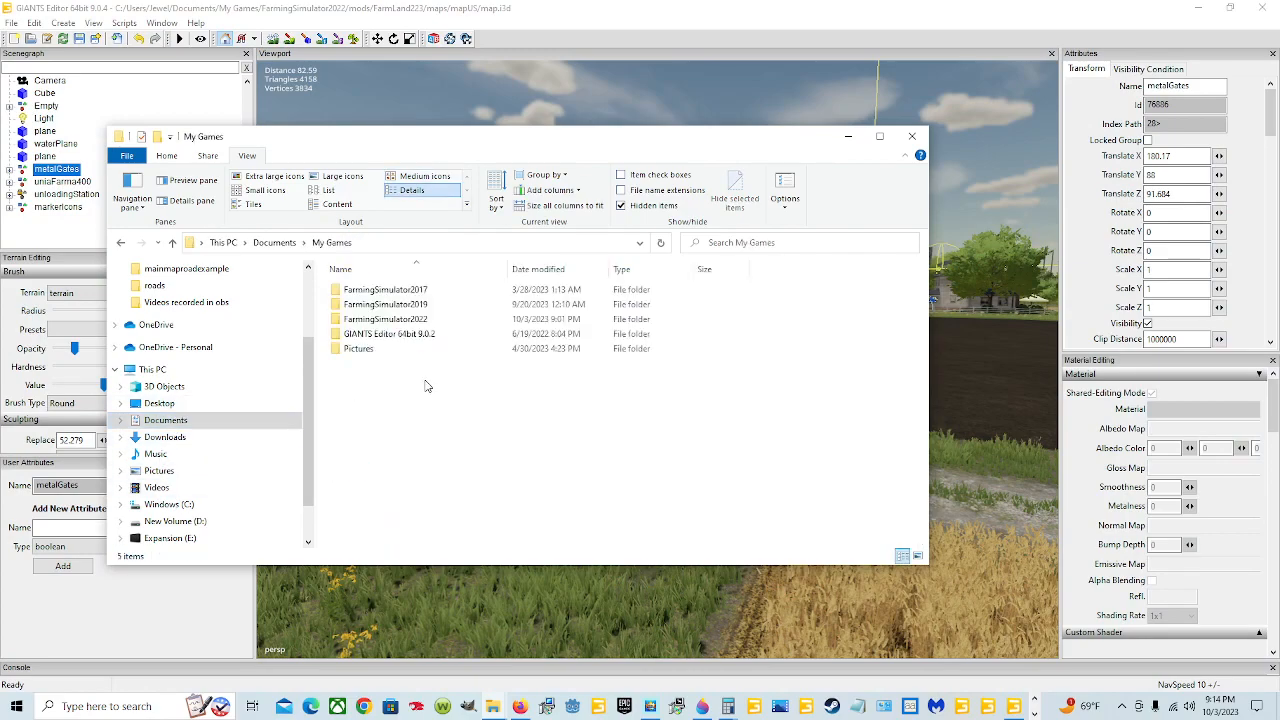
double_click(384, 318)
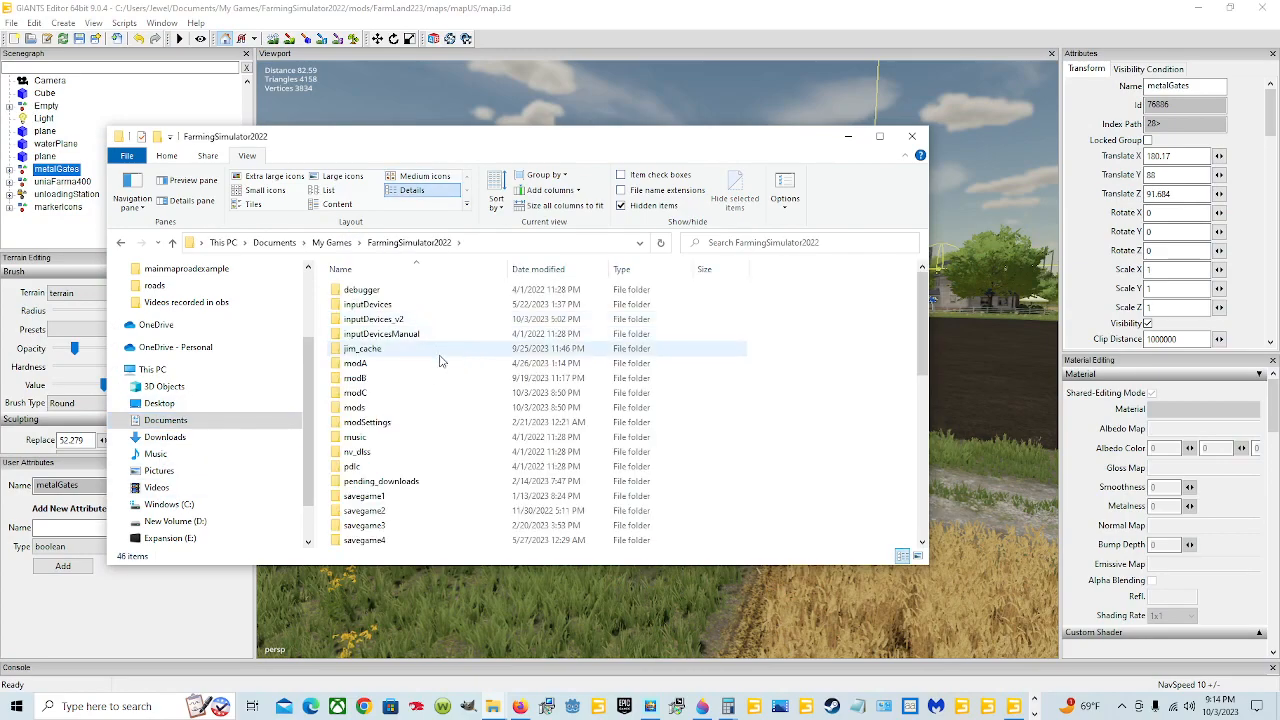
double_click(354, 408)
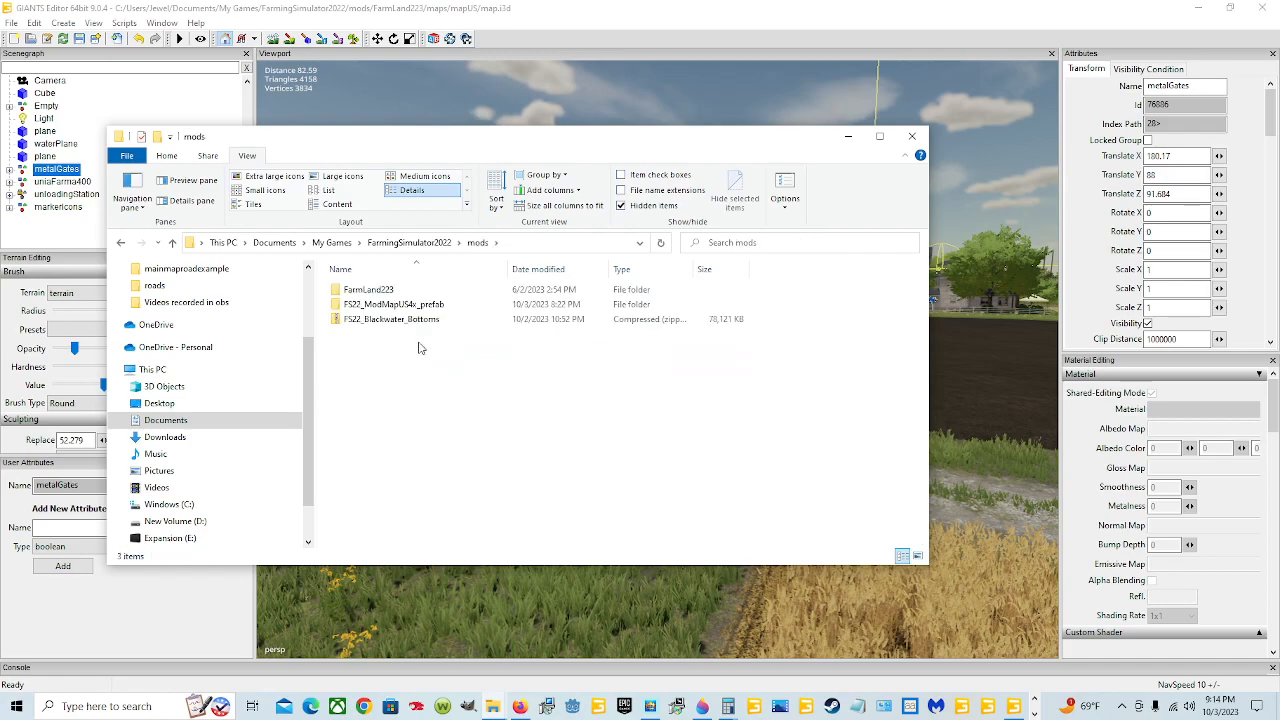
double_click(368, 288)
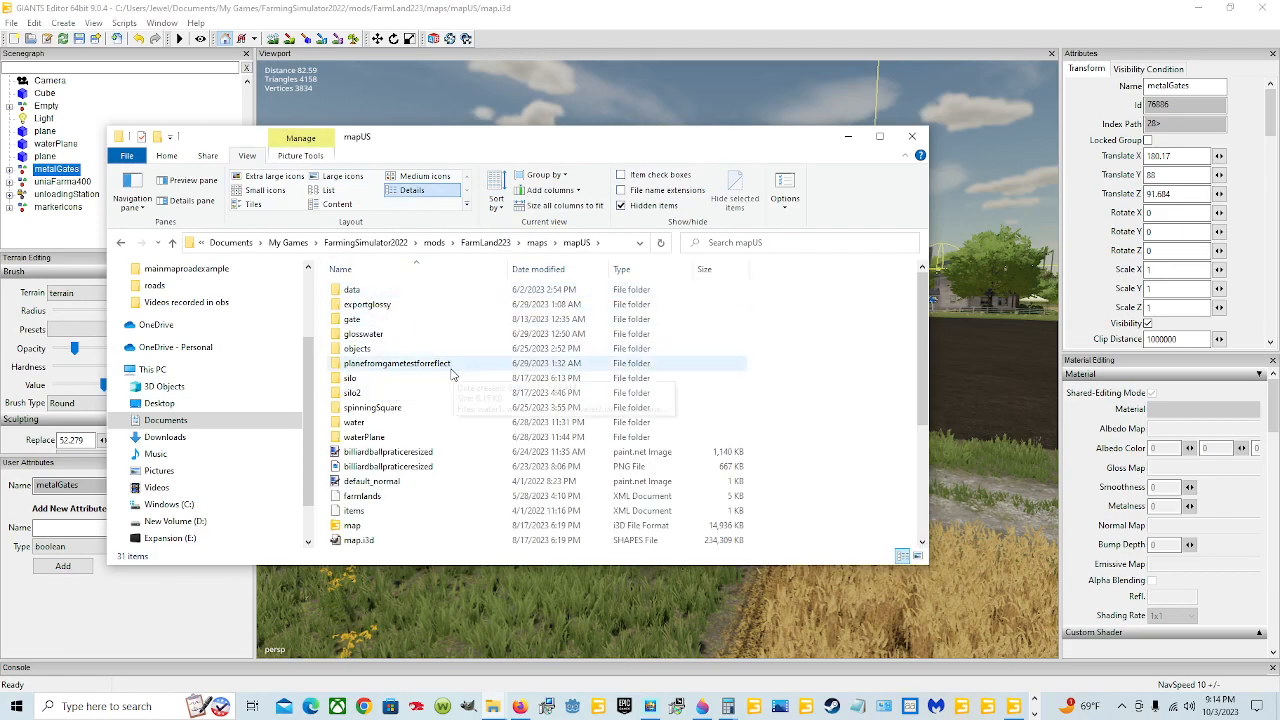
double_click(352, 318)
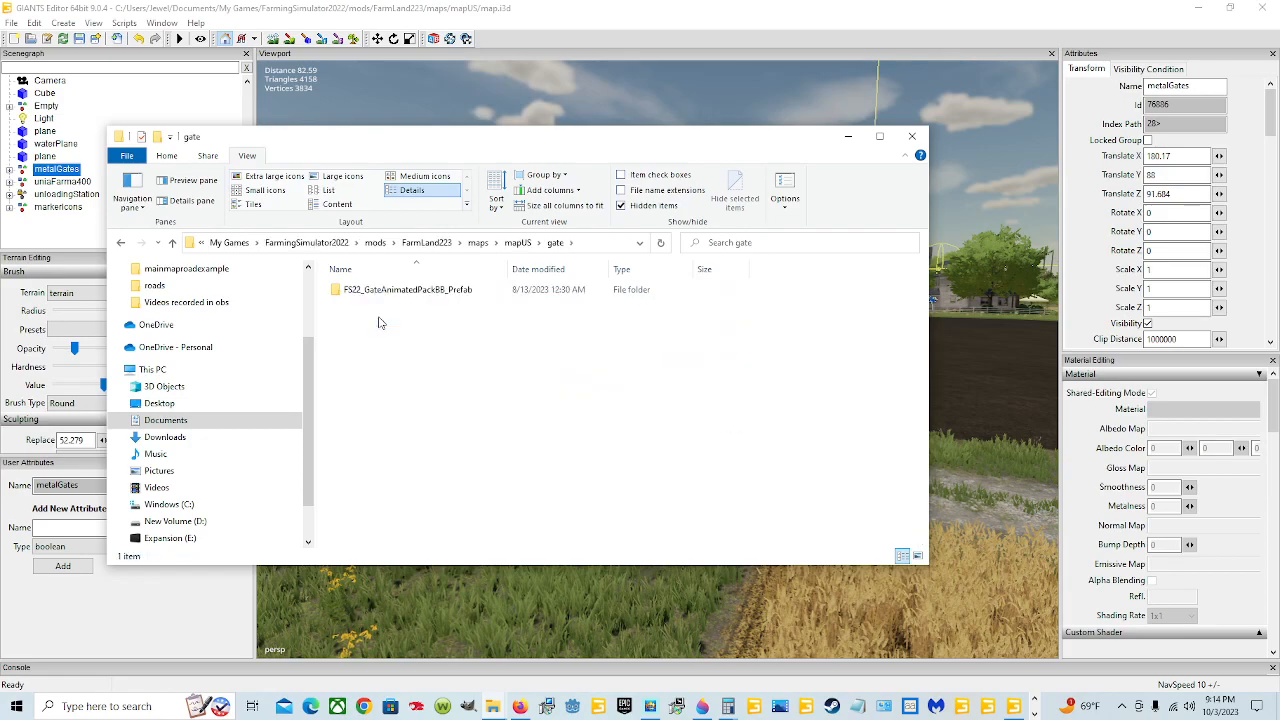
mouse_move(458, 308)
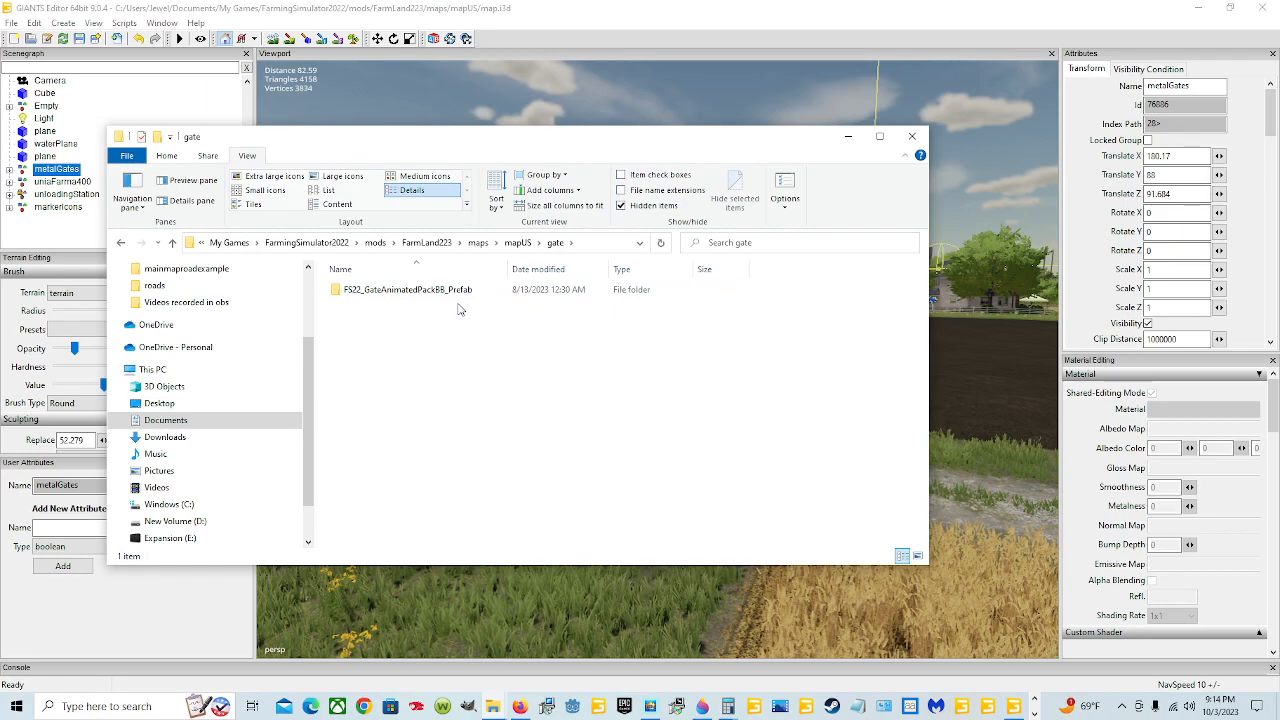
mouse_move(464, 296)
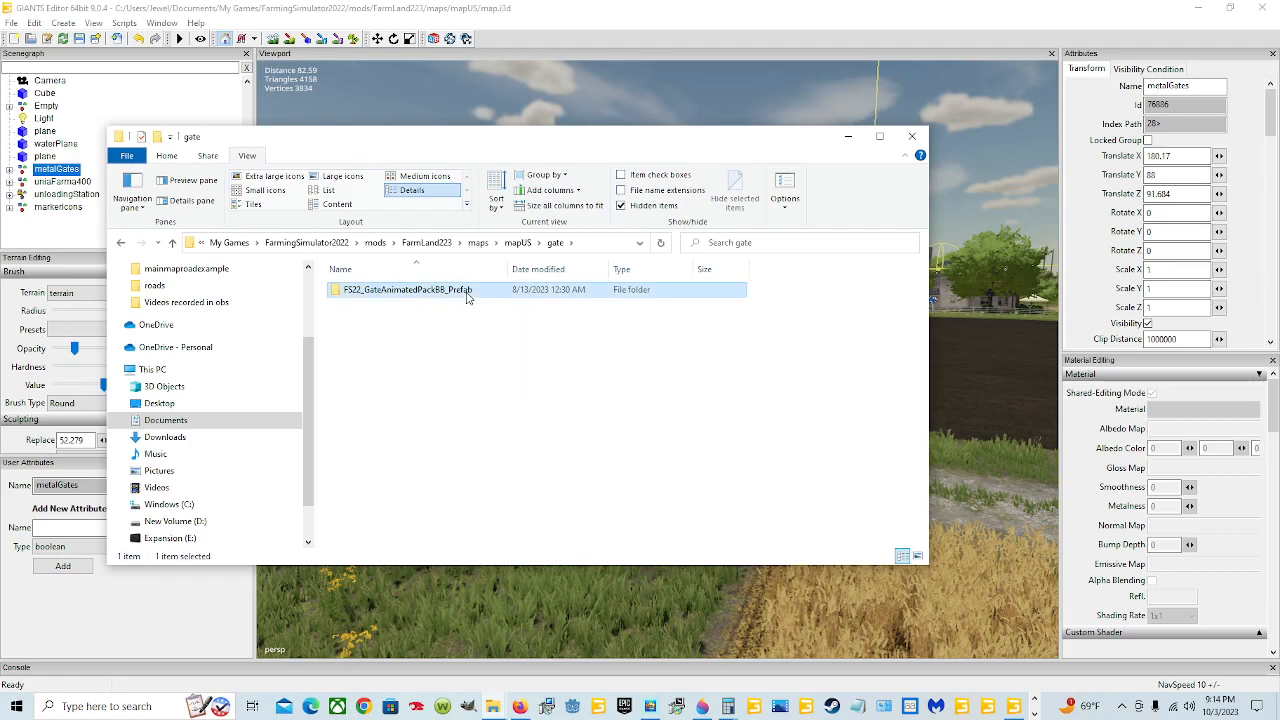
Open animatedObjects.xml from the animated gates pack prefab folder in Notepad++
double_click(408, 288)
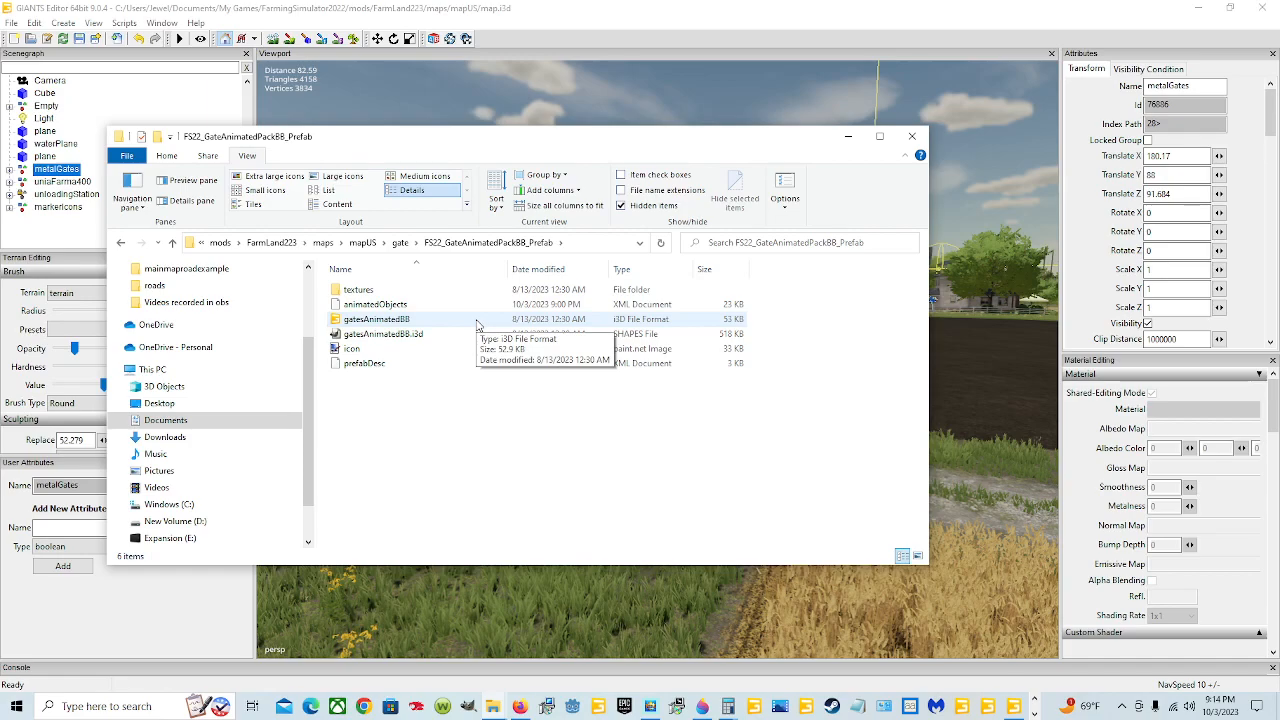
mouse_move(452, 276)
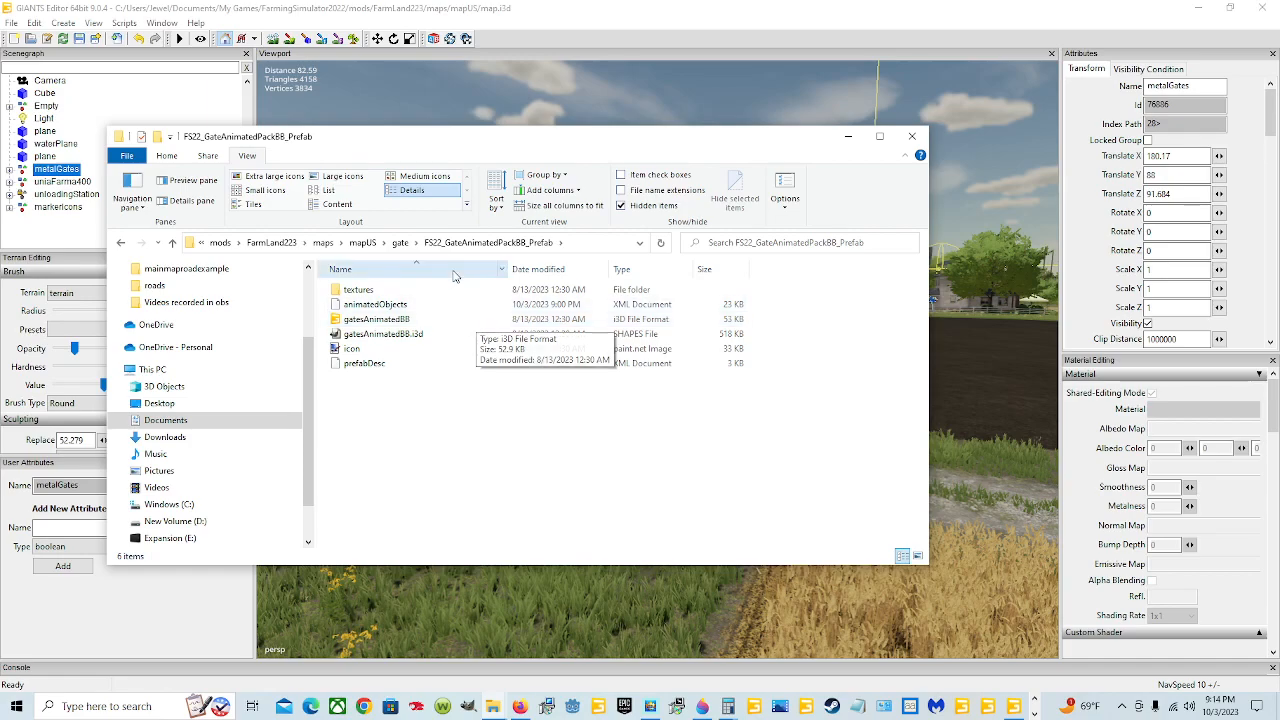
click(376, 304)
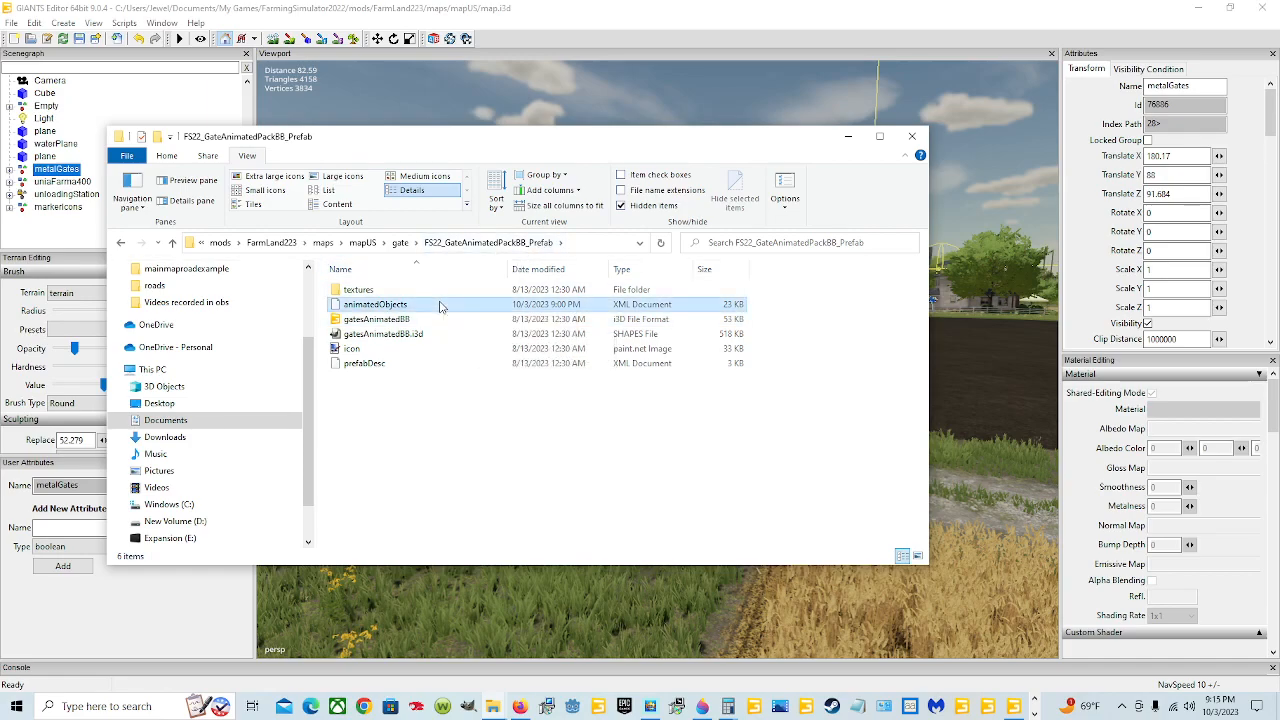
click(376, 304)
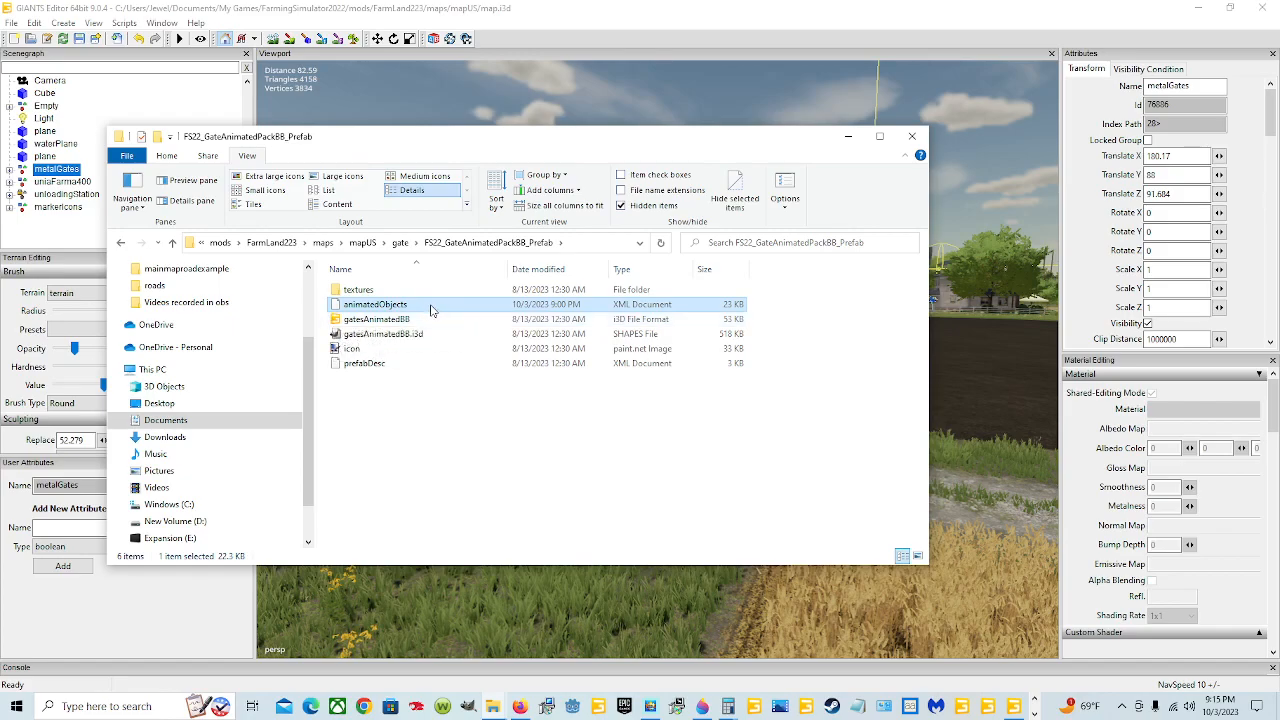
double_click(376, 304)
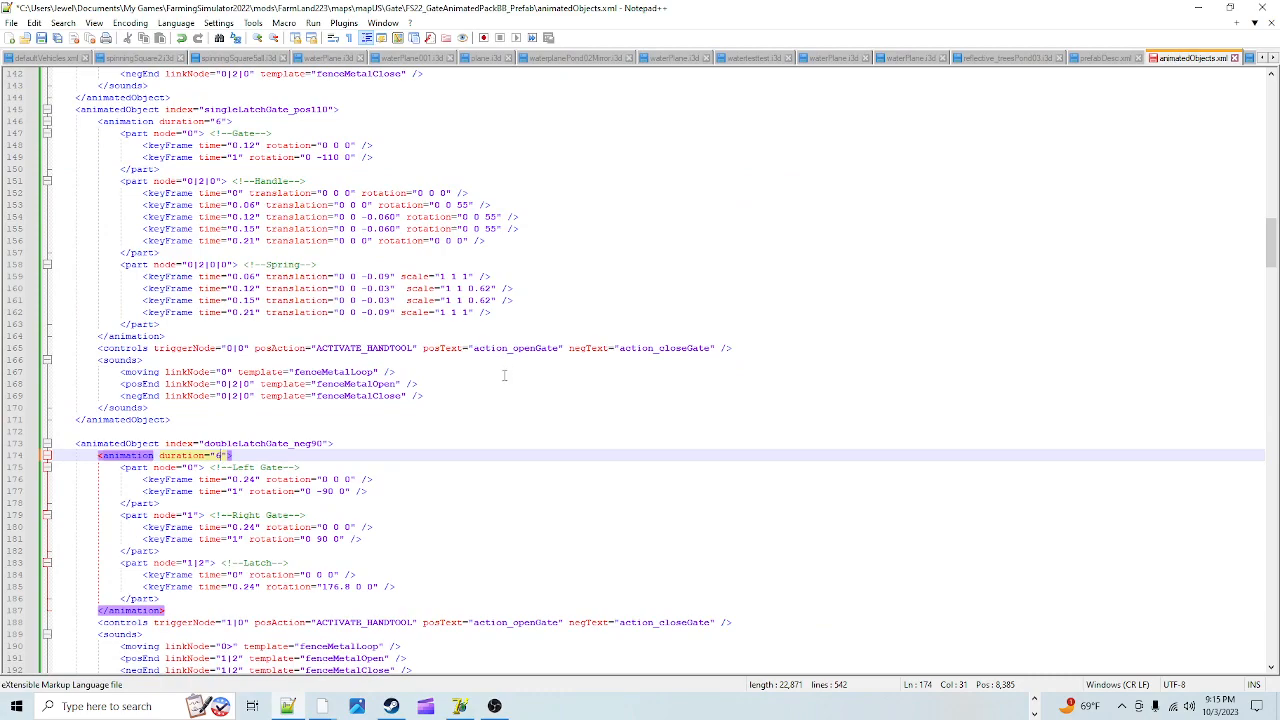
mouse_move(544, 370)
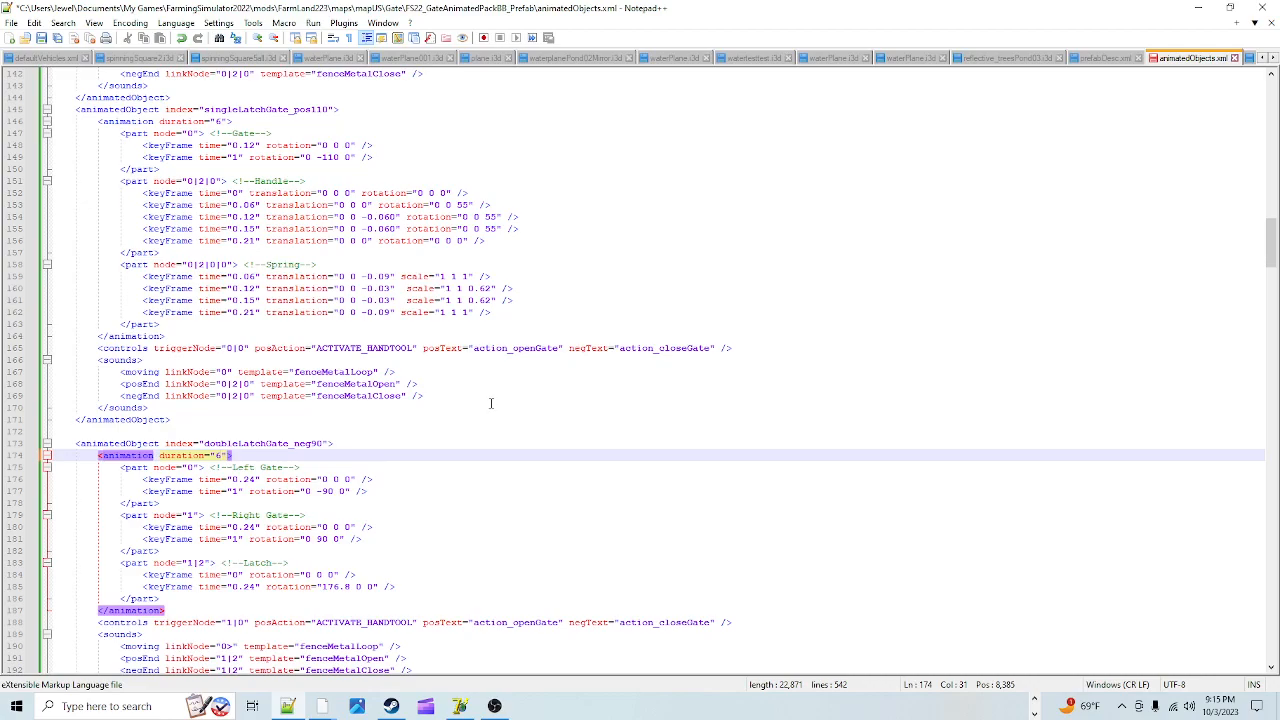
scroll(up, 3)
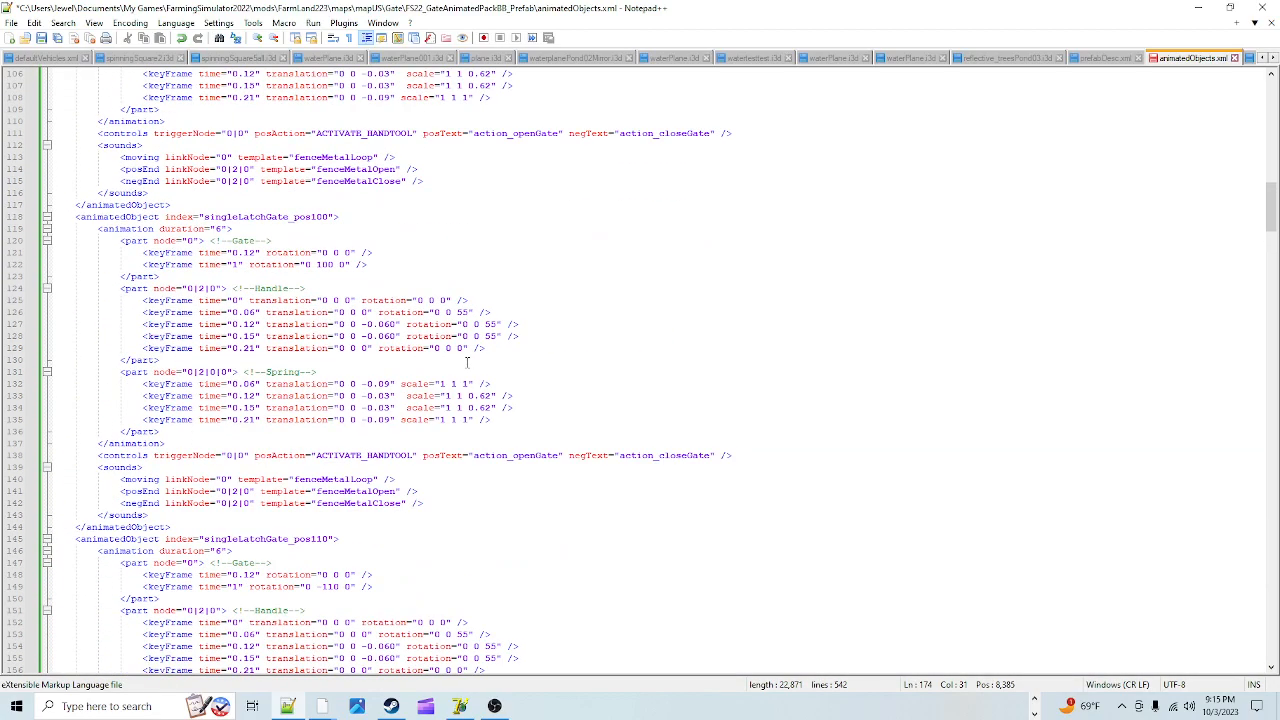
scroll(up, 3)
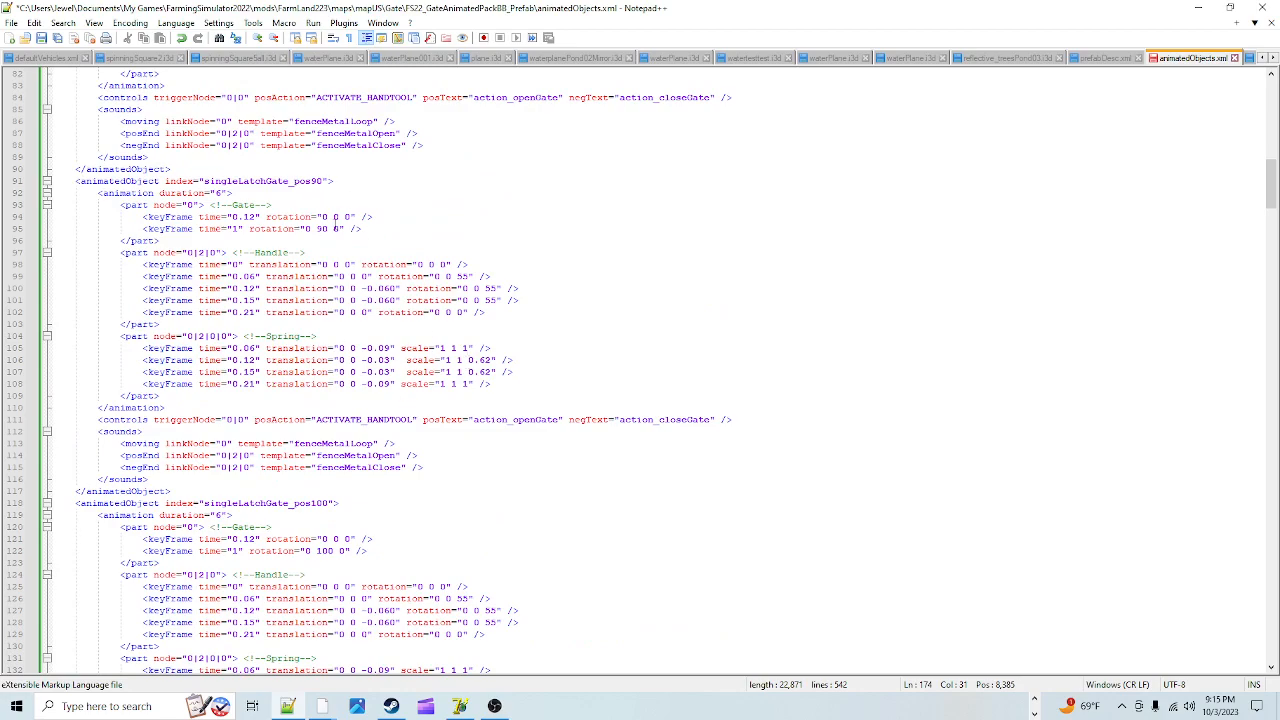
mouse_move(316, 240)
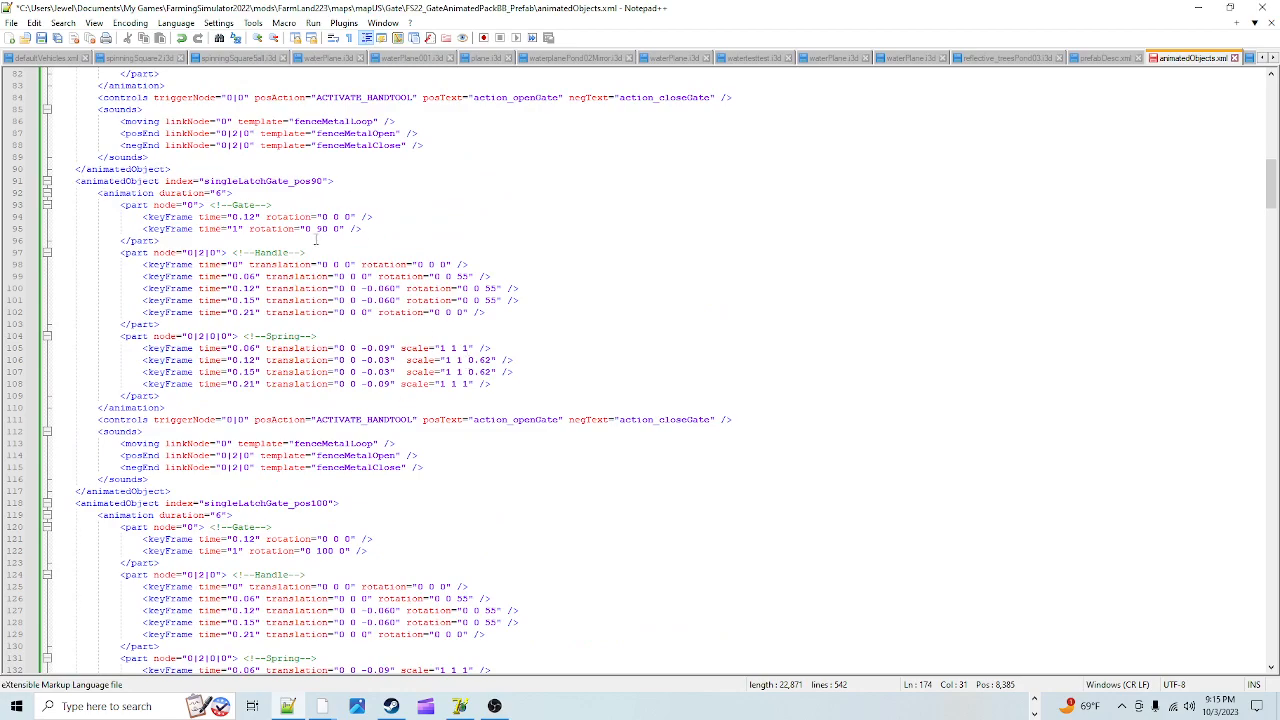
mouse_move(470, 242)
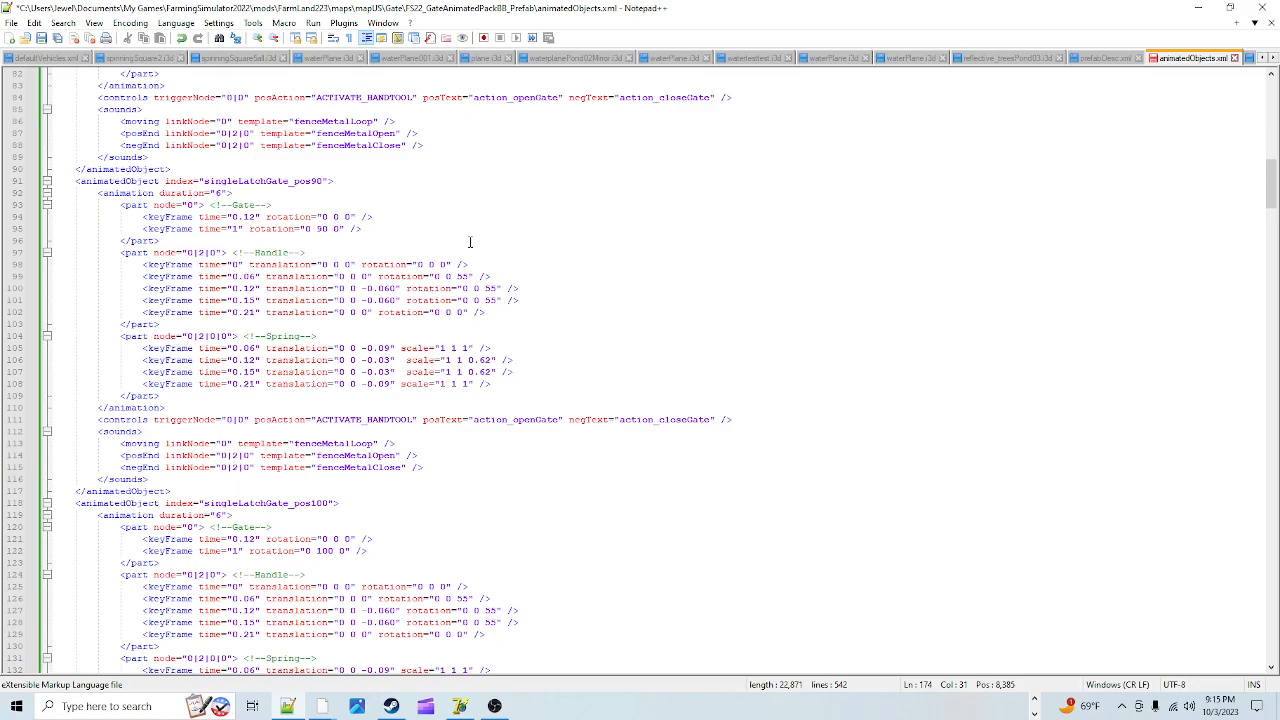
scroll(up, 3)
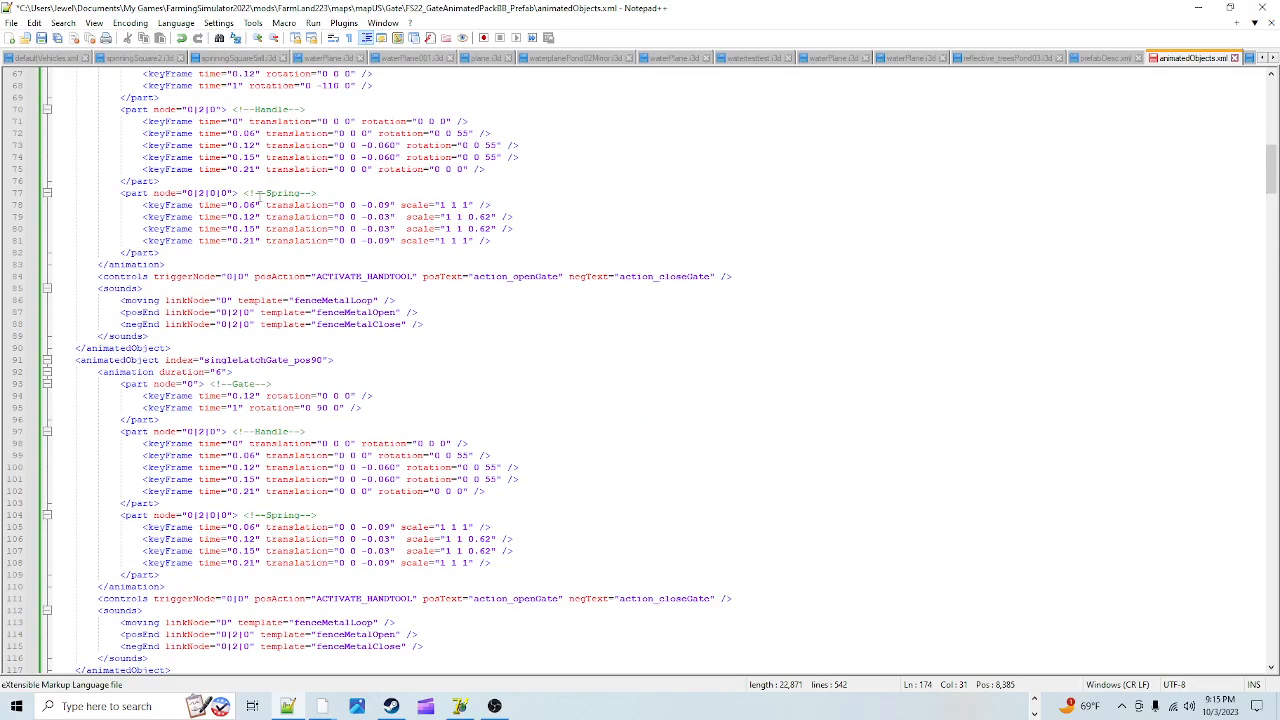
scroll(down, 3)
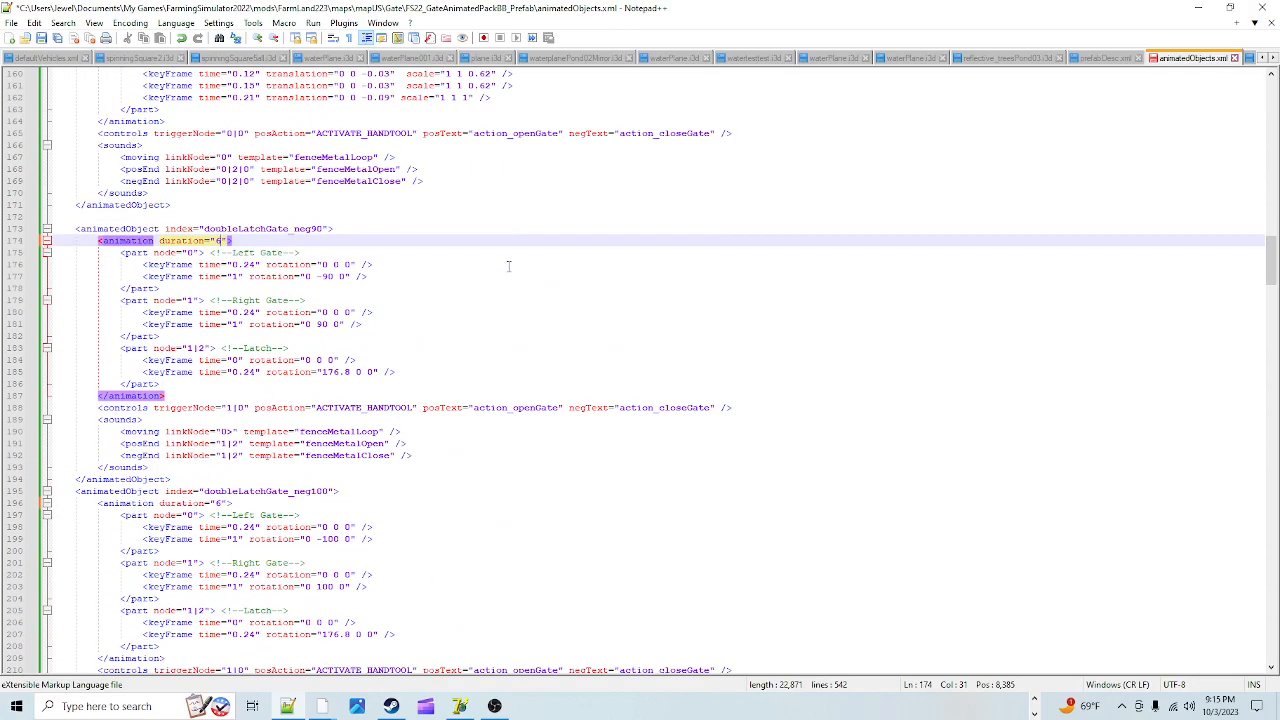
text(6)
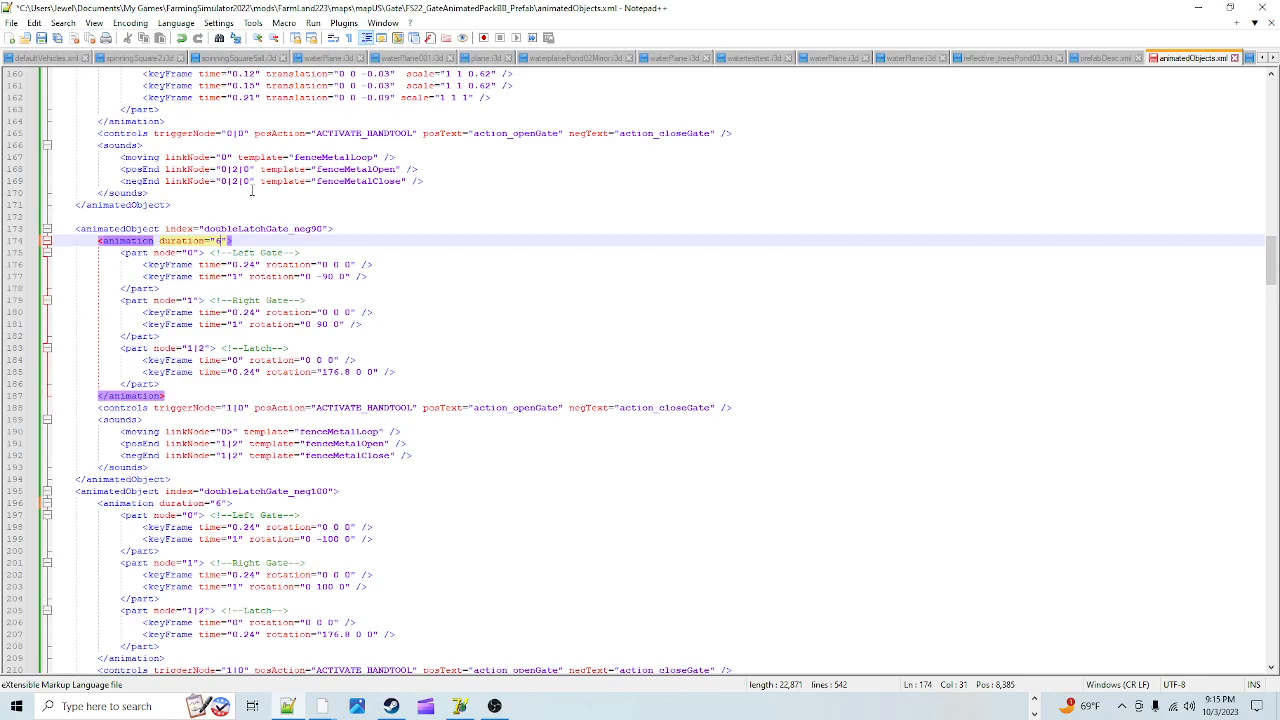
text(6)
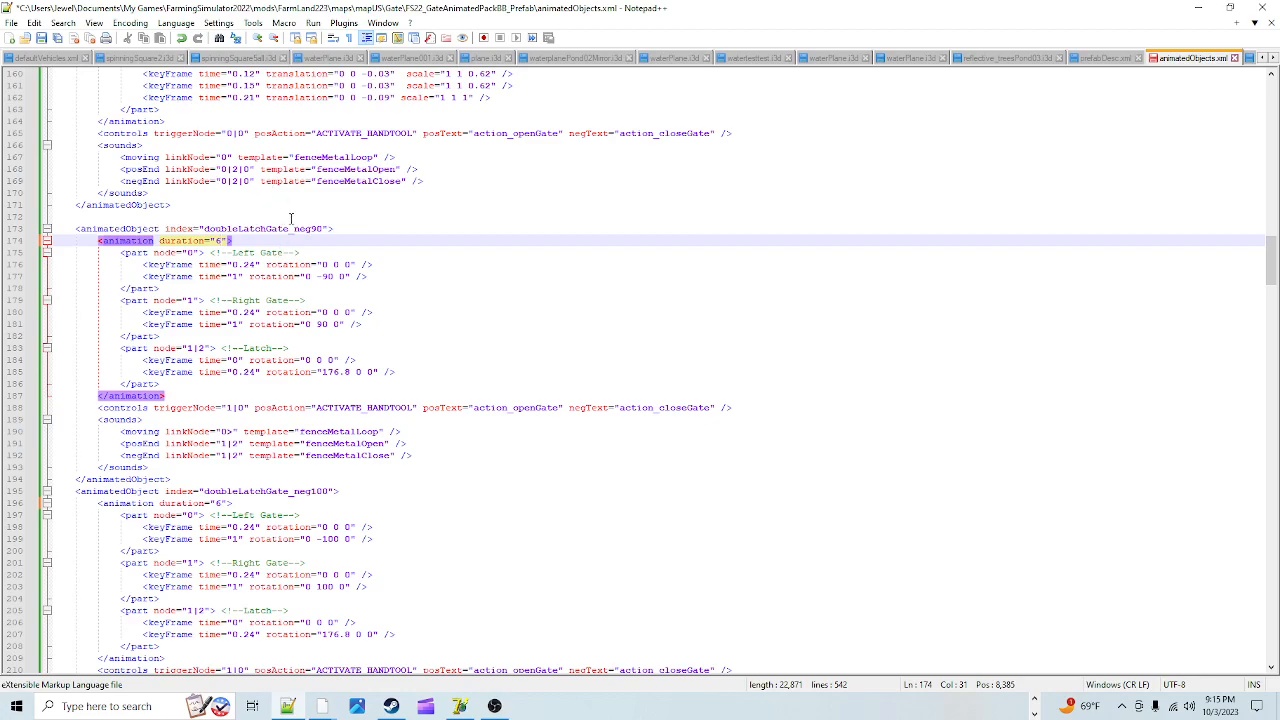
scroll(down, 3)
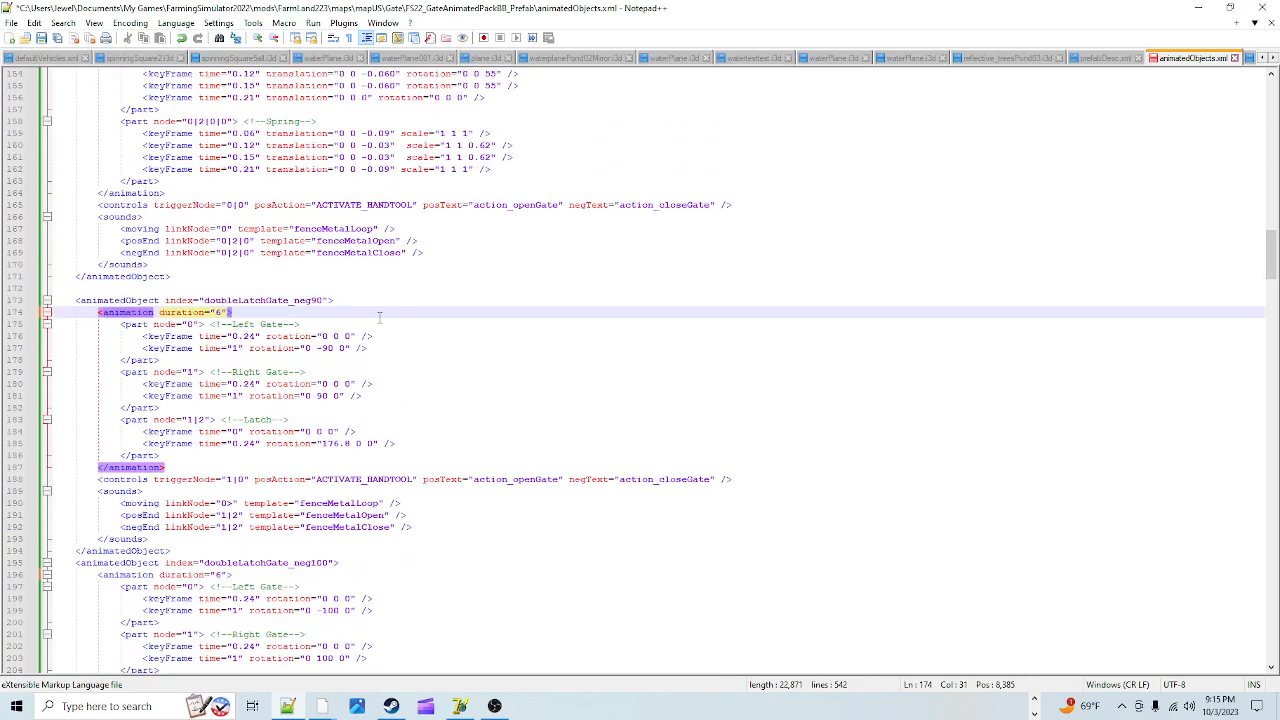
scroll(up, 3)
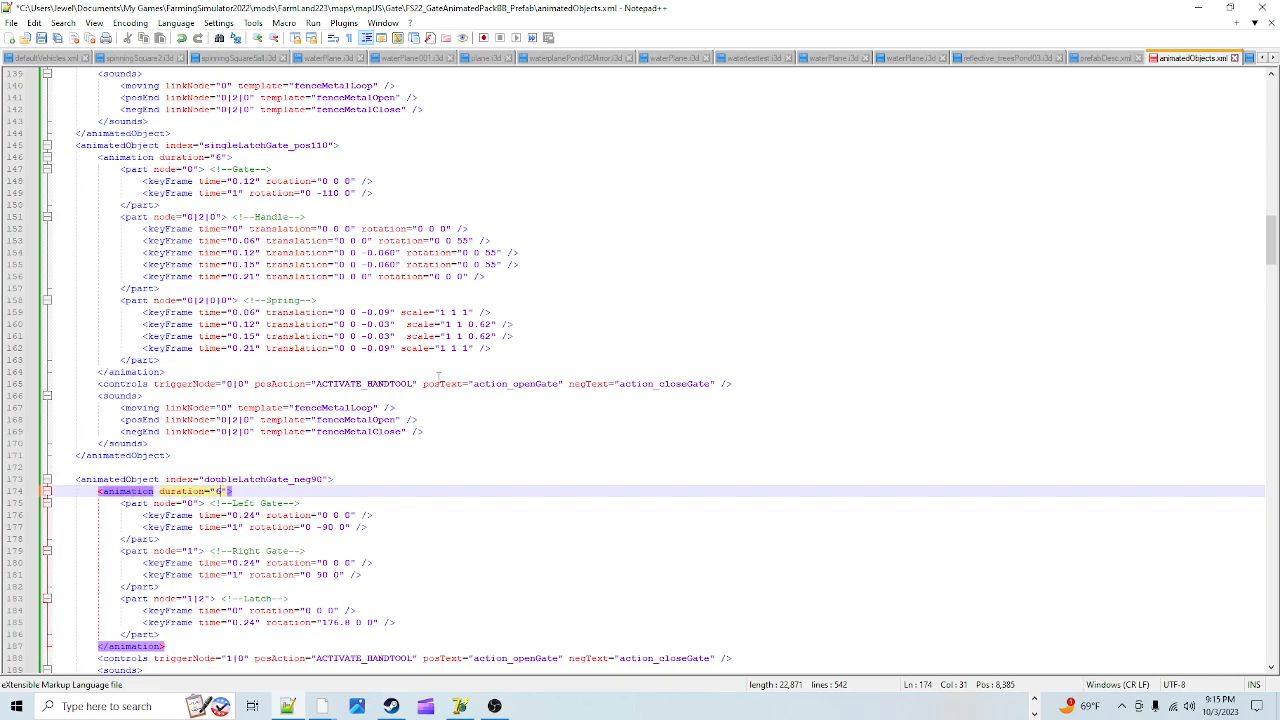
scroll(up, 3)
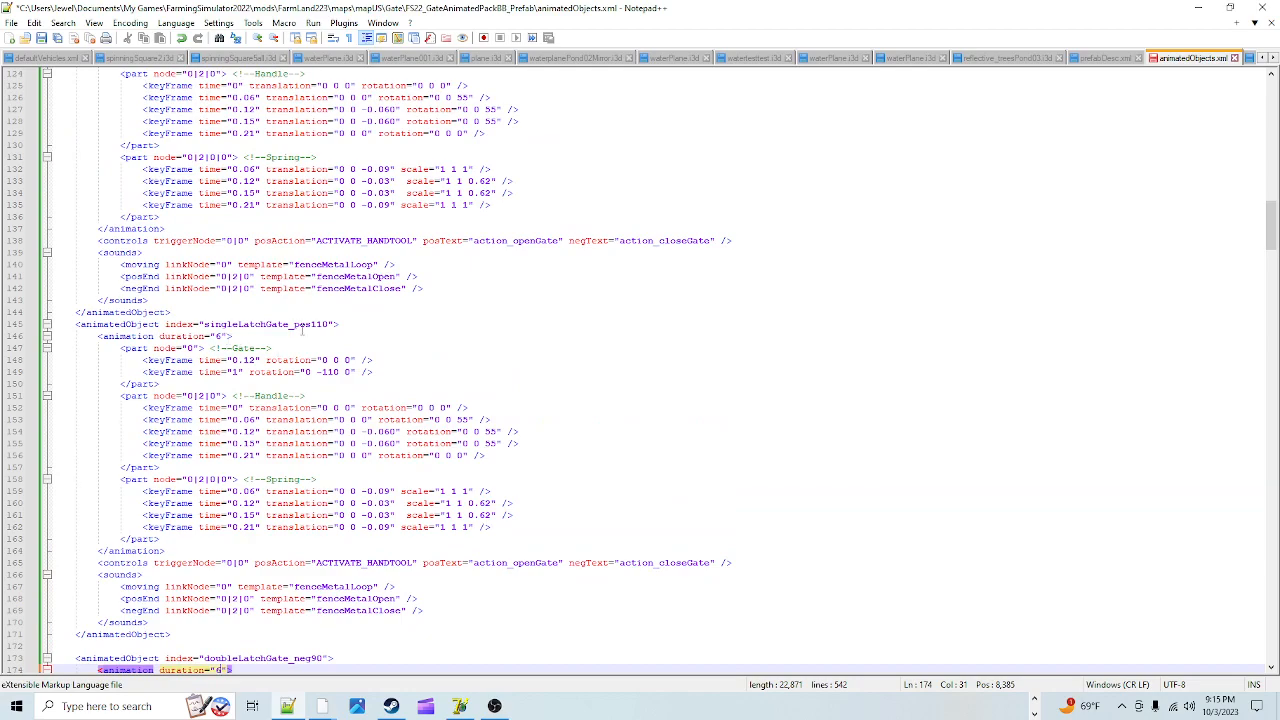
mouse_move(680, 336)
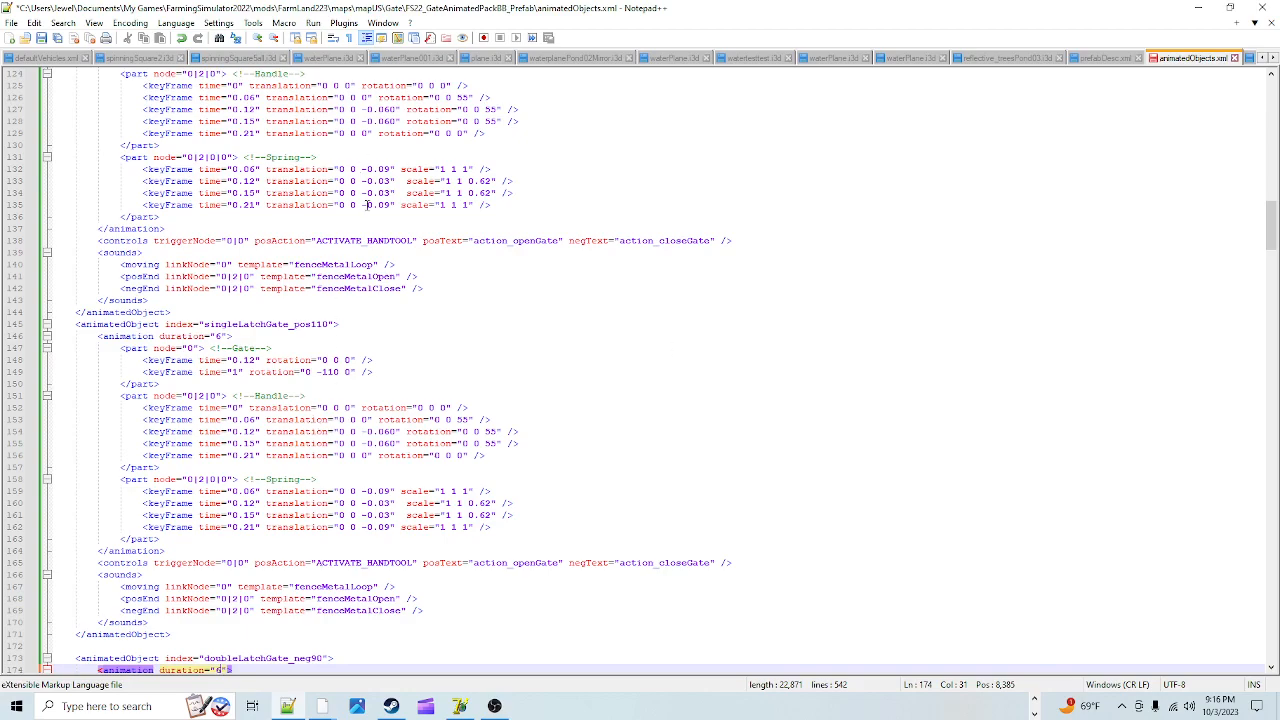
scroll(down, 3)
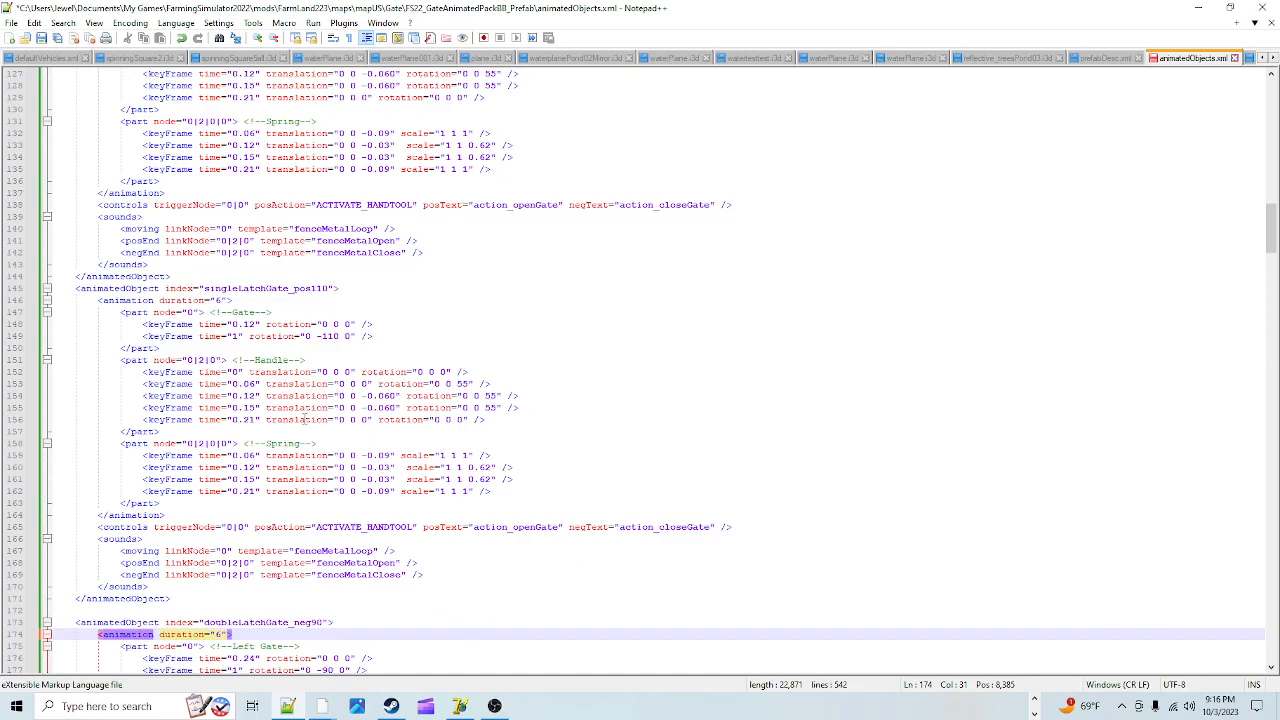
mouse_move(400, 264)
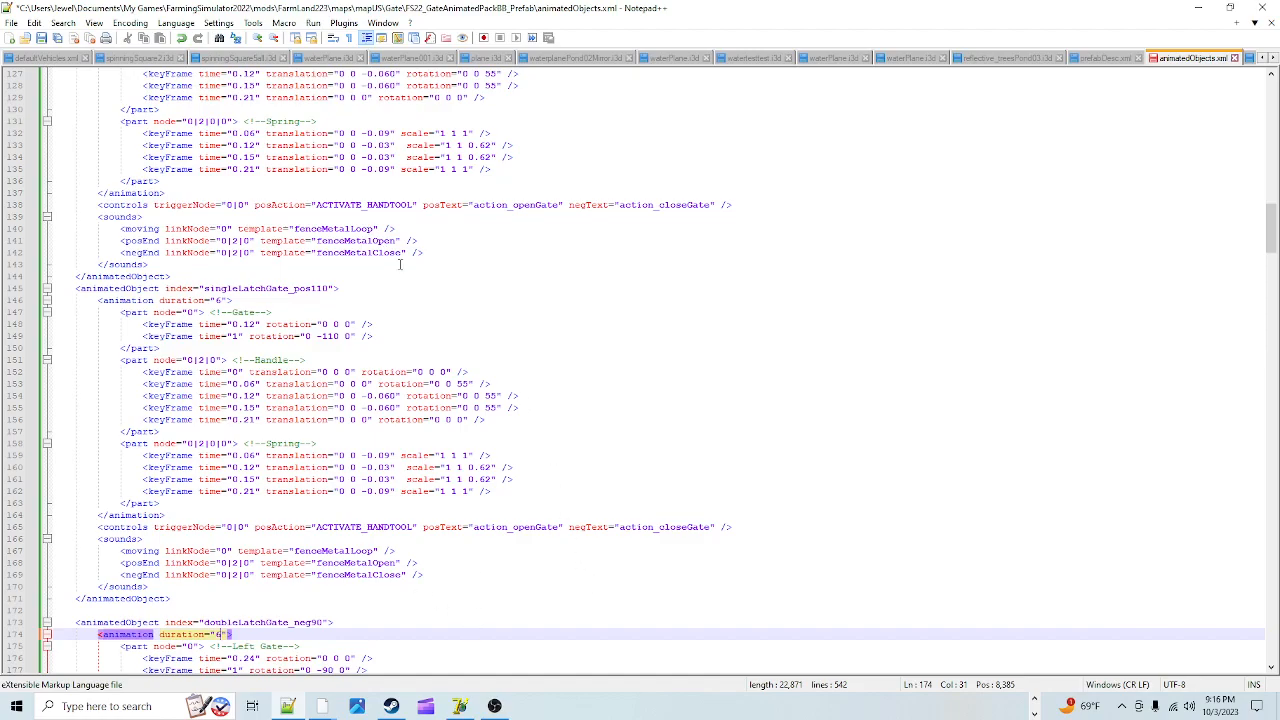
scroll(down, 3)
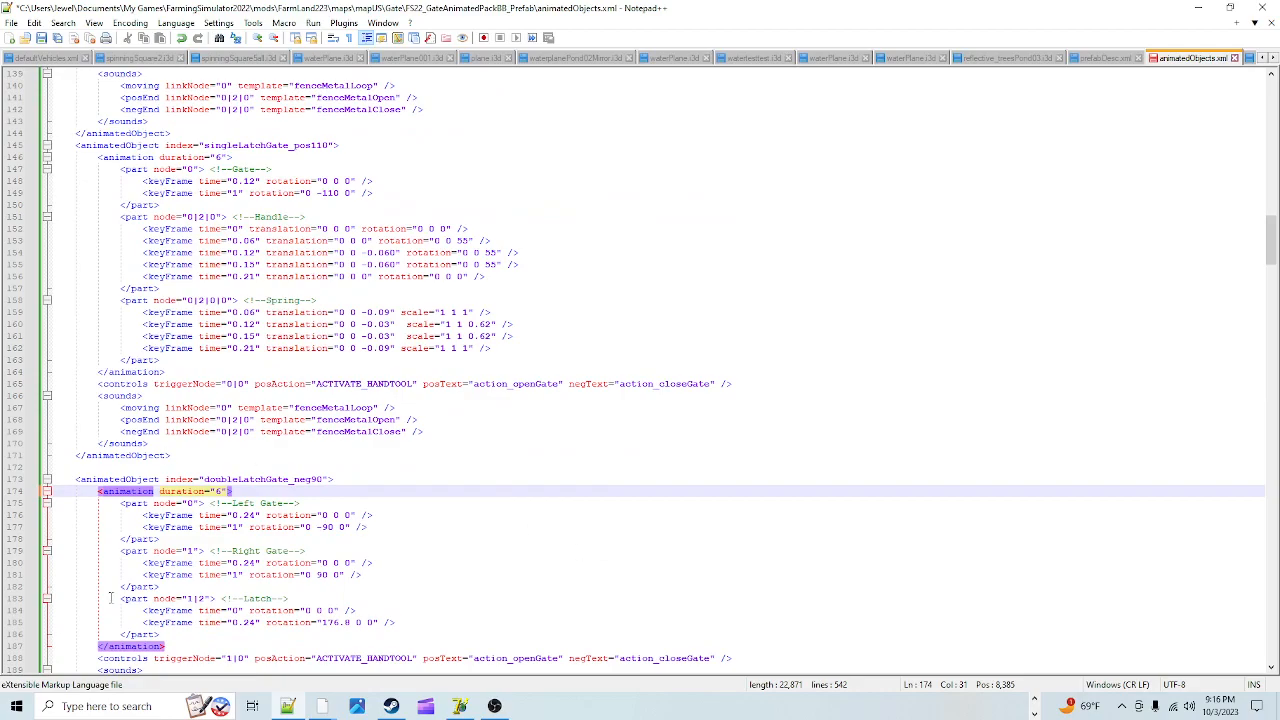
scroll(down, 3)
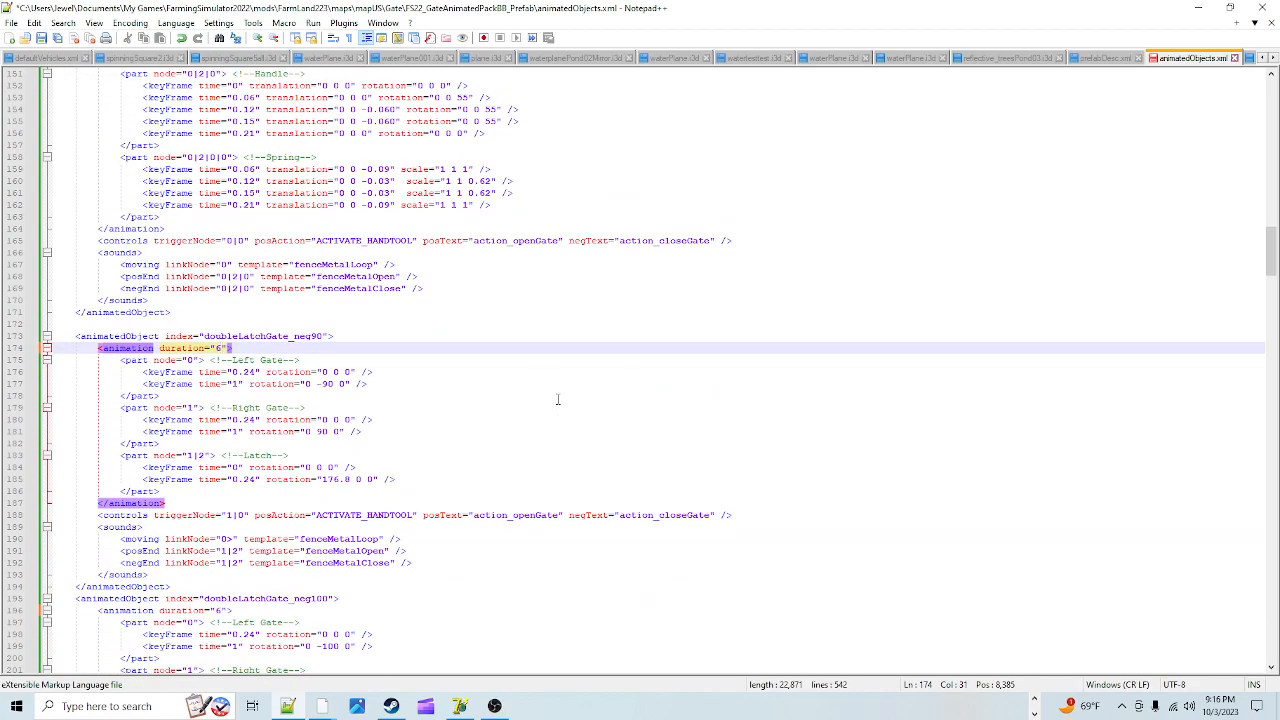
scroll(up, 3)
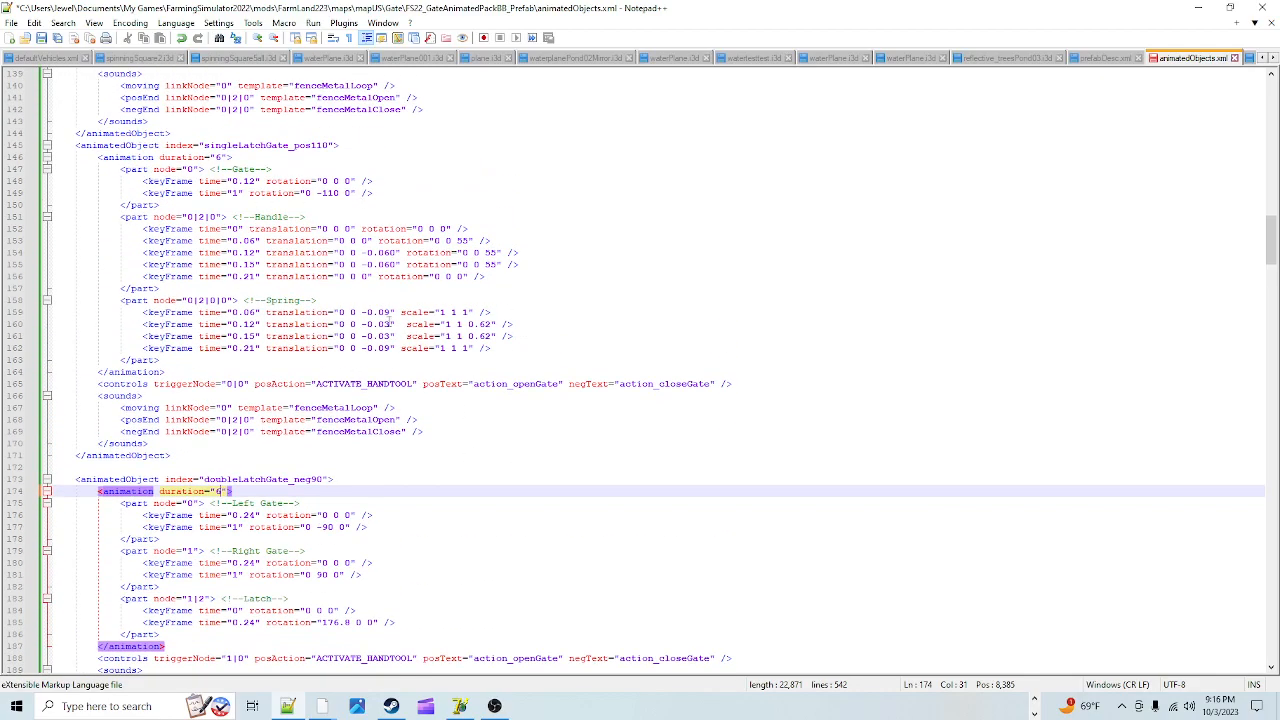
mouse_move(600, 294)
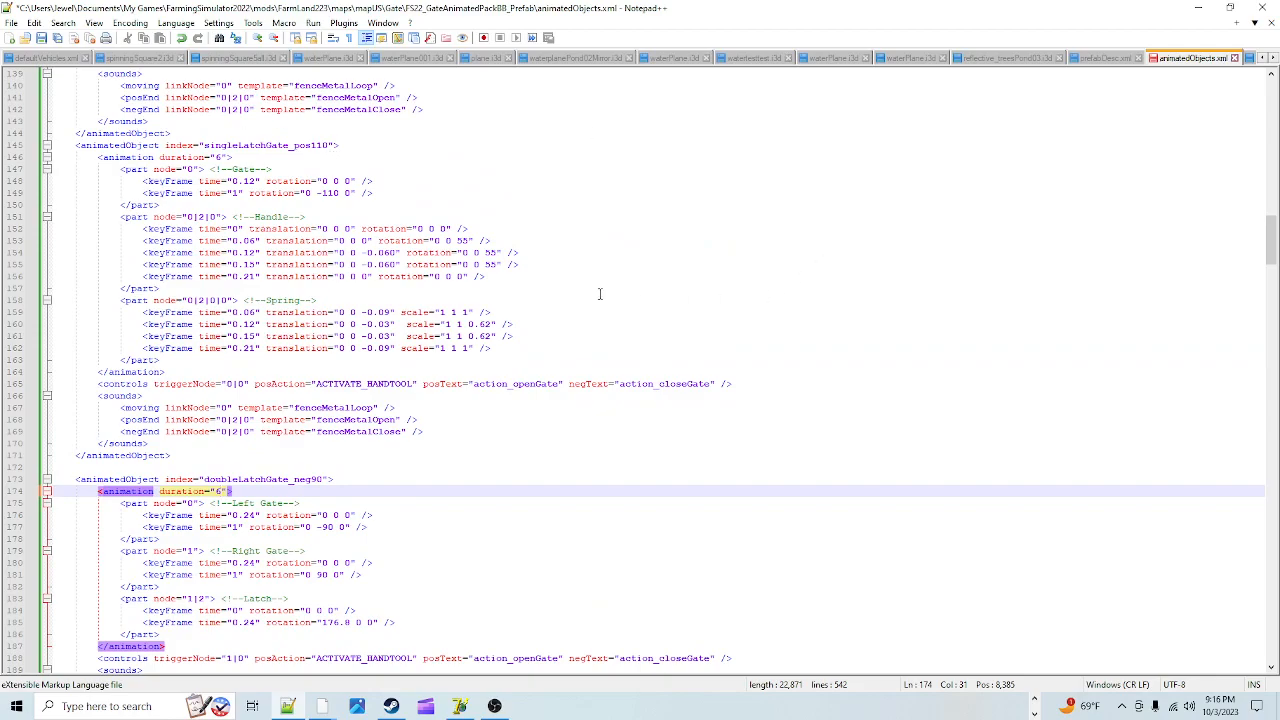
scroll(down, 3)
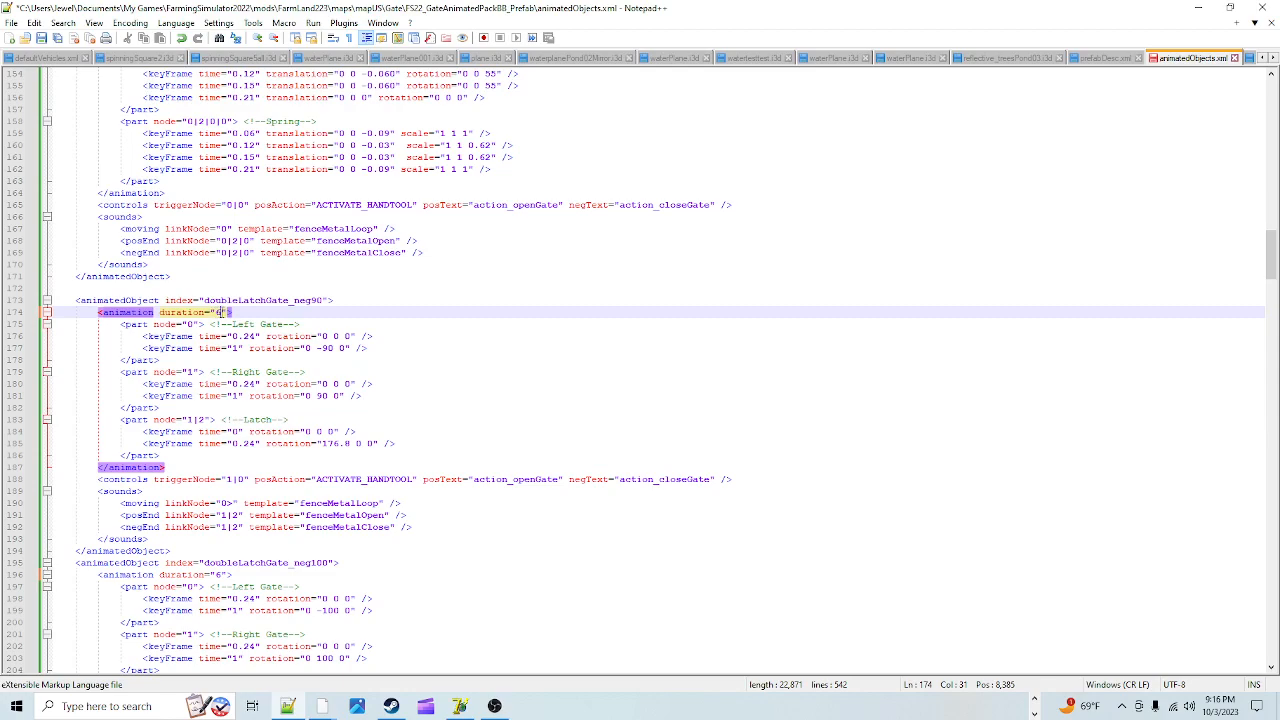
text(6)
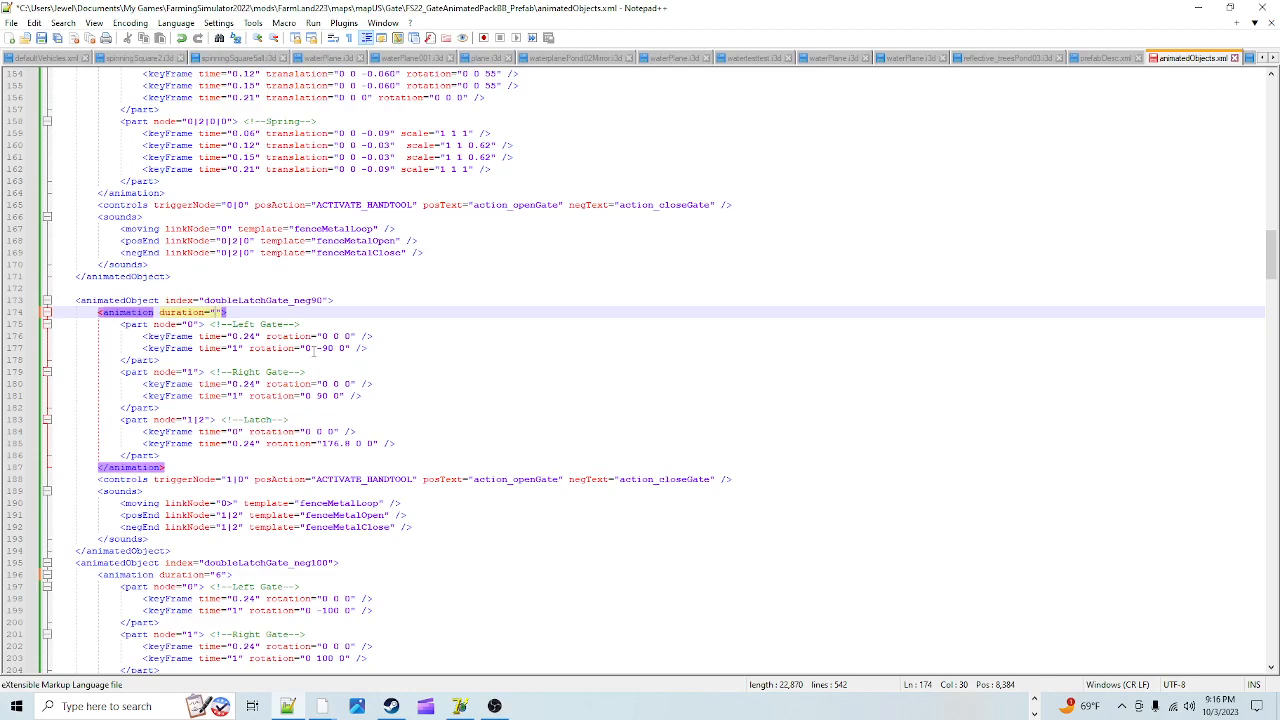
text(12)
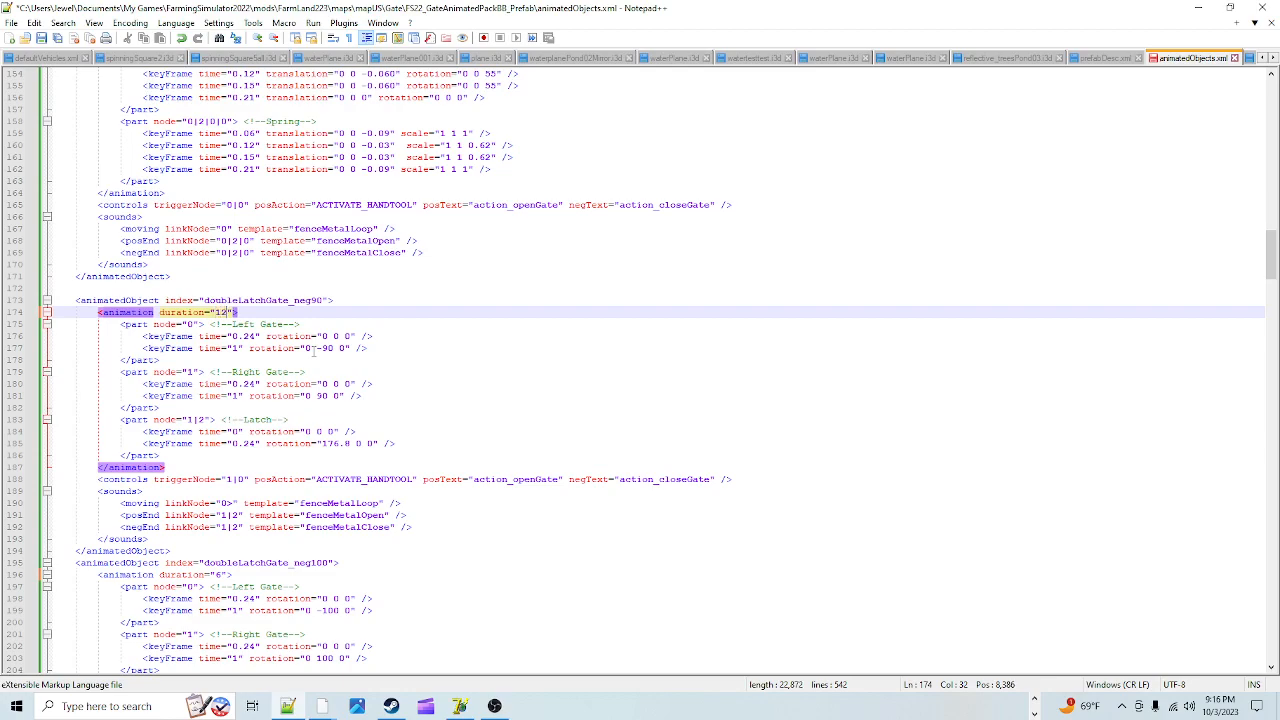
key(Backspace)
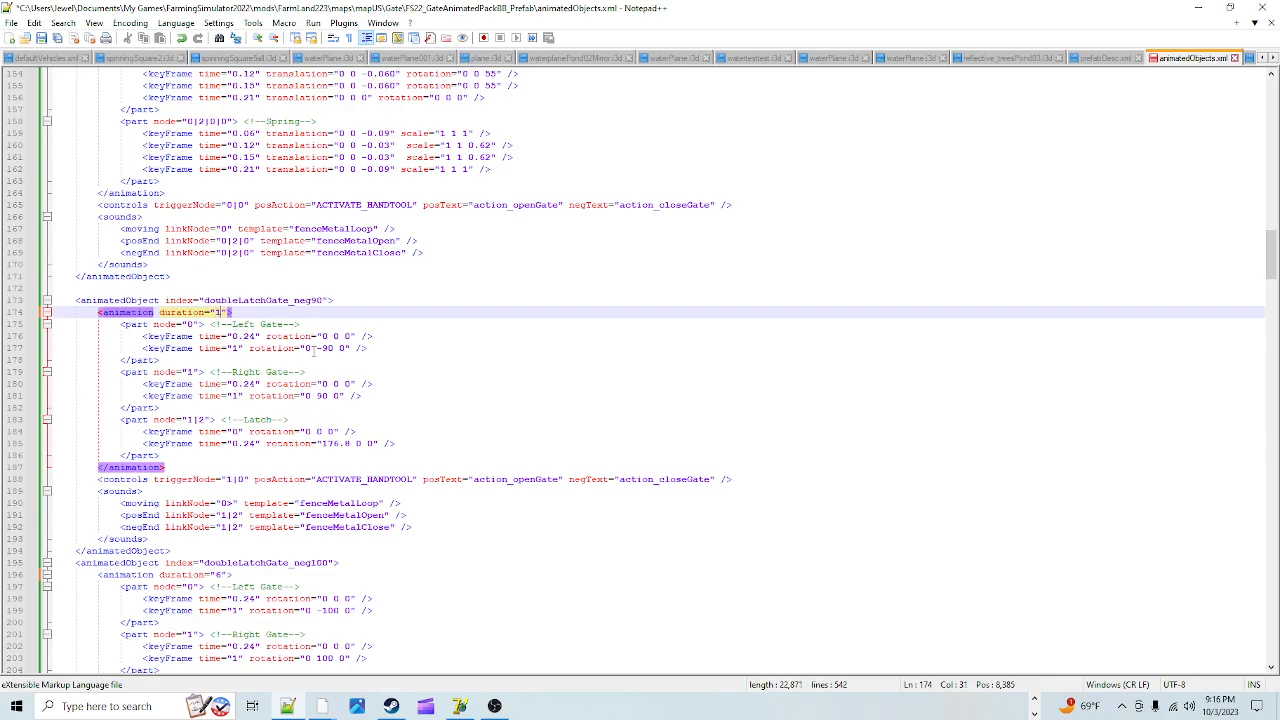
key(Backspace)
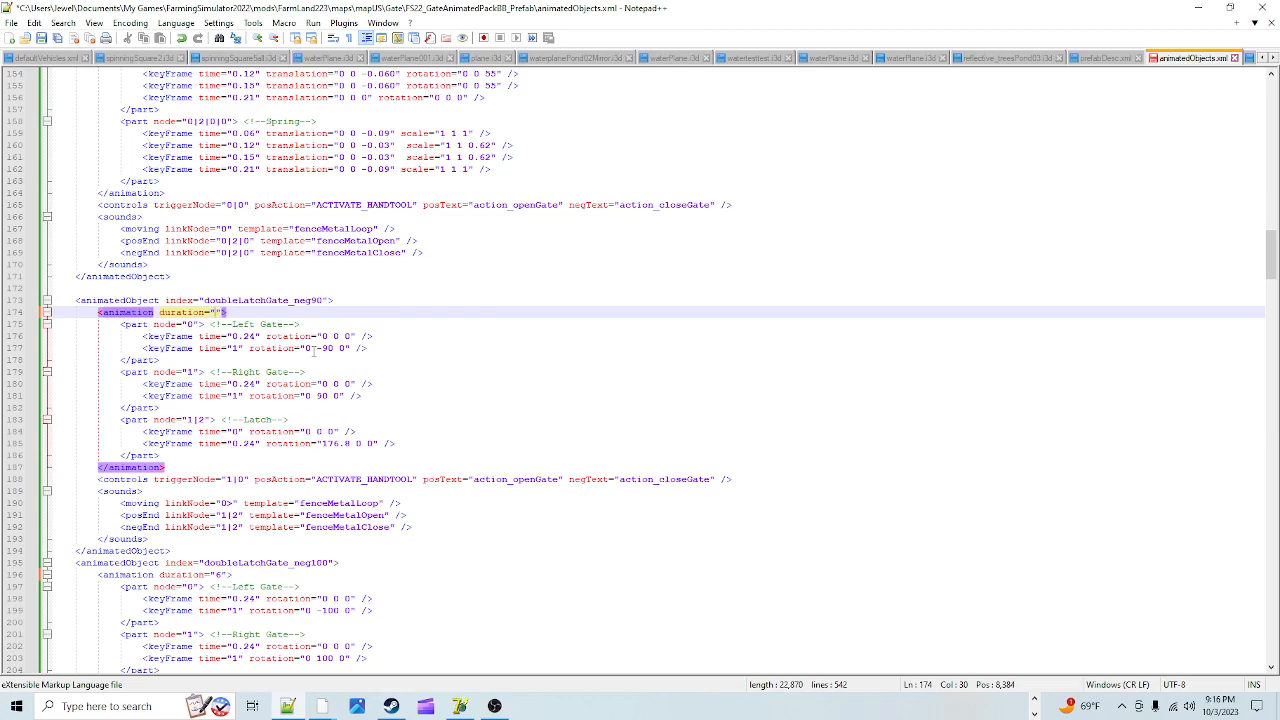
text(6)
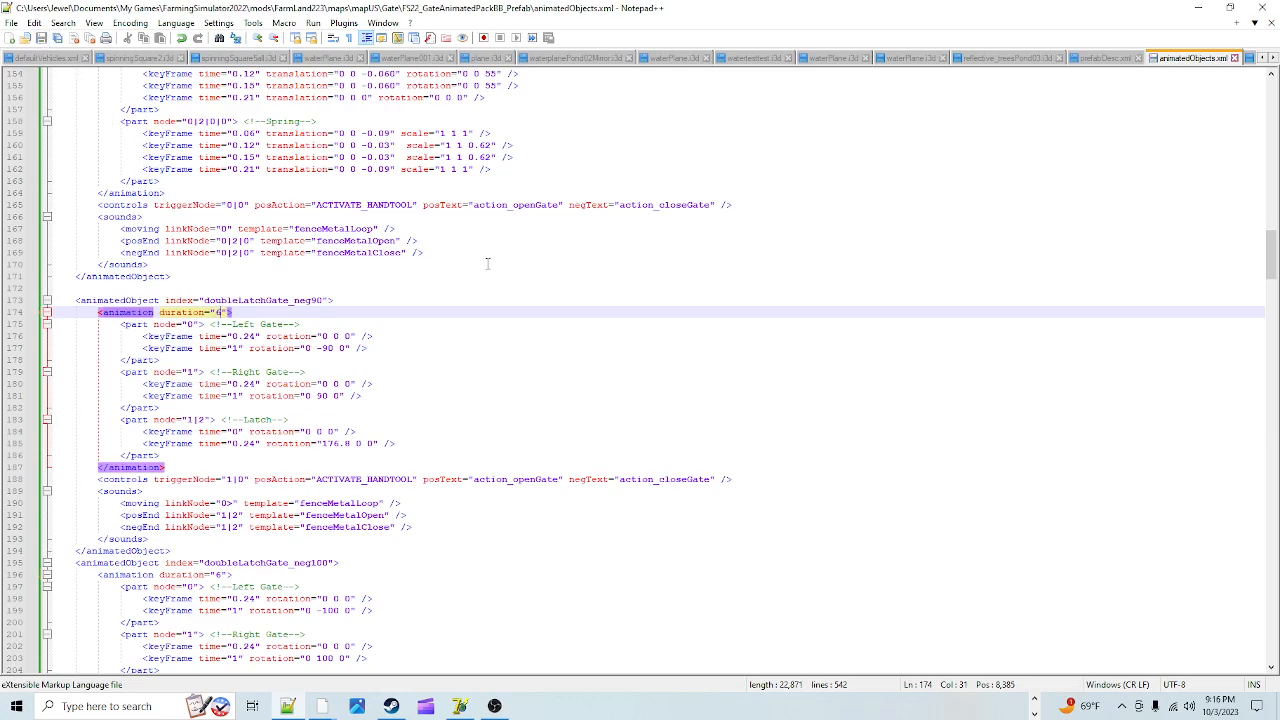
scroll(down, 3)
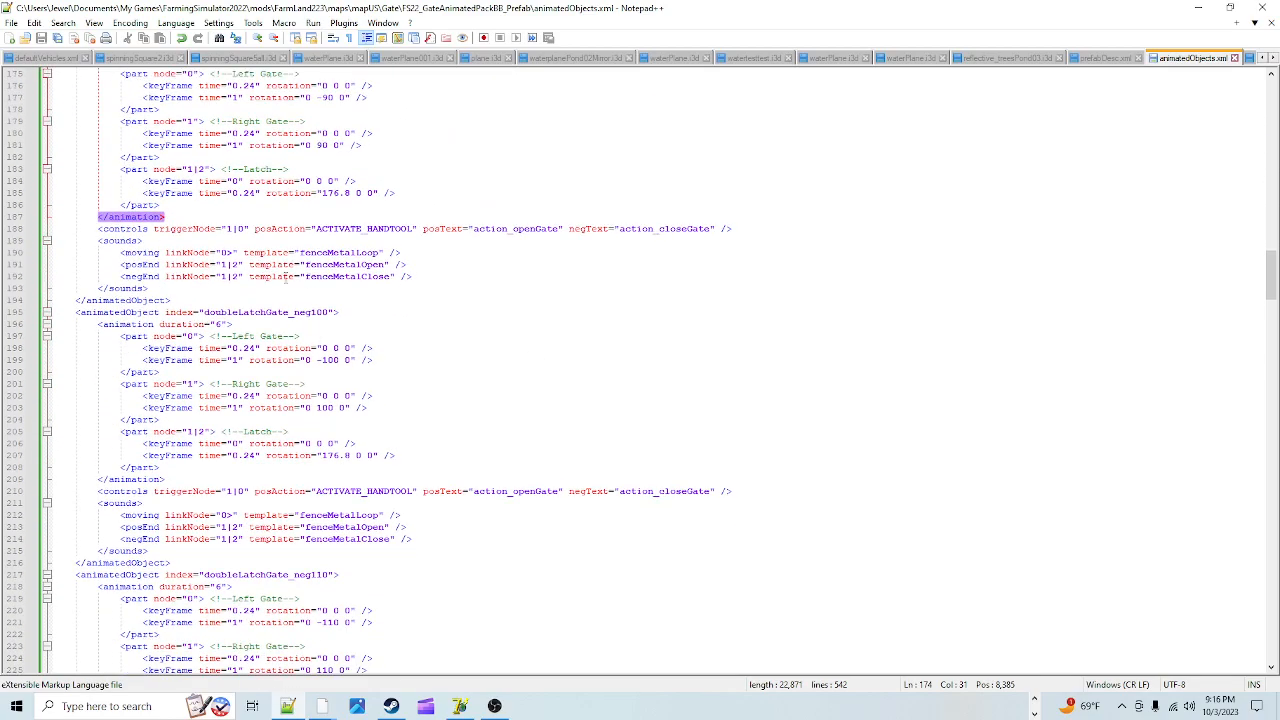
scroll(down, 3)
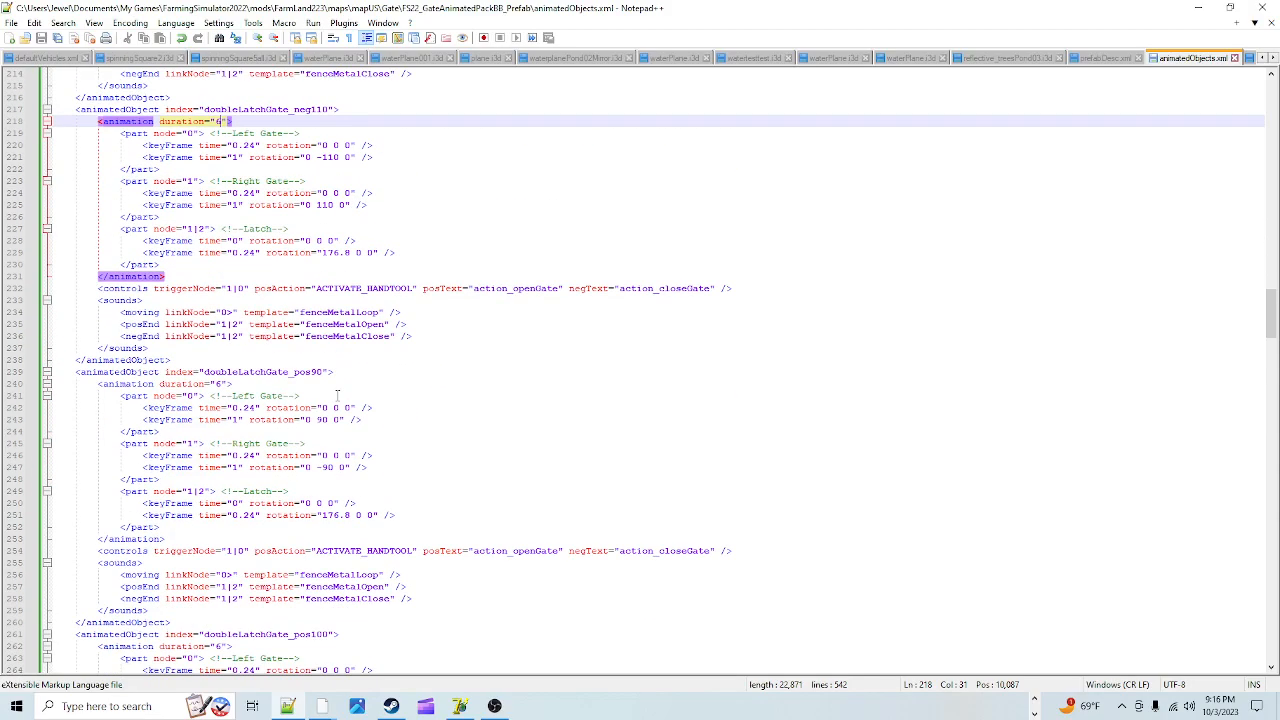
scroll(down, 3)
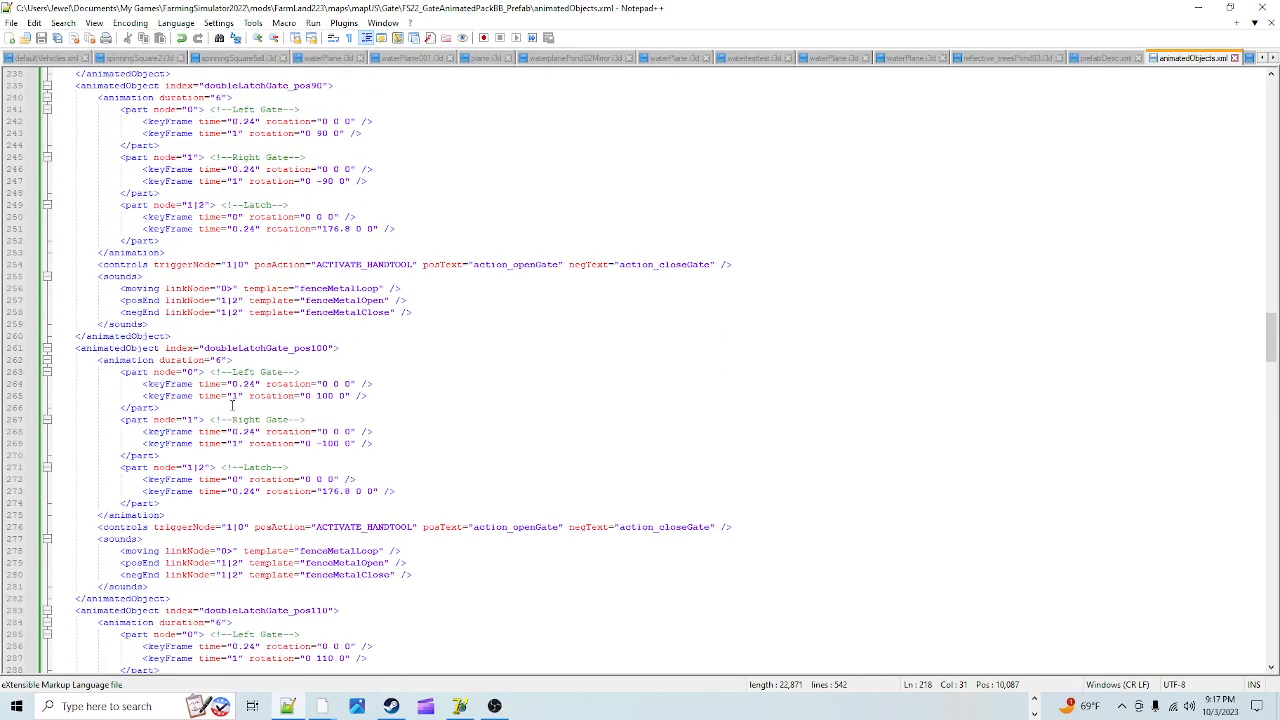
scroll(down, 3)
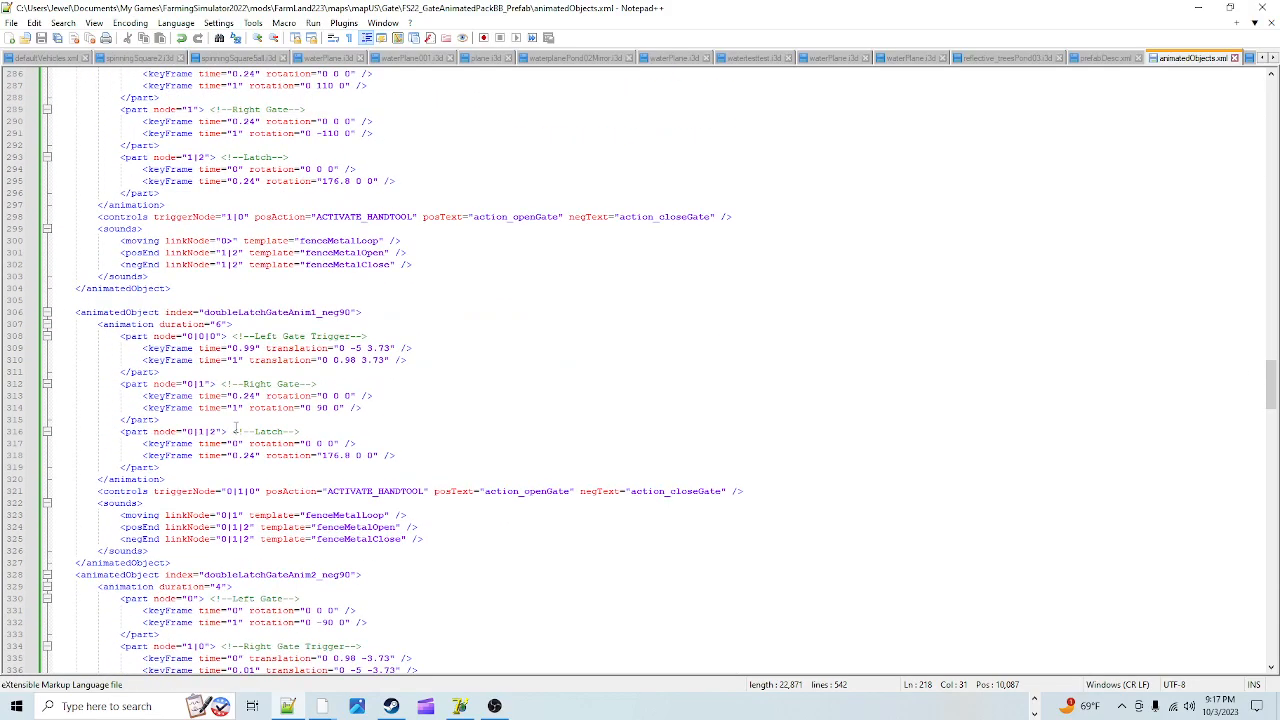
scroll(down, 3)
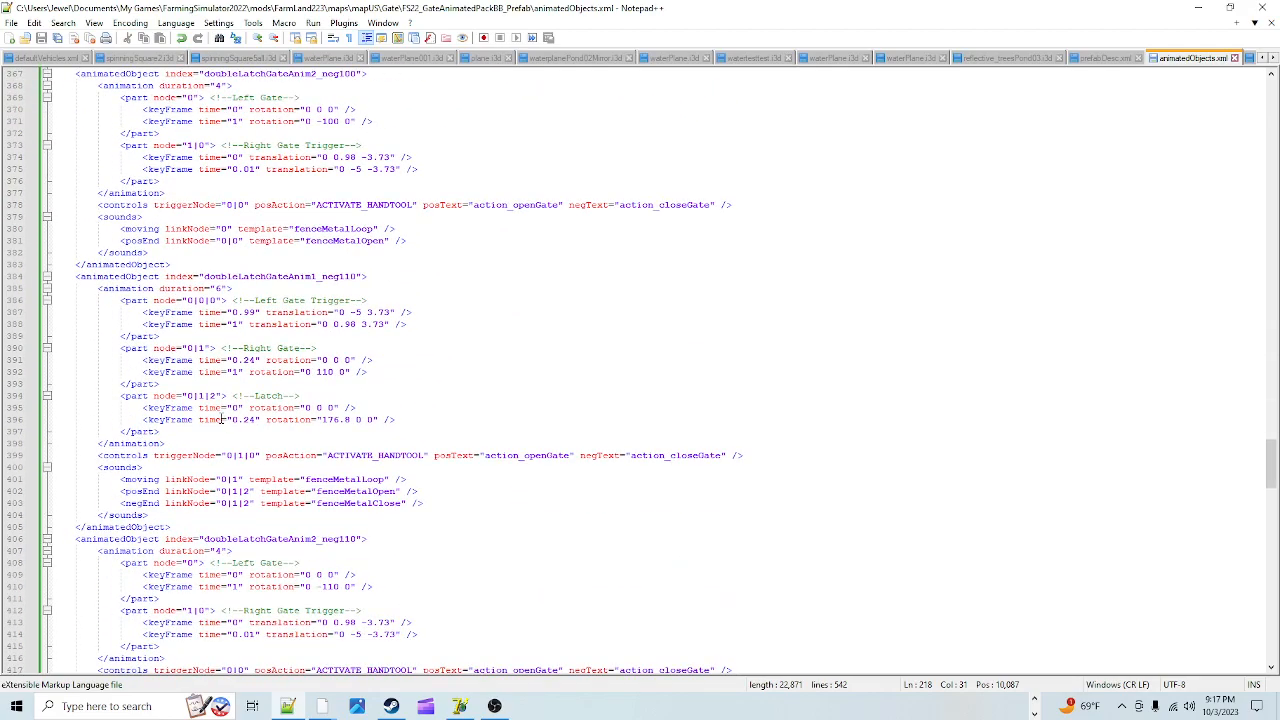
scroll(down, 3)
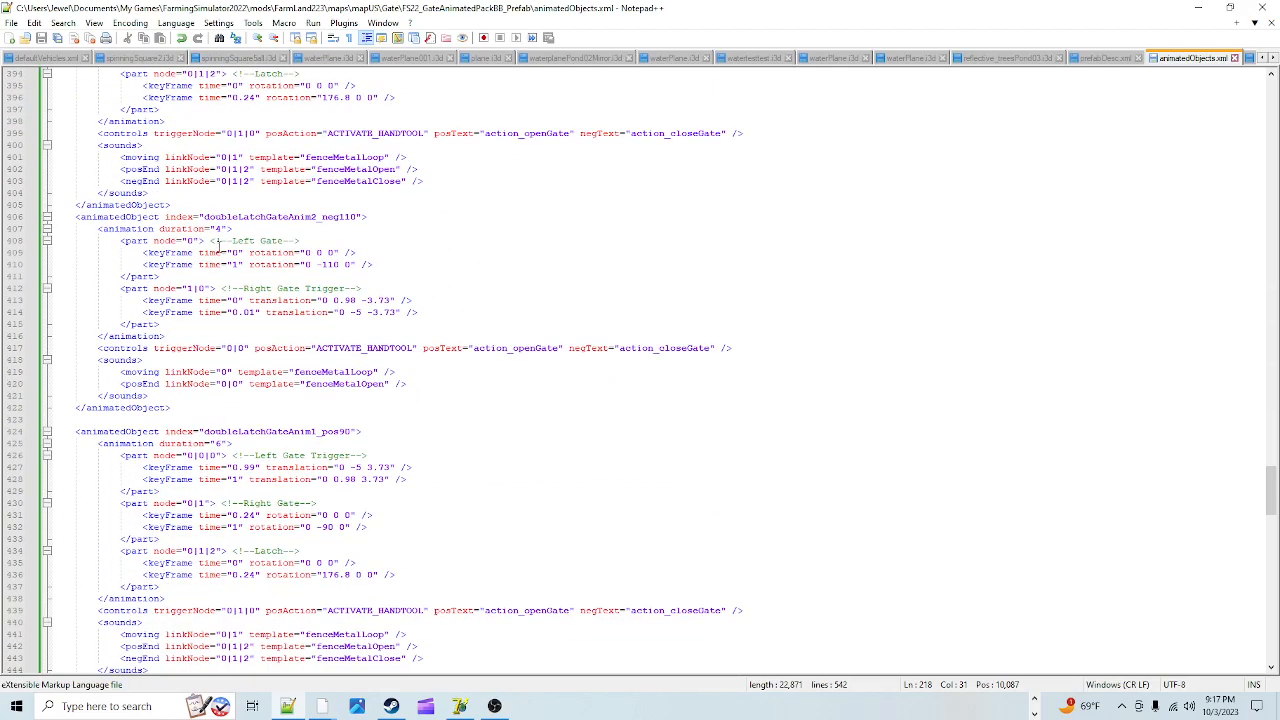
scroll(down, 3)
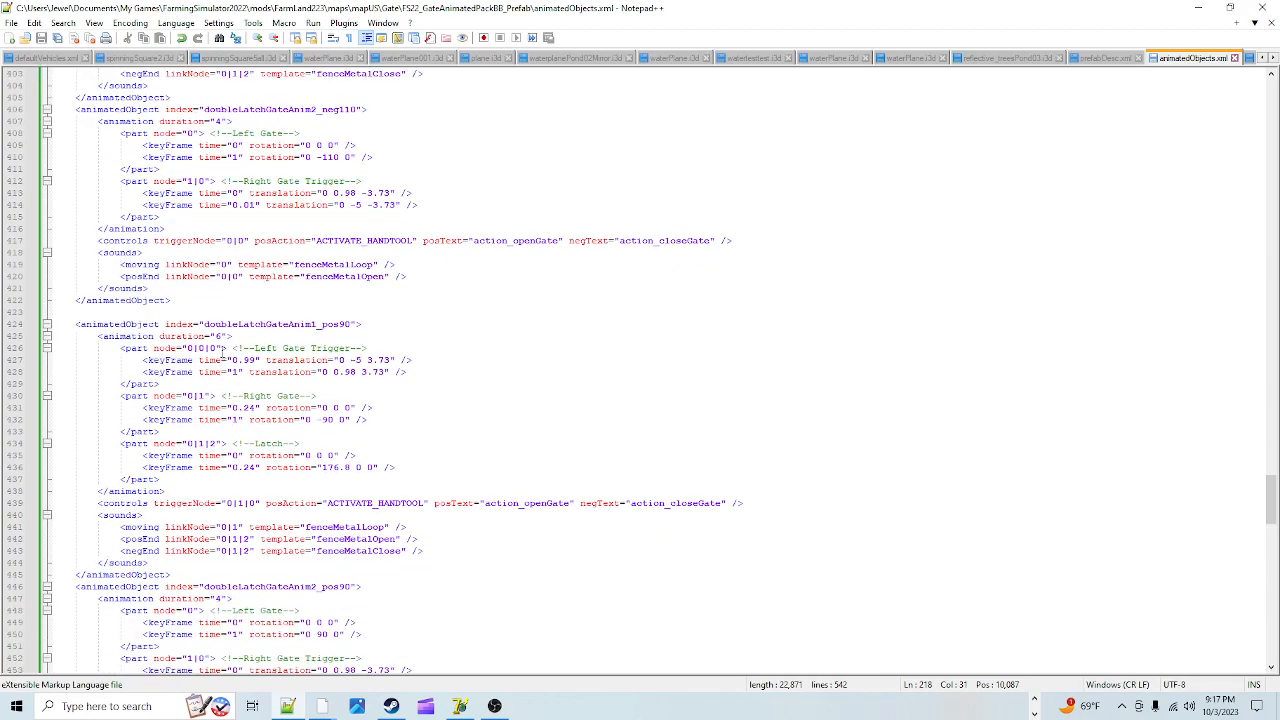
scroll(down, 3)
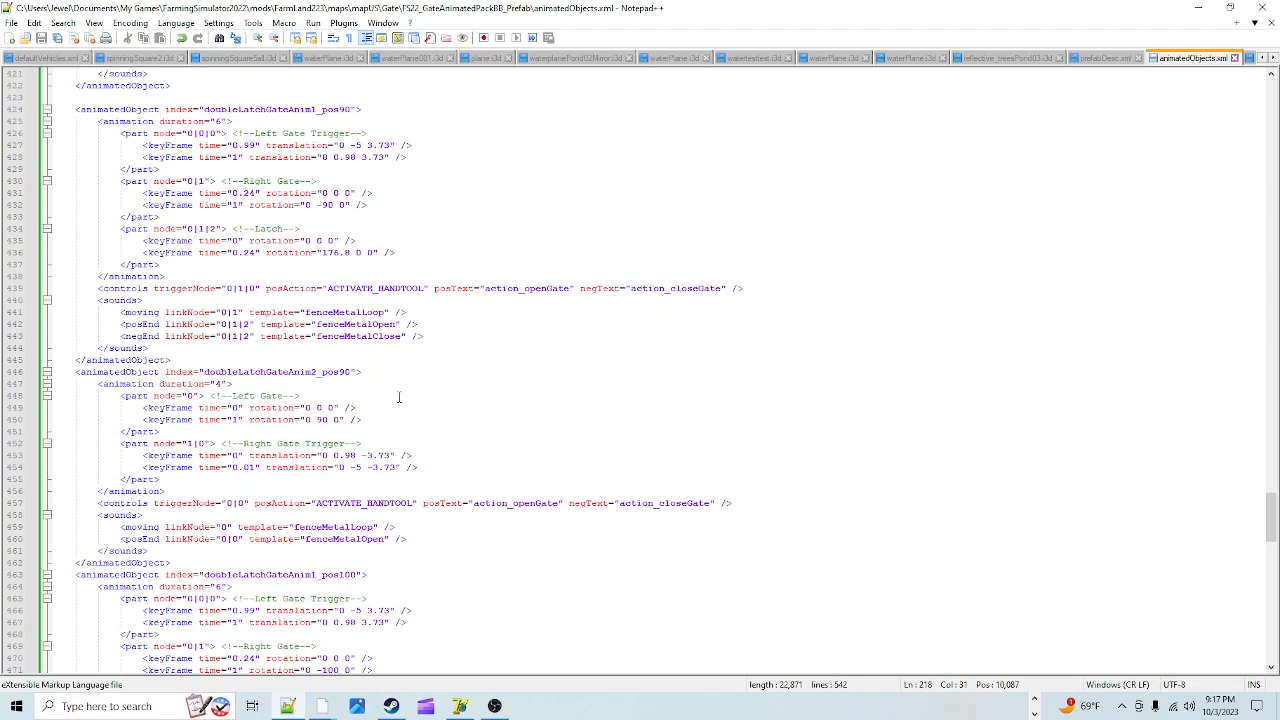
mouse_move(694, 370)
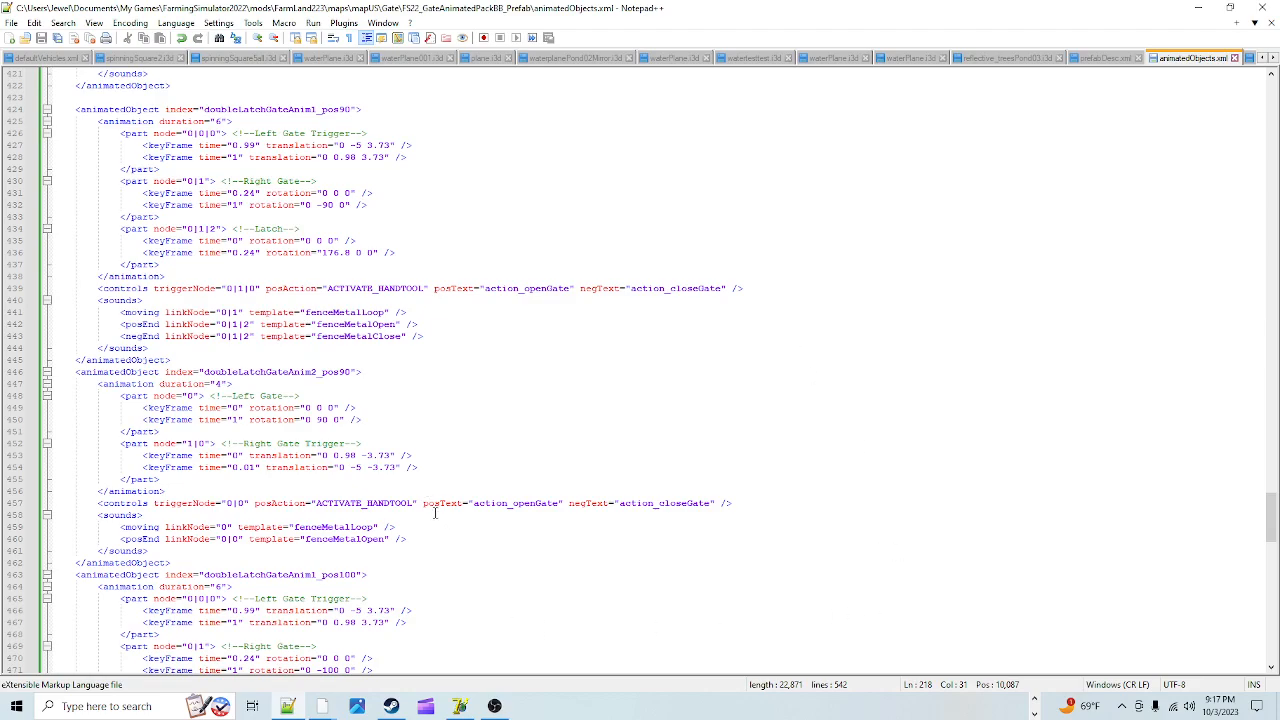
mouse_move(418, 404)
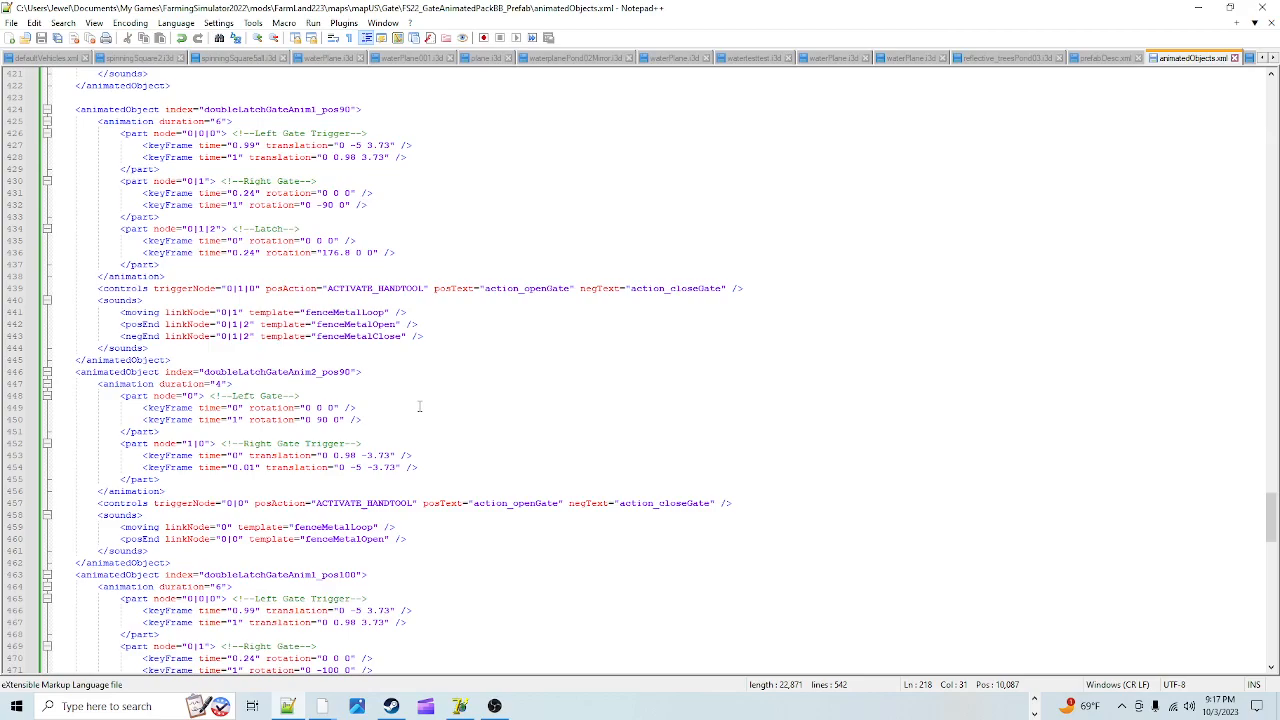
mouse_move(452, 680)
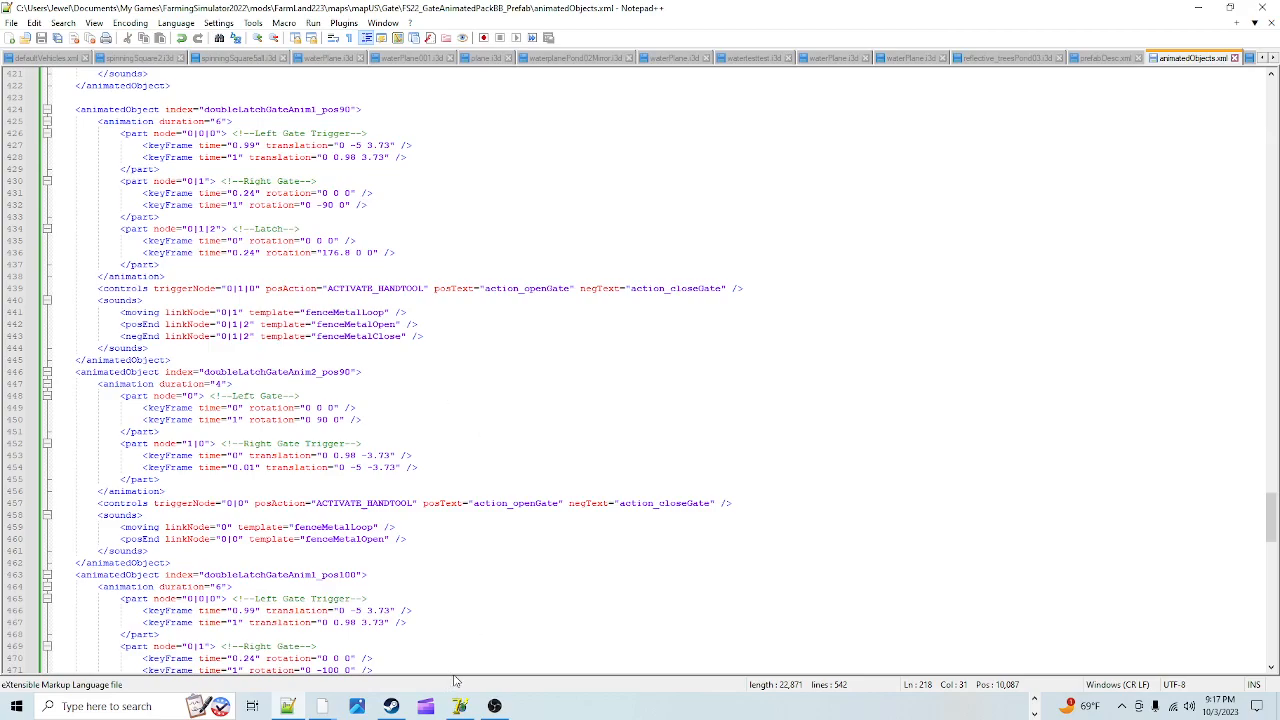
mouse_move(390, 706)
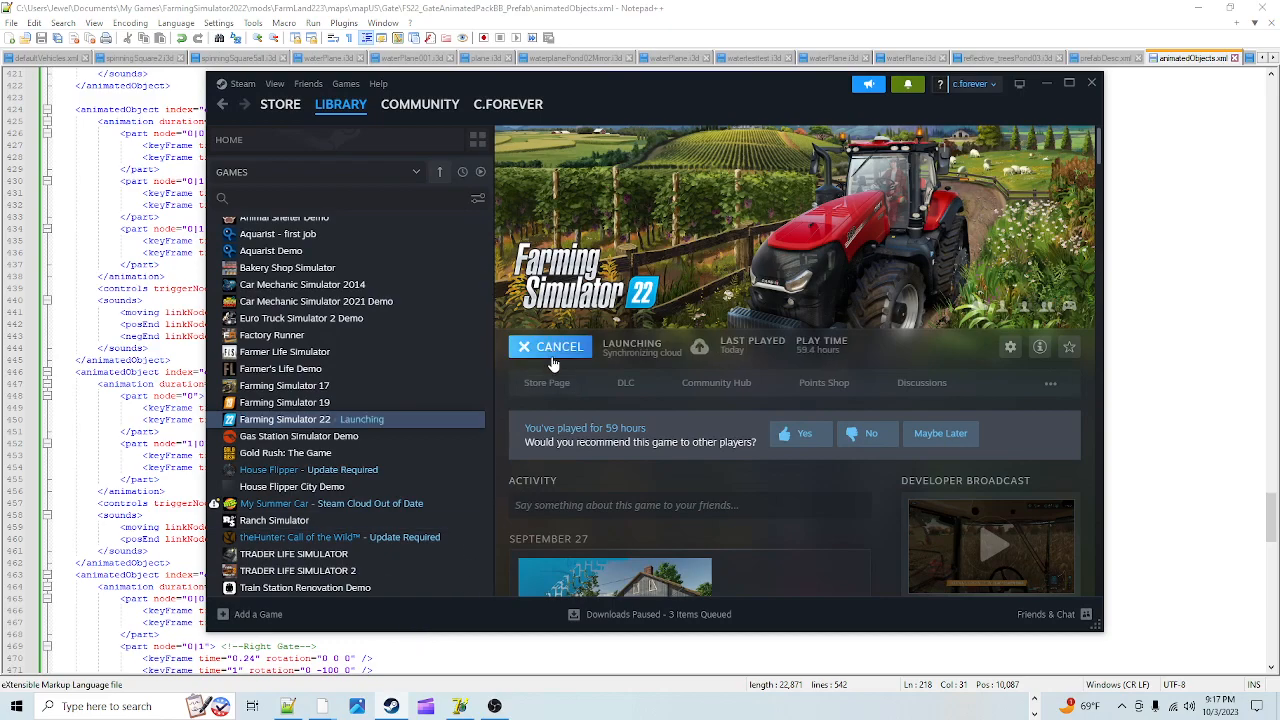
Launch Farming Simulator 22 from the Steam Library
click(548, 346)
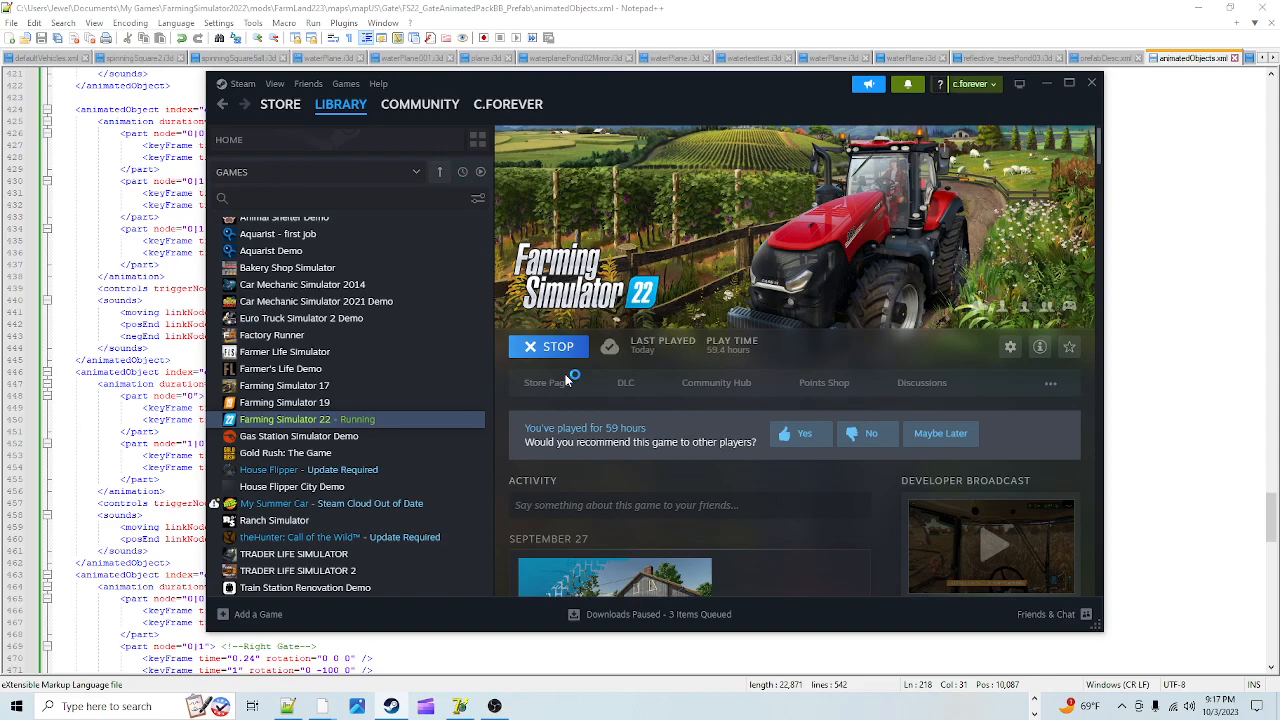
mouse_move(568, 380)
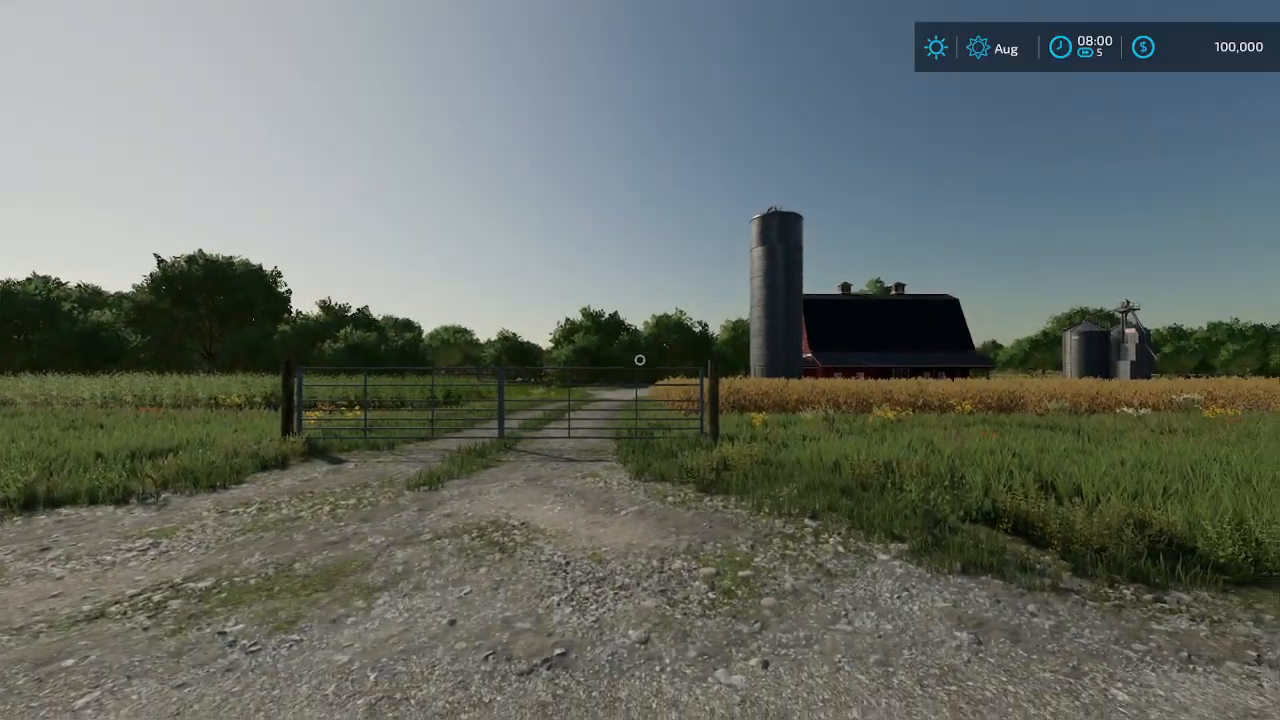
Walk up to the metal double gate across the farm lane and open it to watch it swing
key(w)
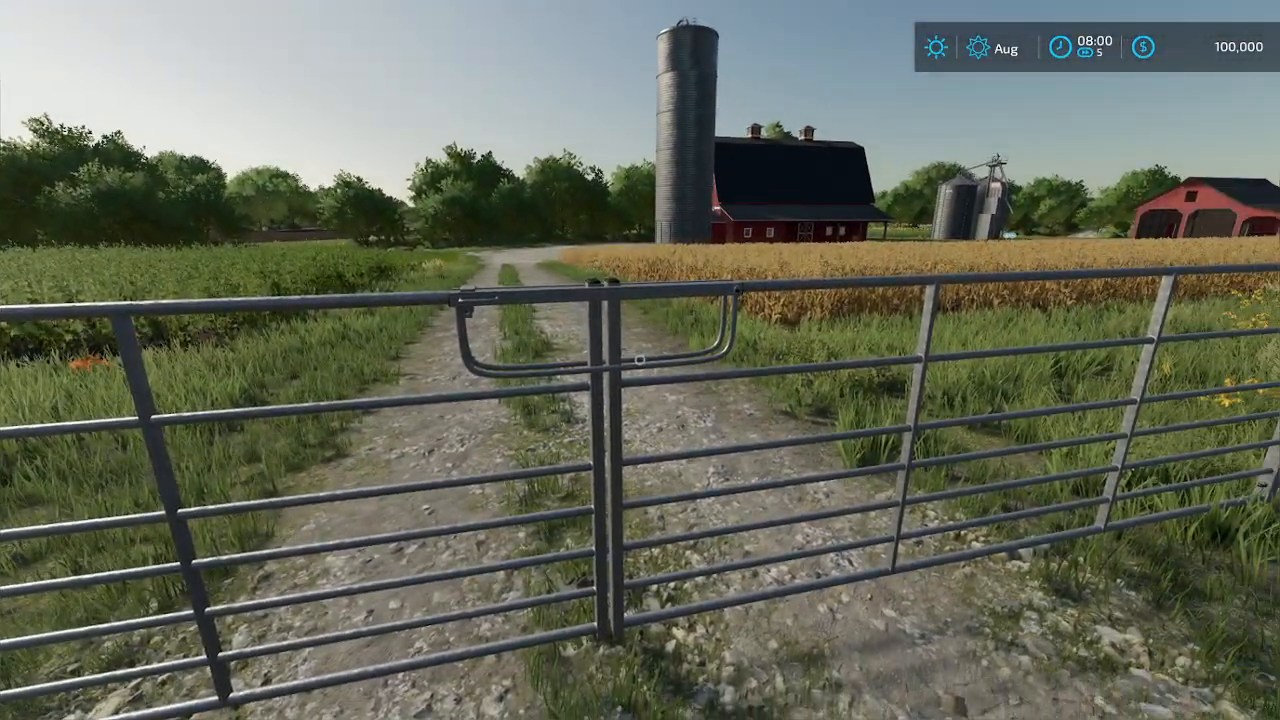
mouse_move(640, 360)
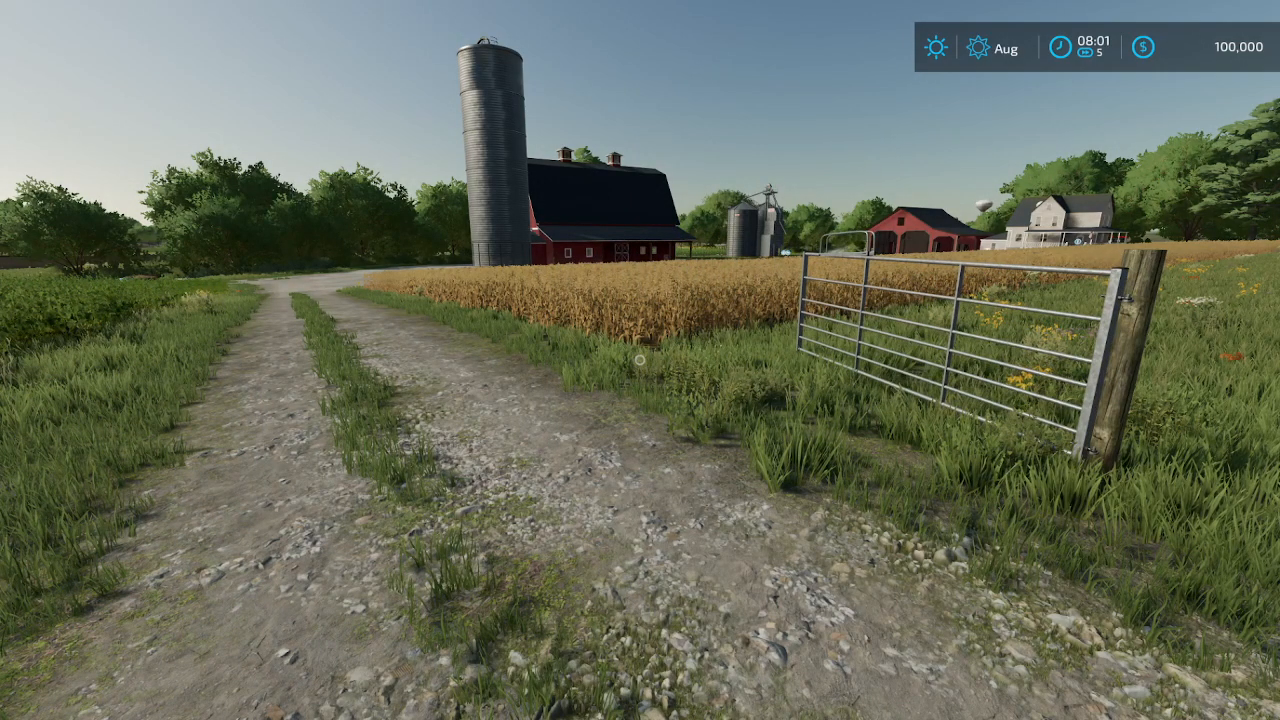
mouse_move(640, 360)
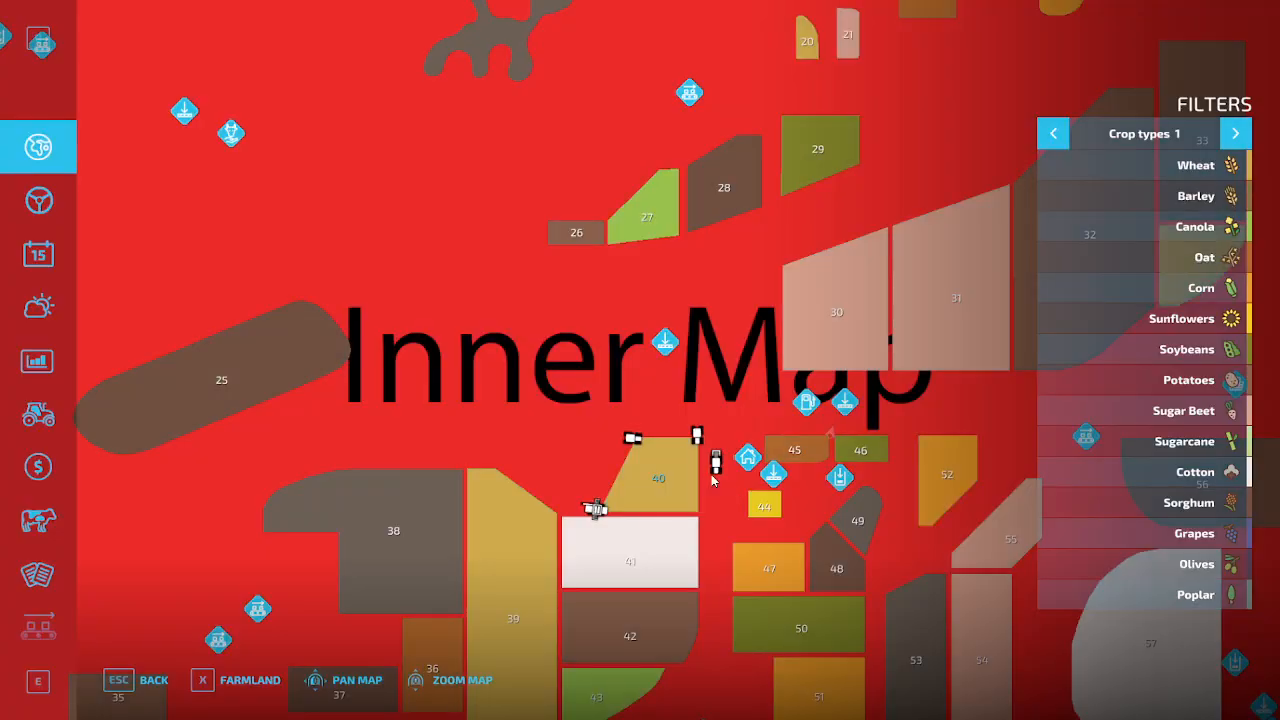
Quit the current game from the in-game menu, confirming Yes to end without saving
click(36, 252)
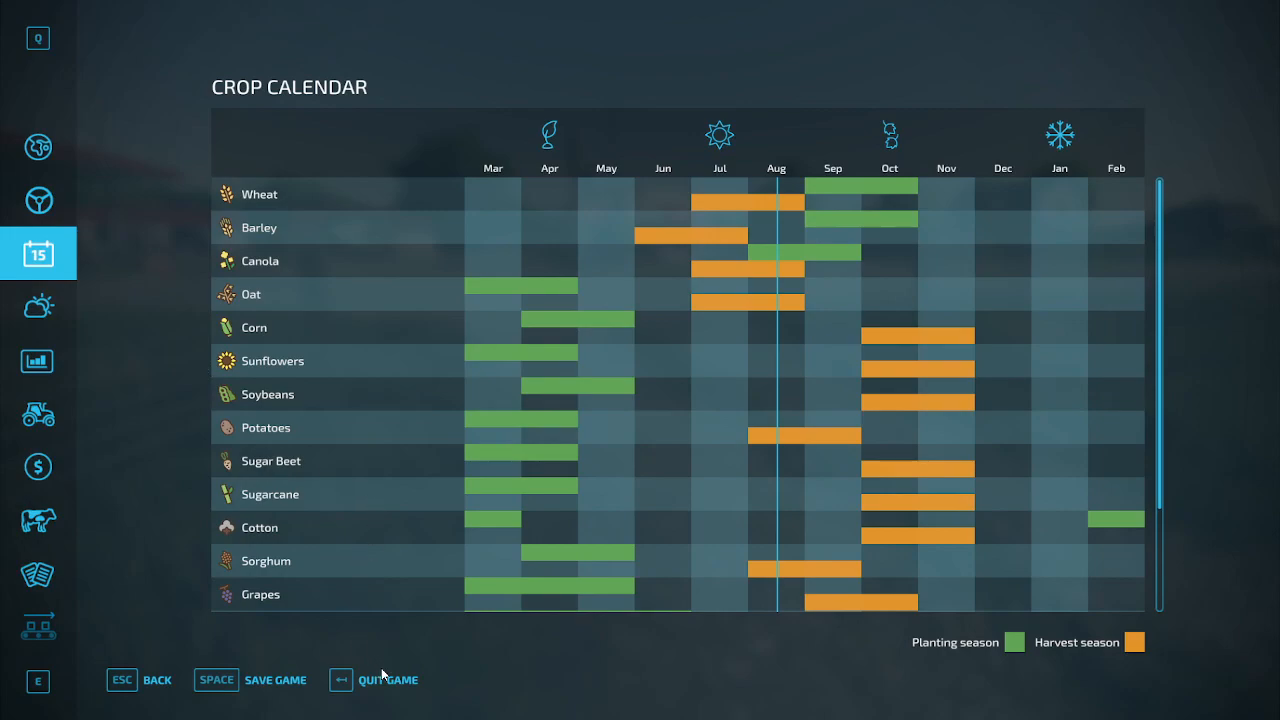
click(388, 680)
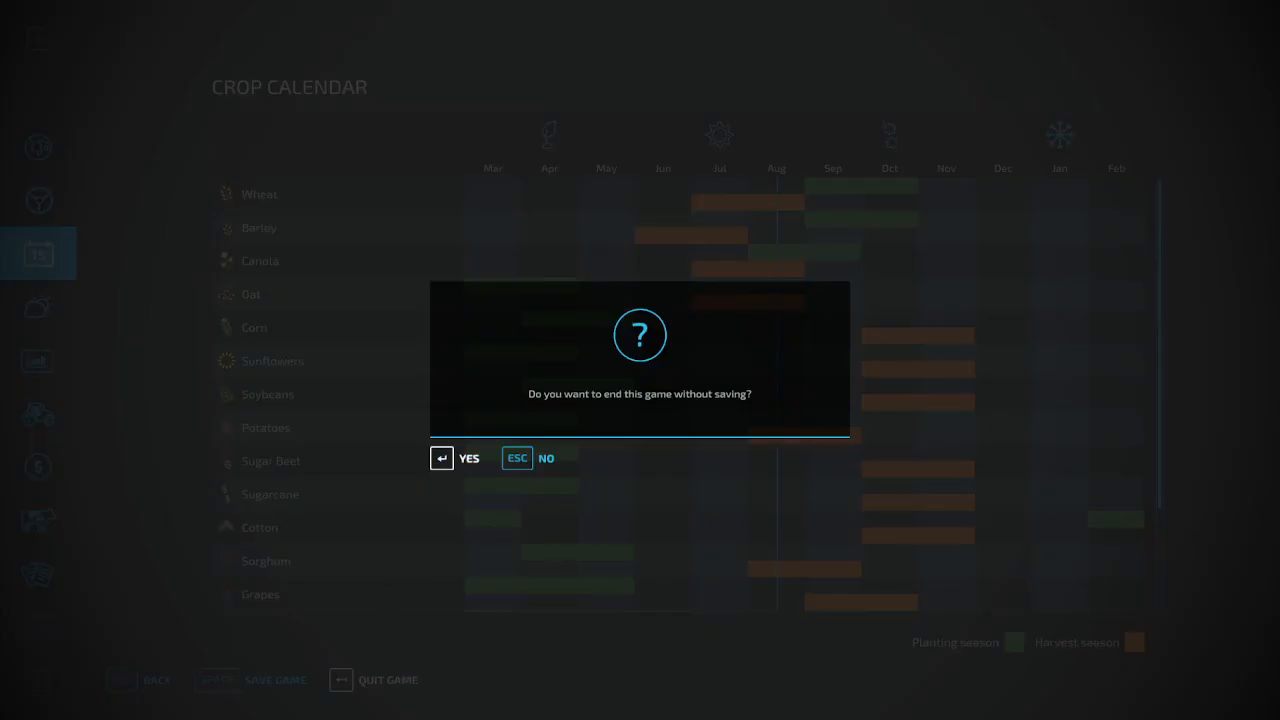
click(456, 458)
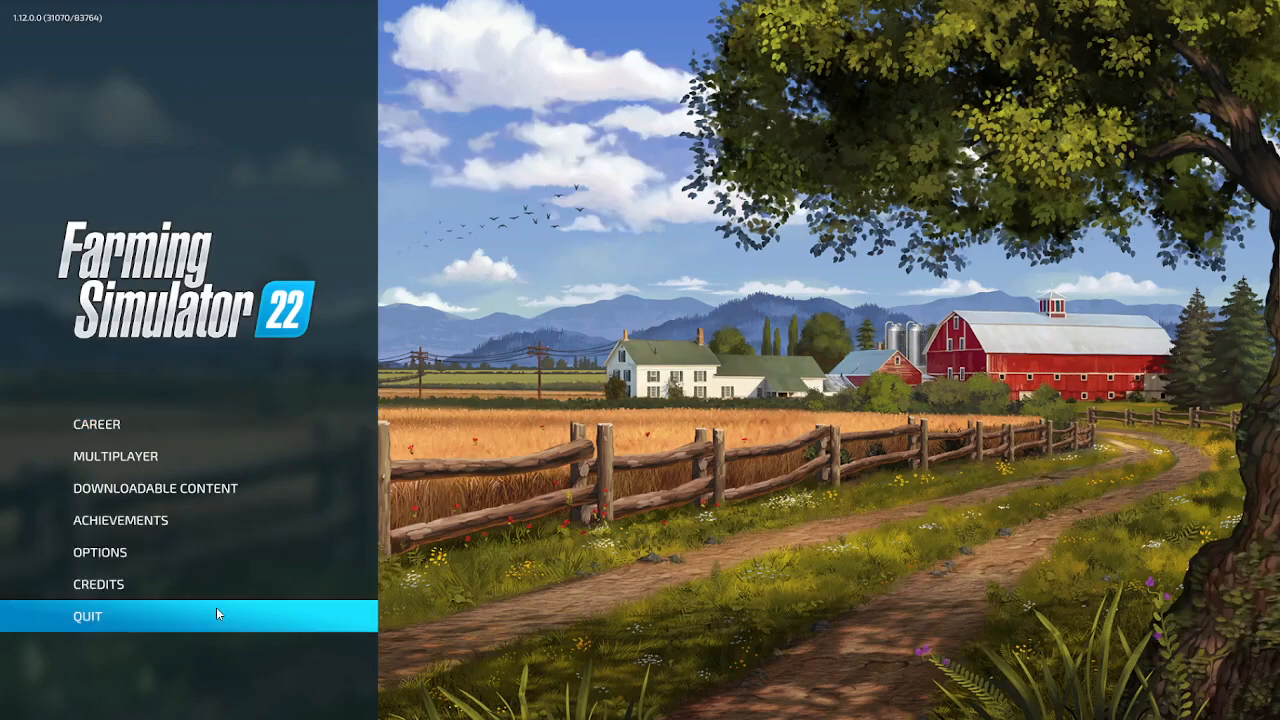
mouse_move(620, 542)
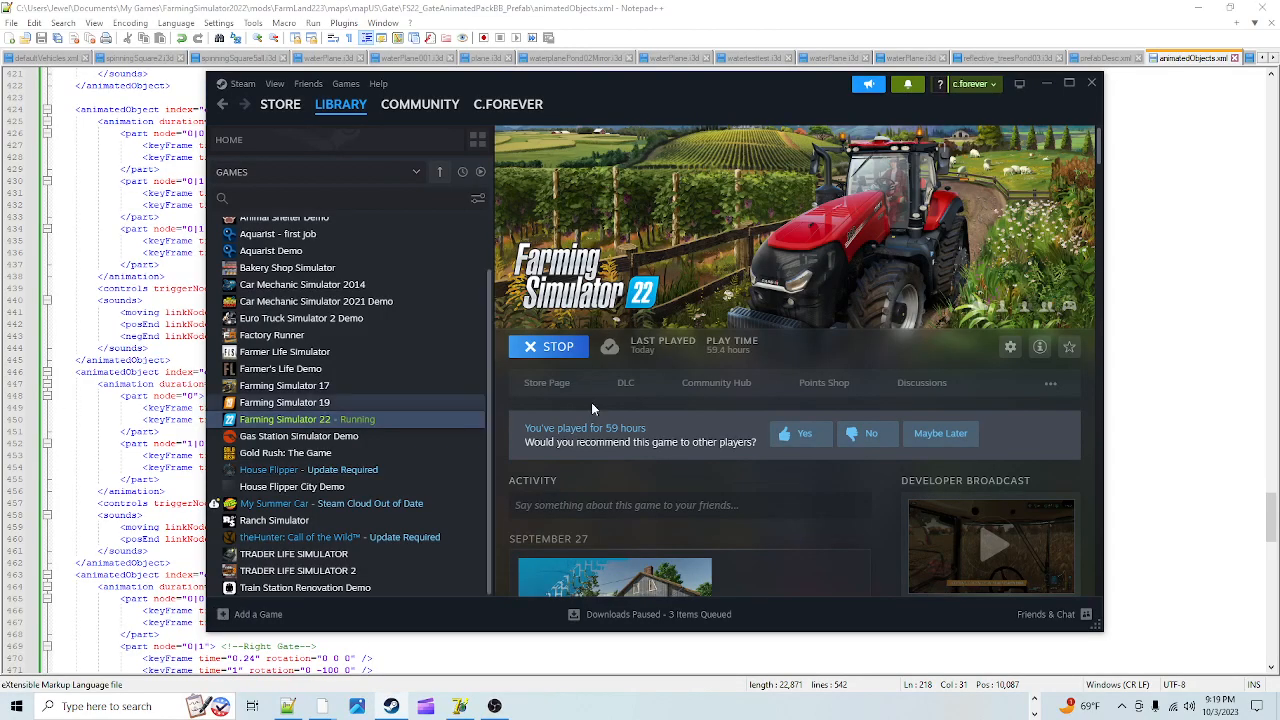
Bring animatedObjects.xml back in front and scroll to the doubleLatchGate_neg90 animation entry
click(548, 346)
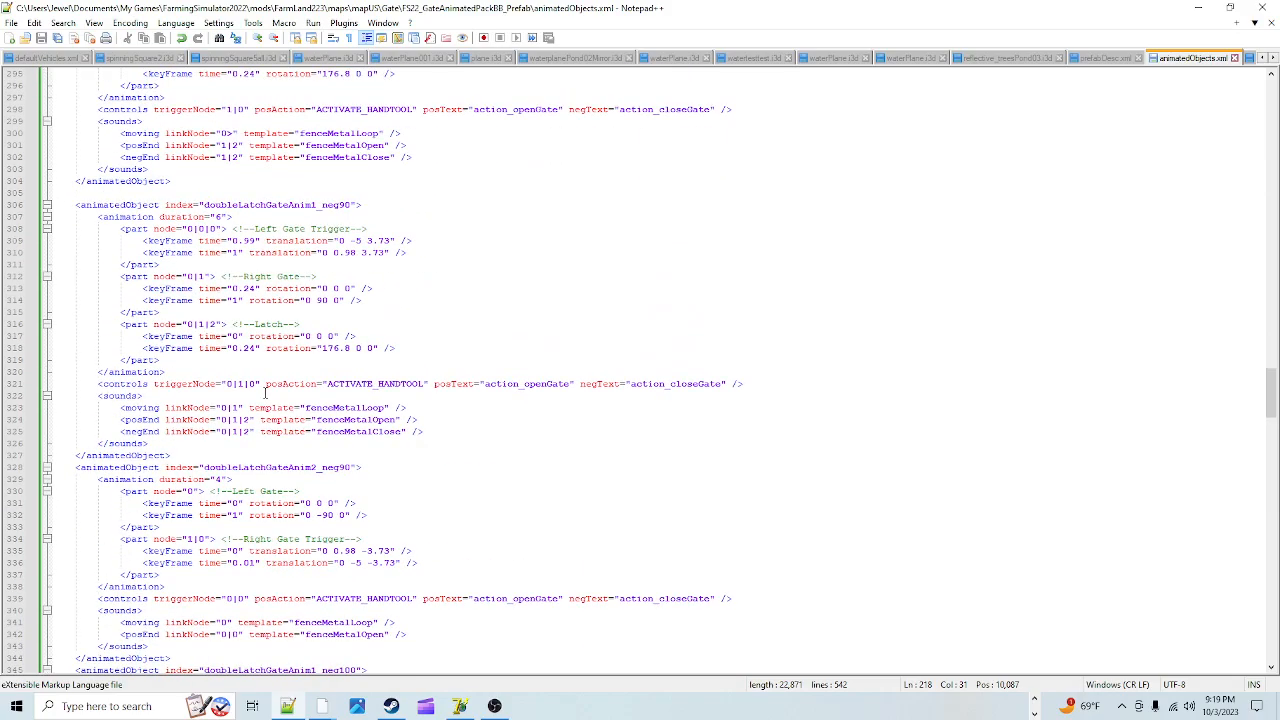
scroll(up, 3)
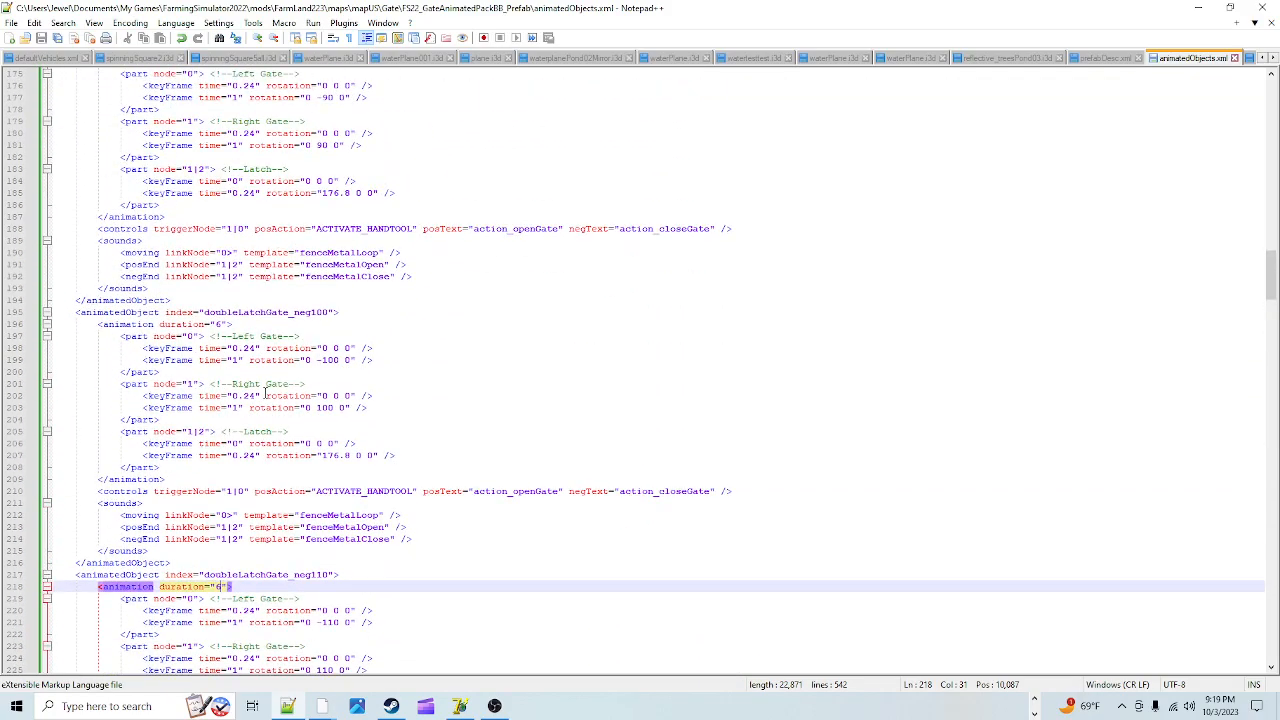
scroll(up, 3)
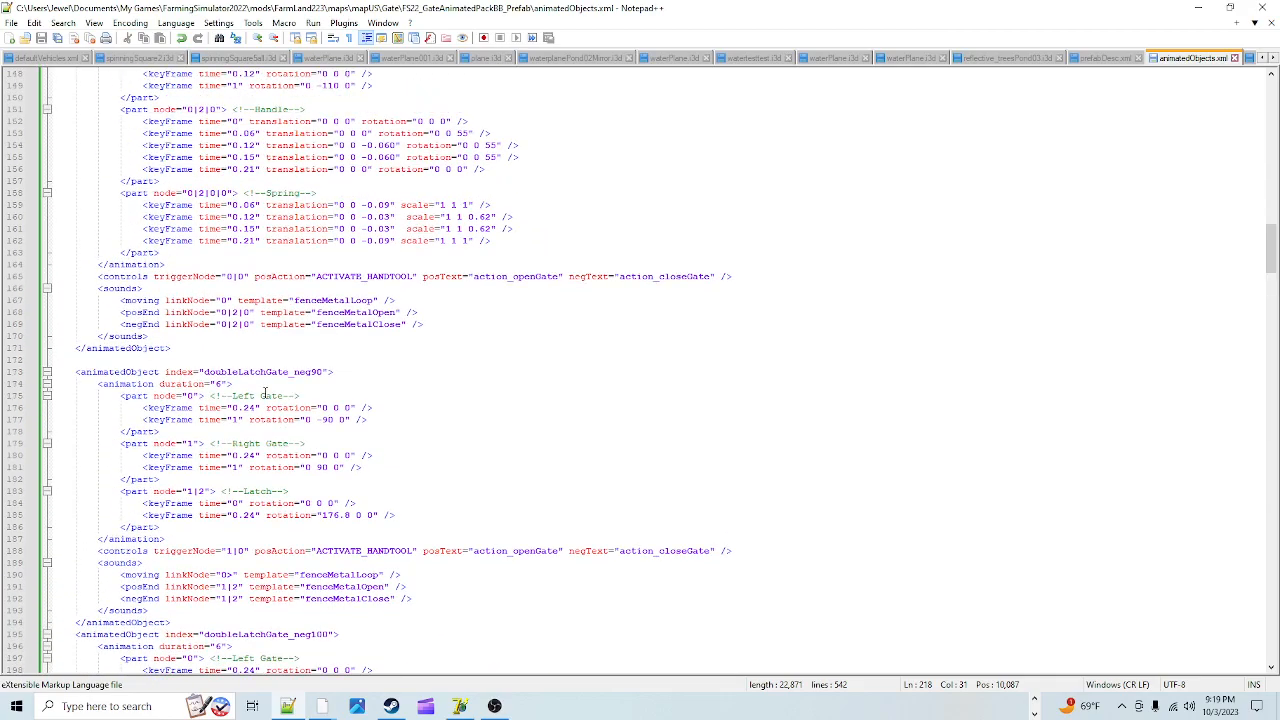
scroll(up, 3)
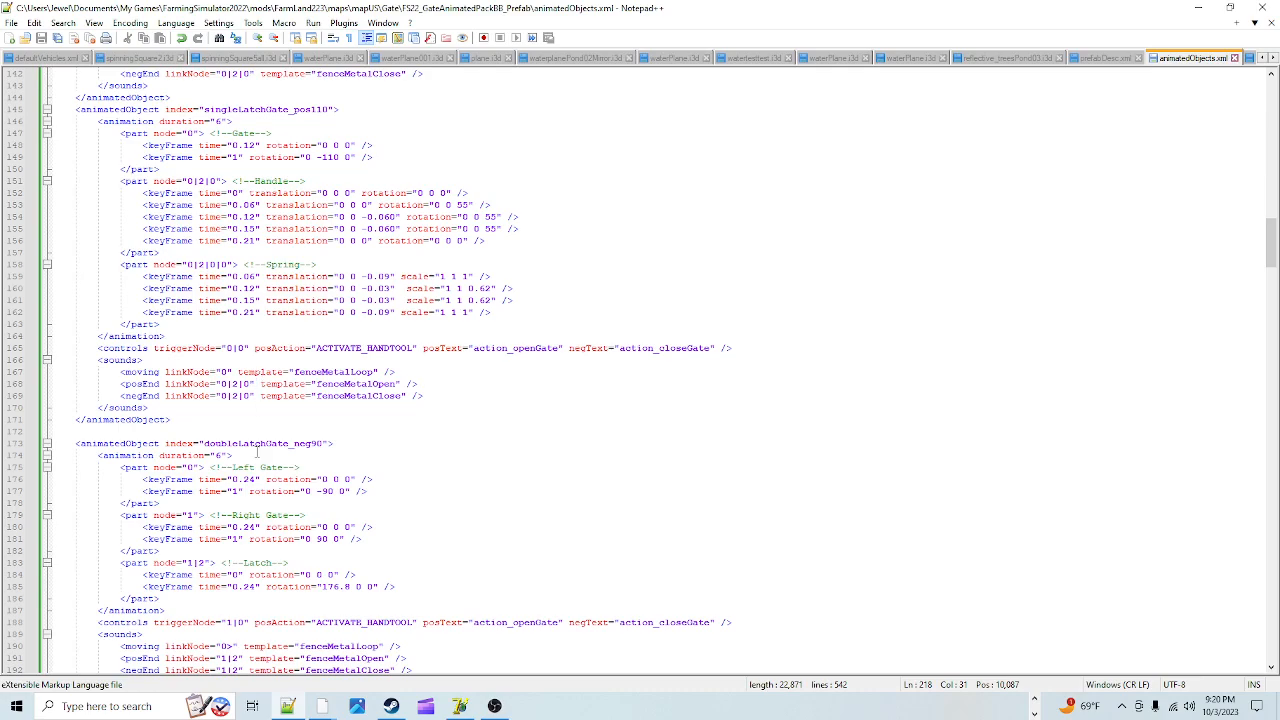
scroll(down, 3)
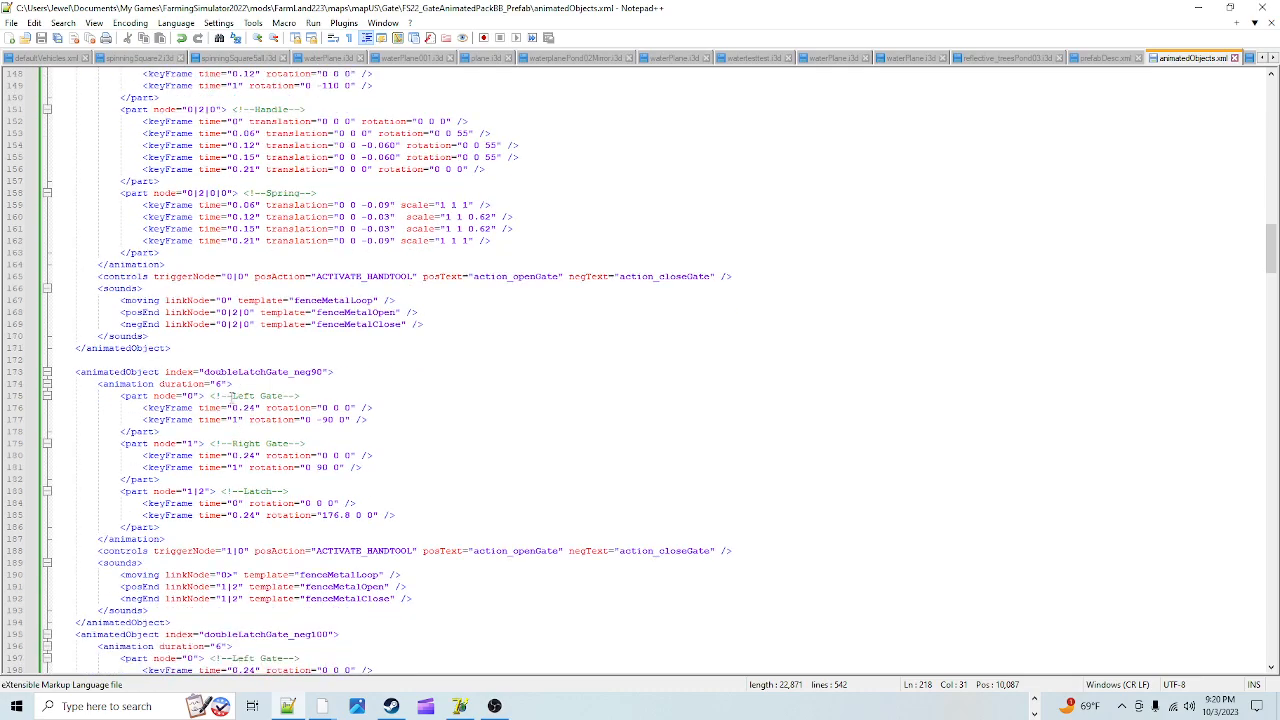
Change the animation duration of the first doubleLatchGate entries to 12
double_click(126, 384)
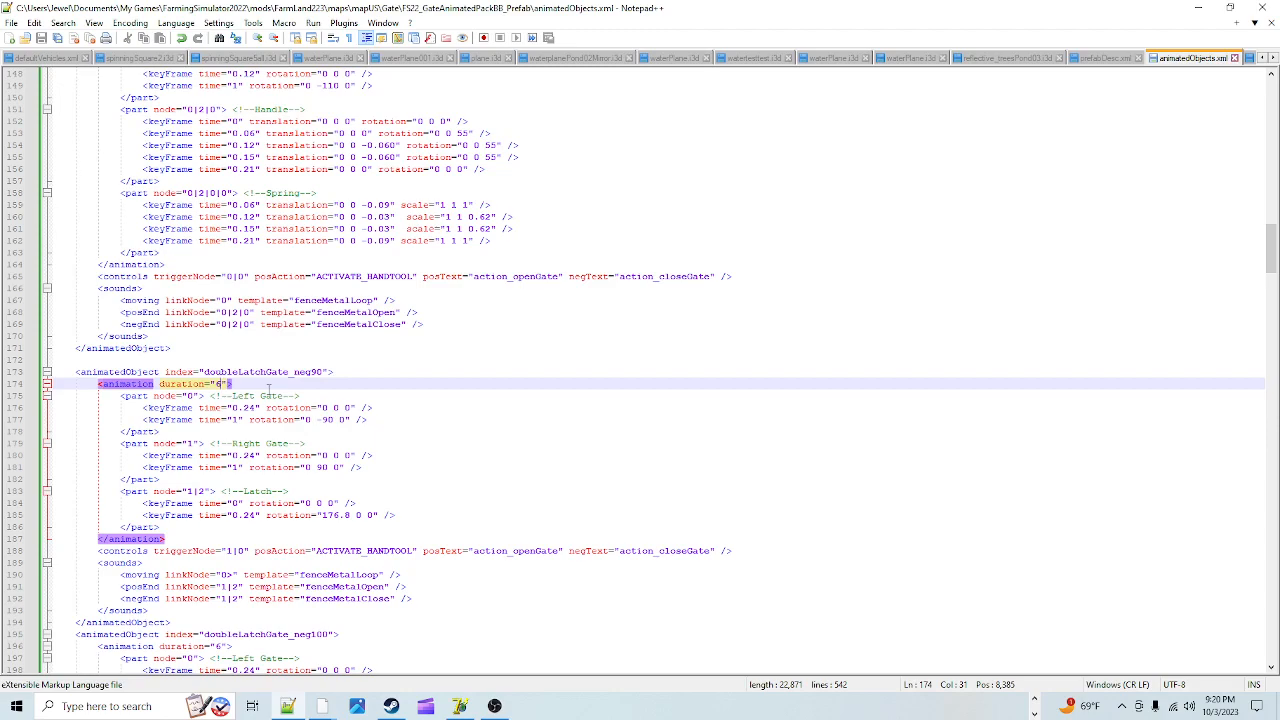
text(12)
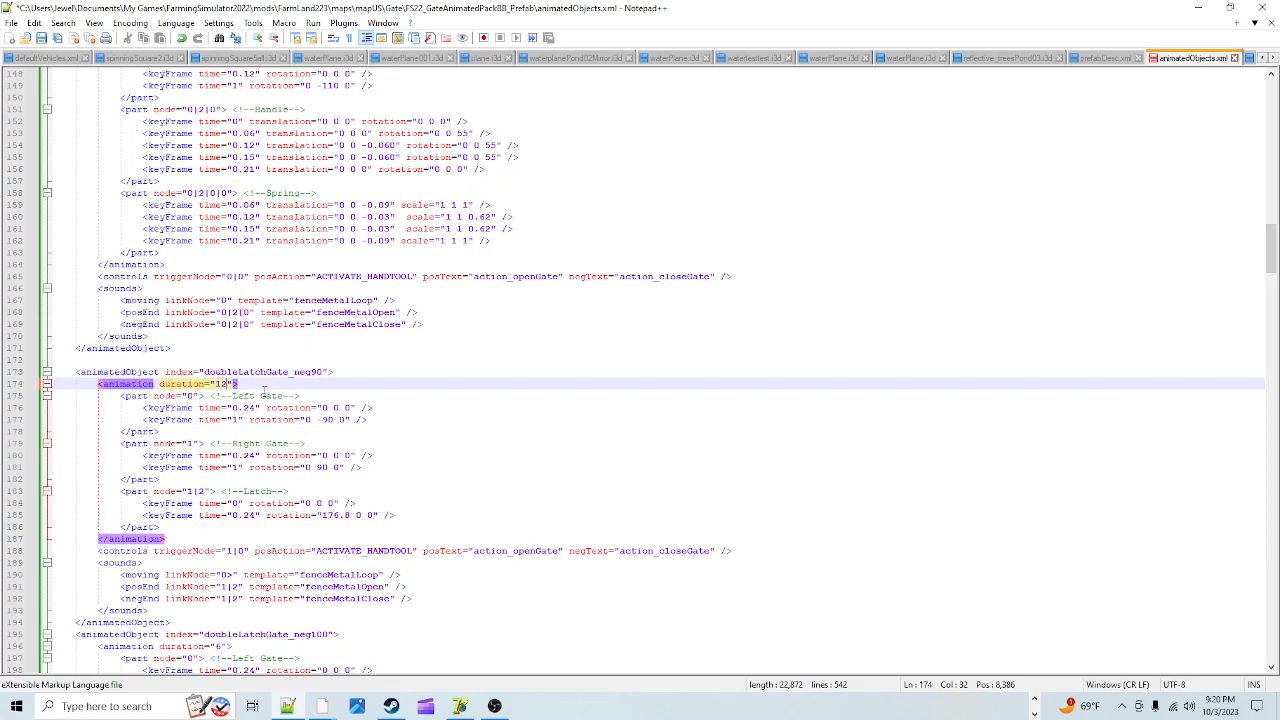
scroll(down, 3)
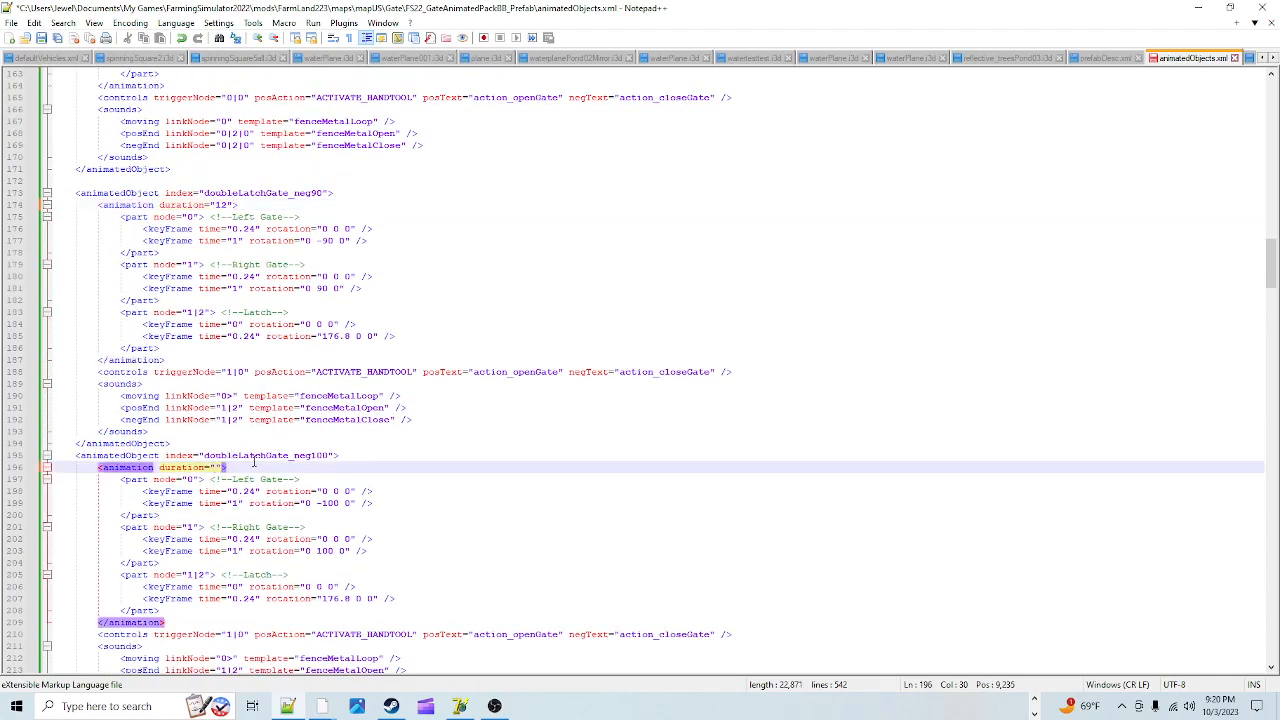
text(12)
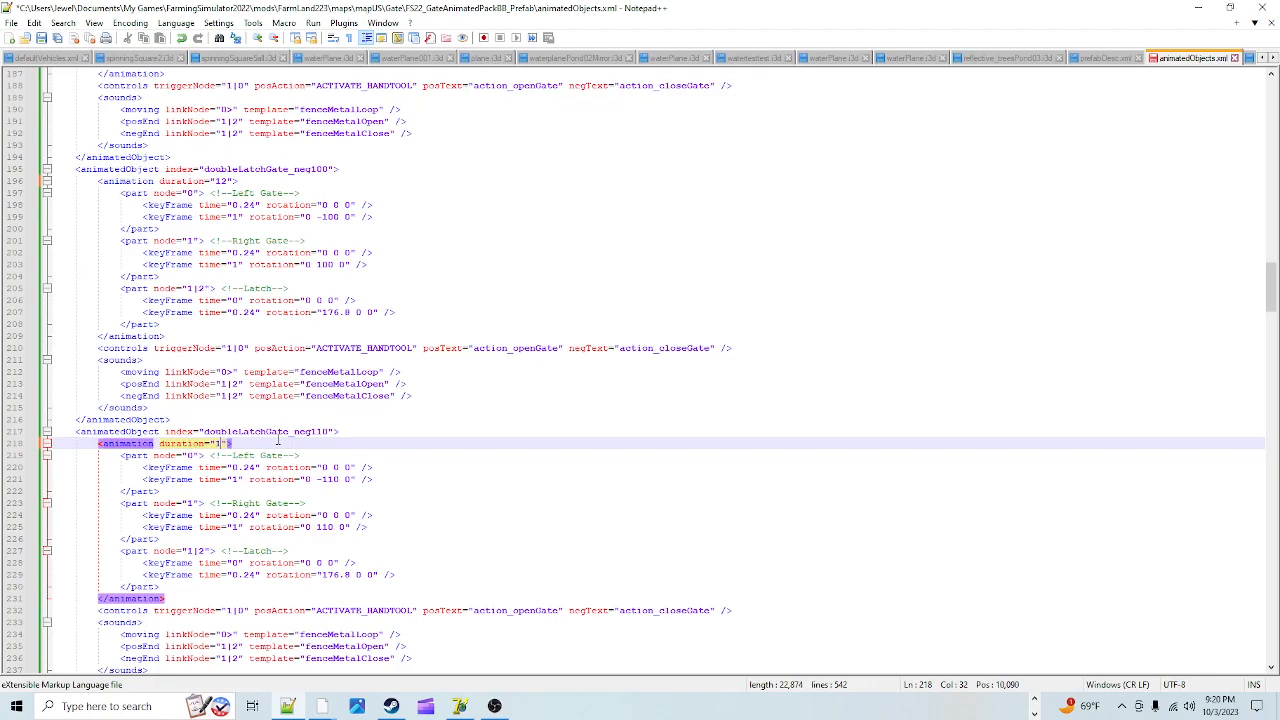
scroll(down, 3)
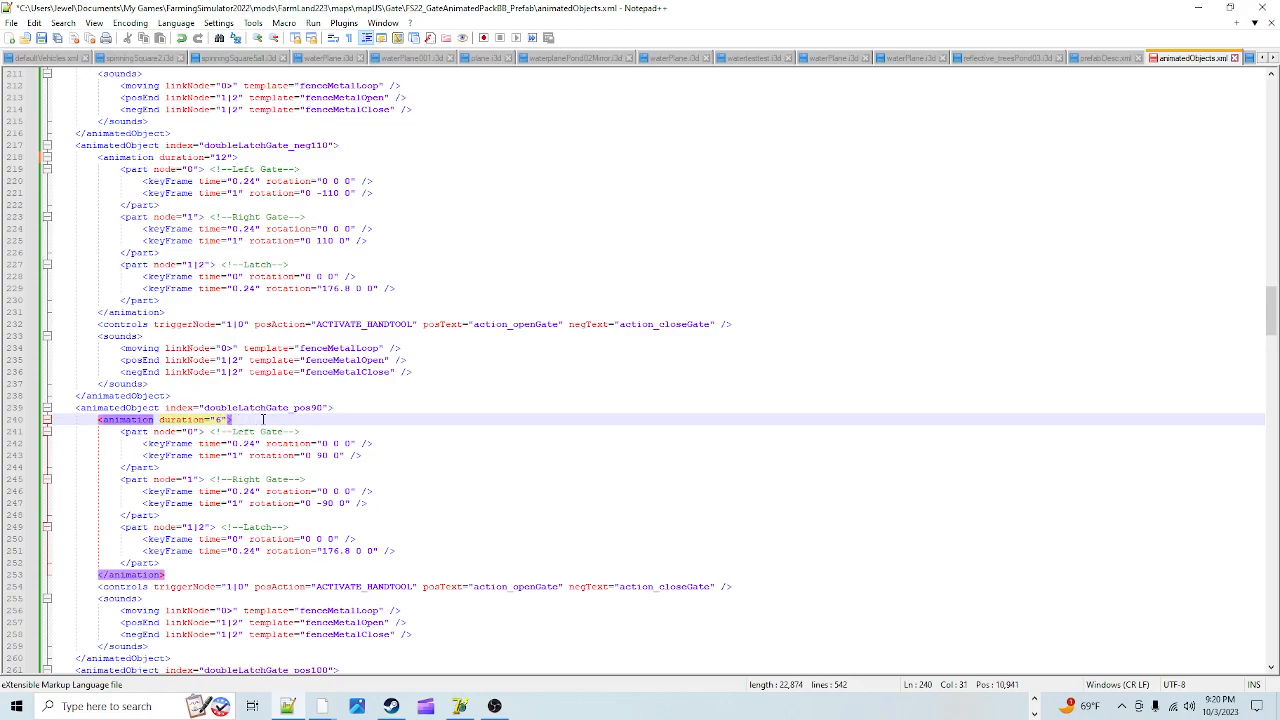
text(12)
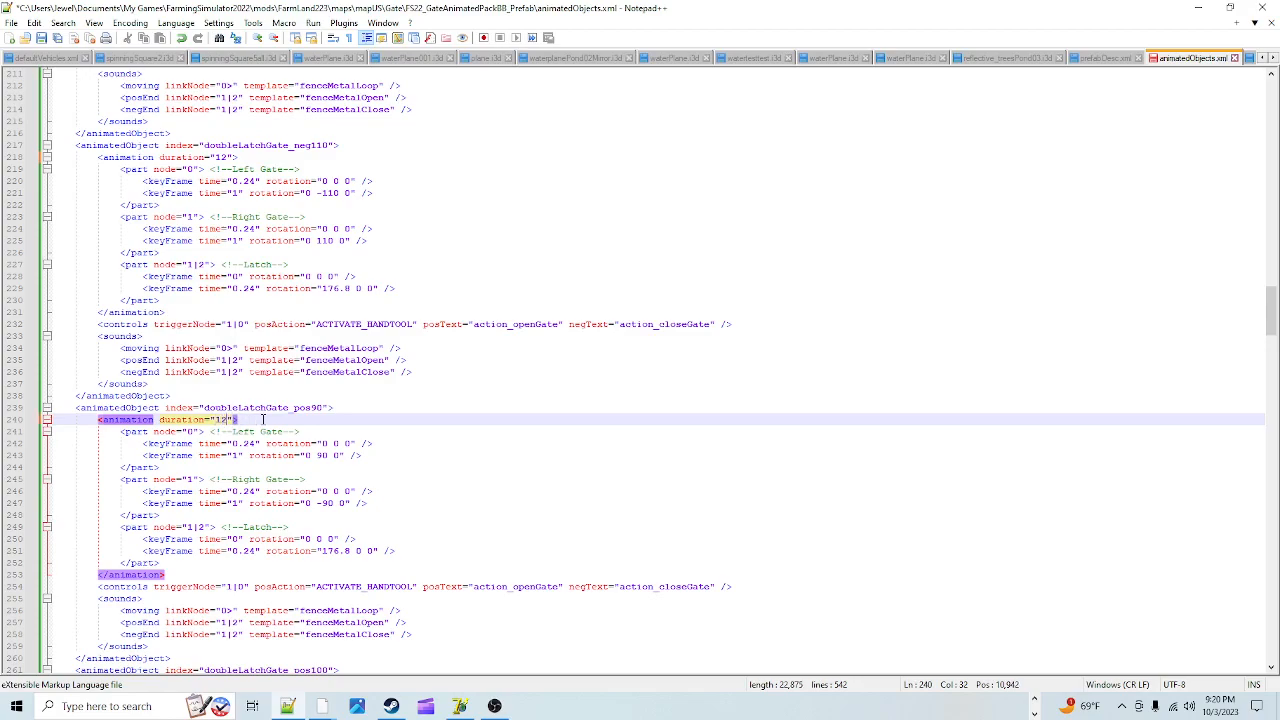
Set the remaining doubleLatchGate durations, through pos110, to 12 as well
scroll(down, 3)
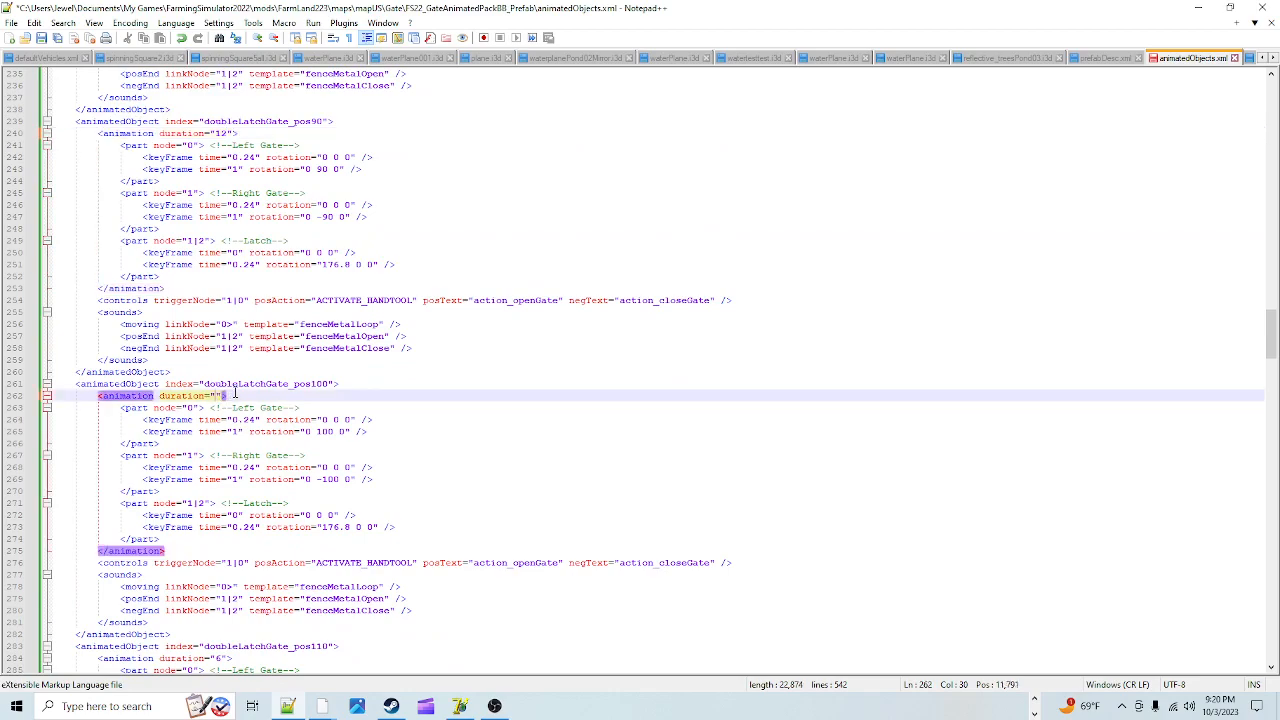
text(12)
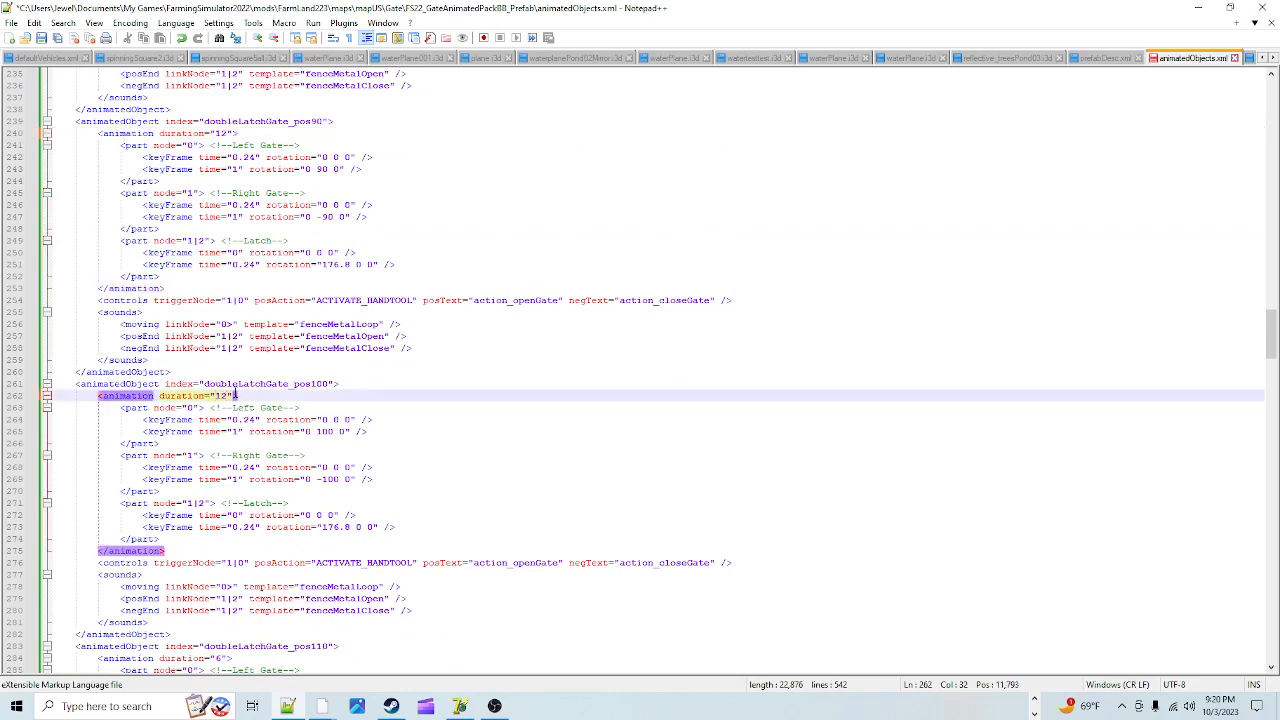
scroll(down, 3)
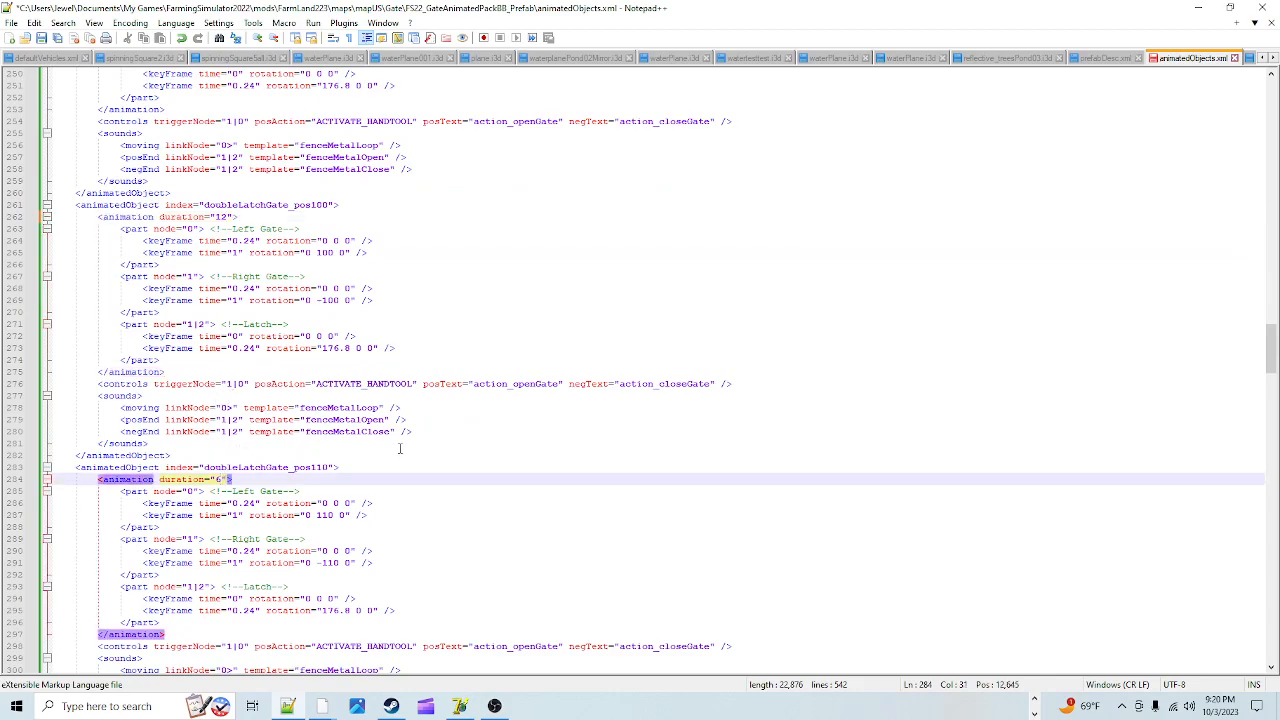
key(Backspace)
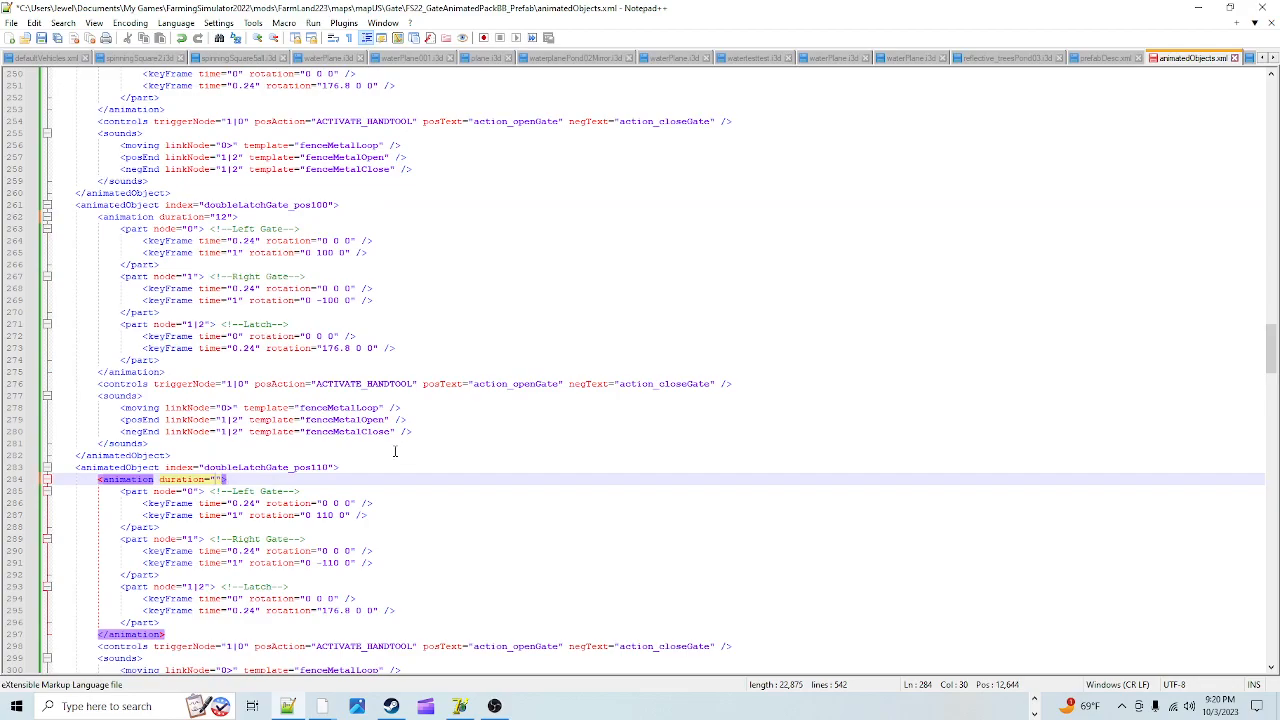
text(12)
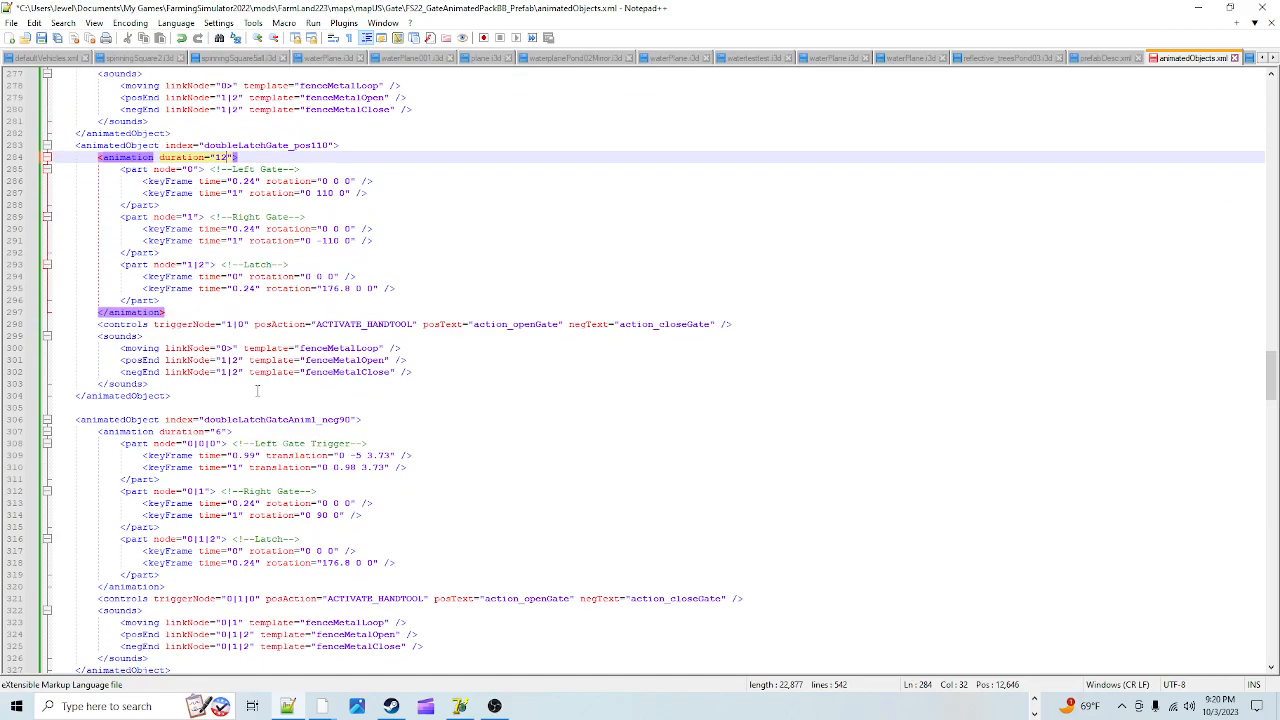
scroll(down, 3)
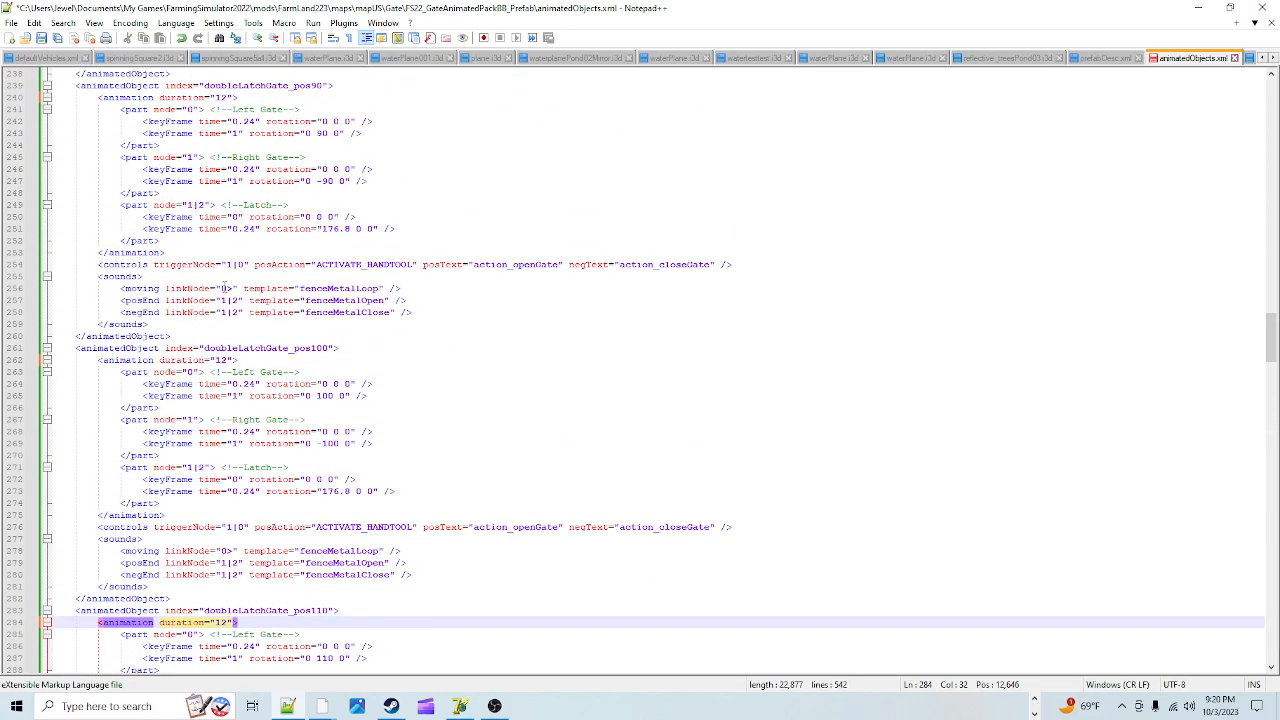
scroll(up, 3)
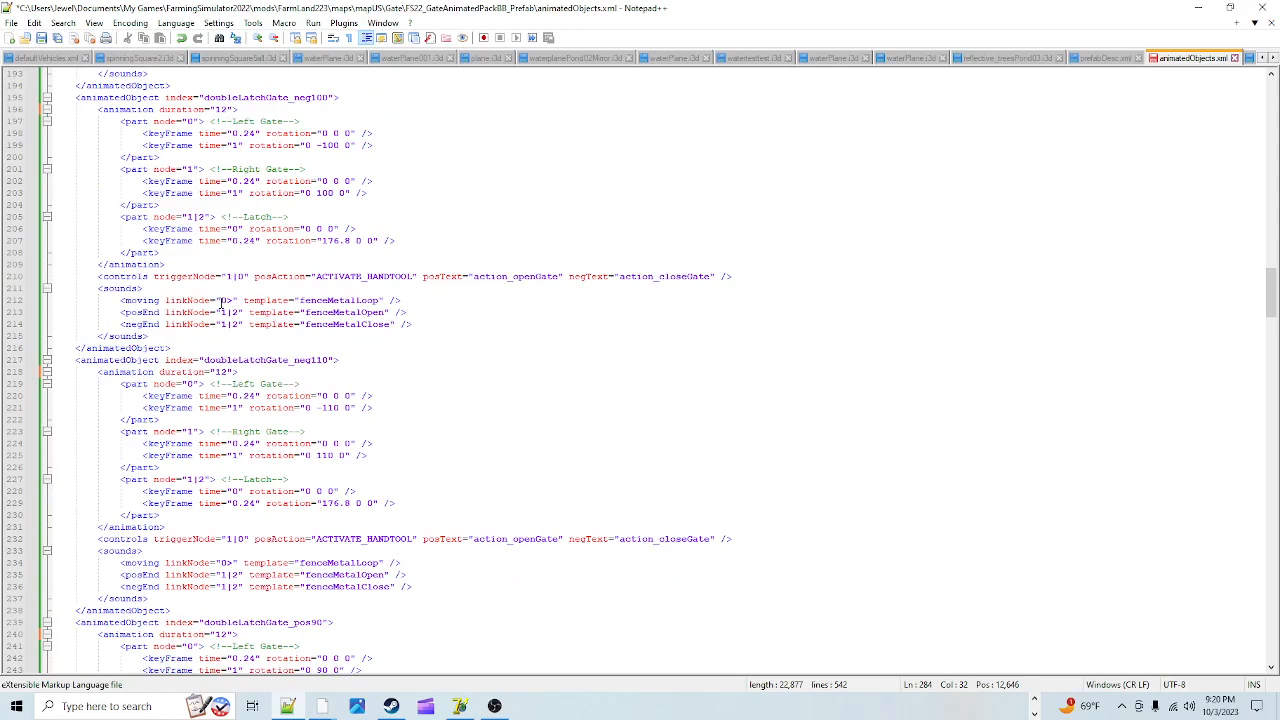
scroll(up, 3)
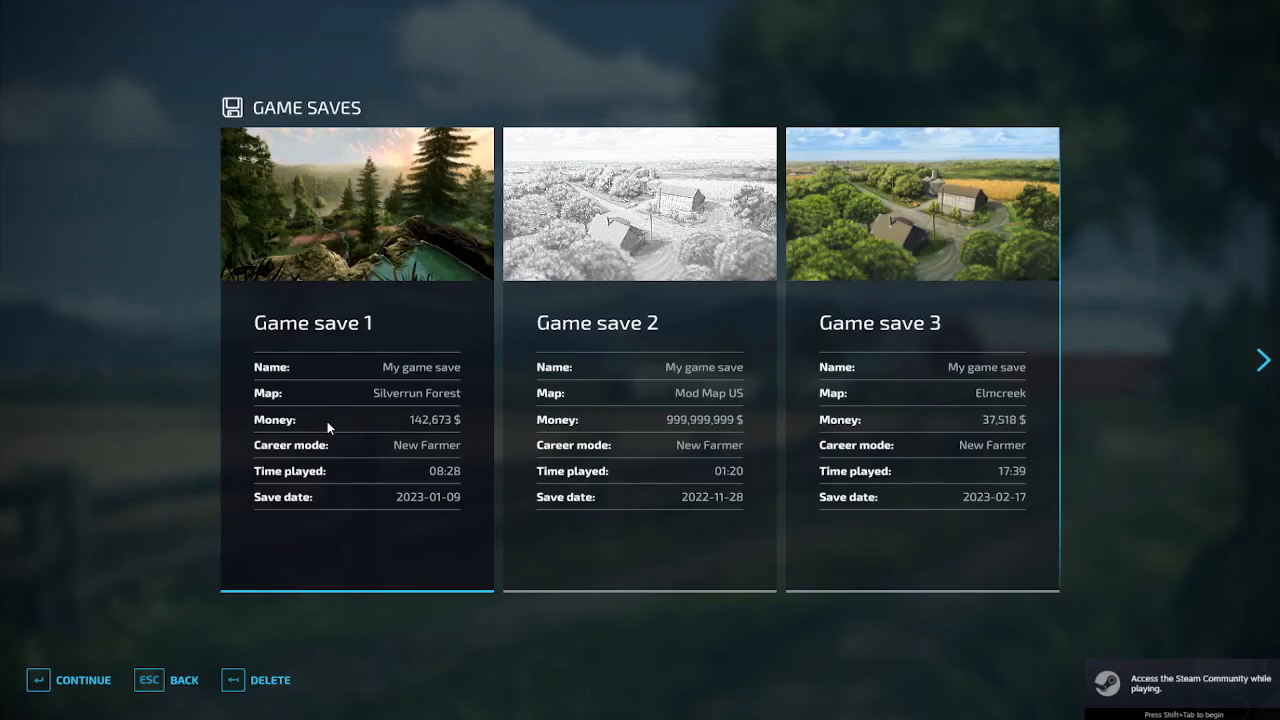
Page through the Game Saves, choose the EMPTY SLOT and continue to a new game
click(1262, 360)
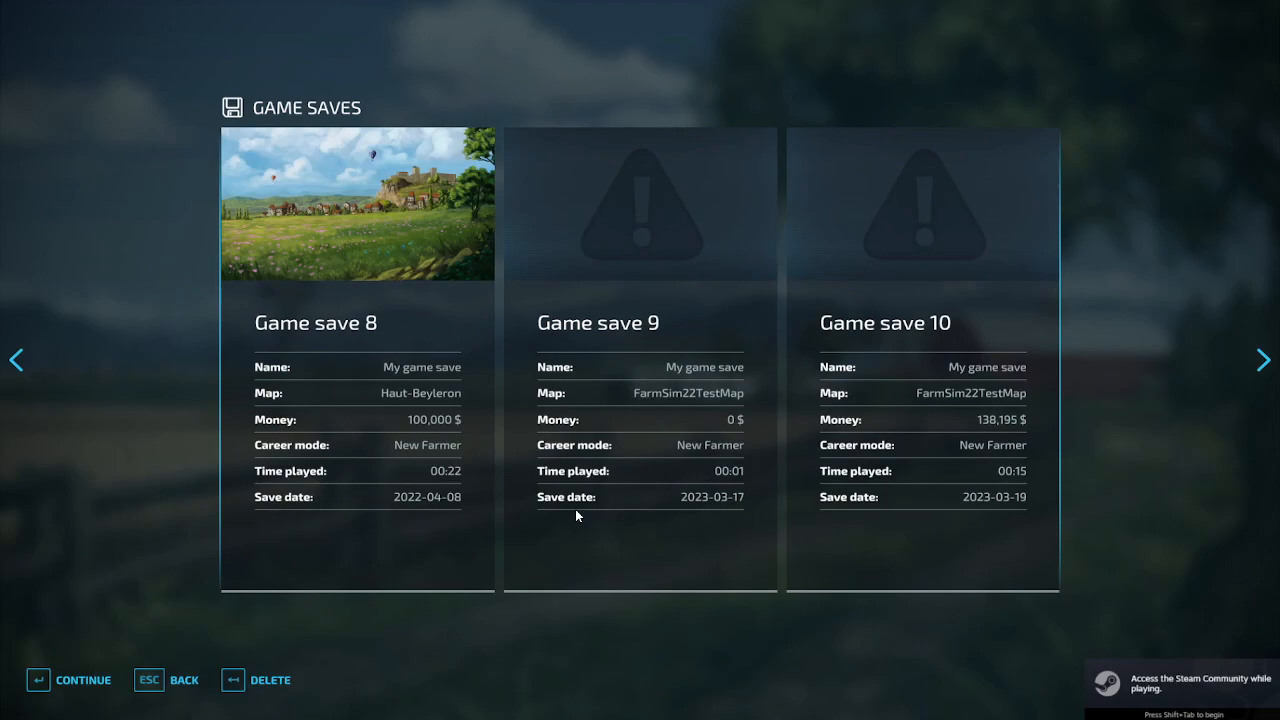
click(1262, 360)
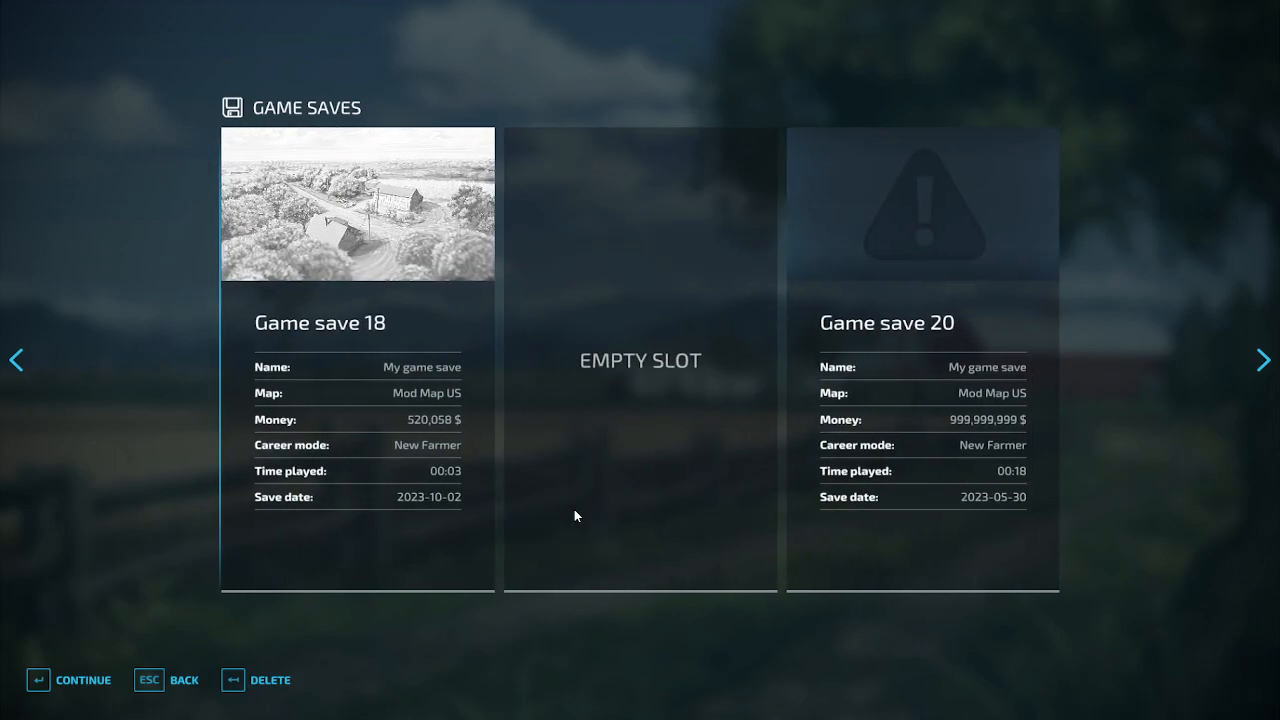
click(640, 360)
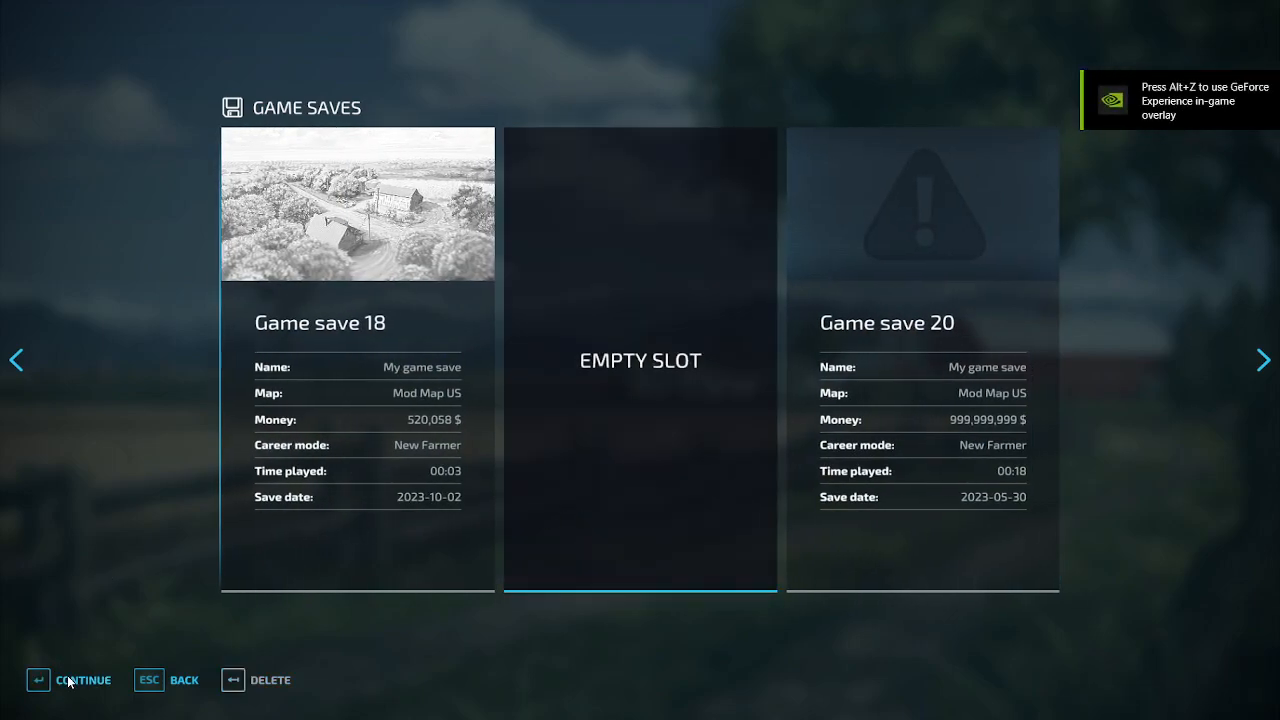
mouse_move(72, 698)
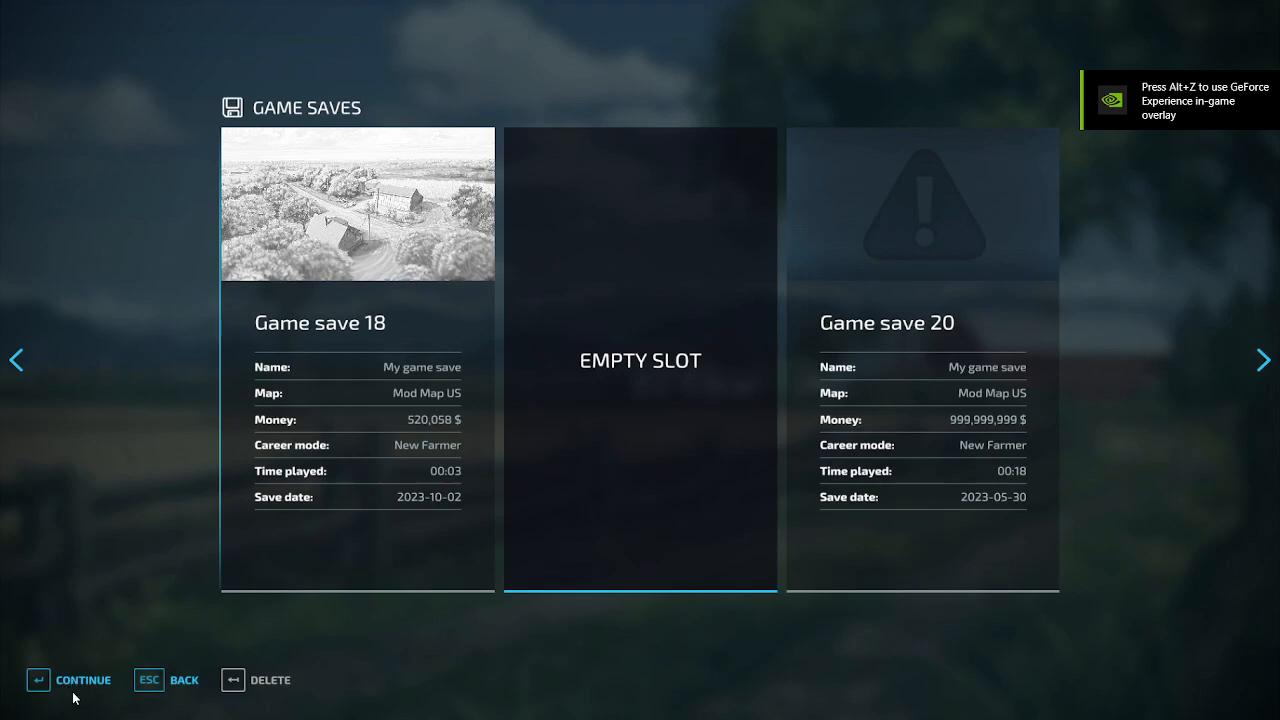
click(70, 680)
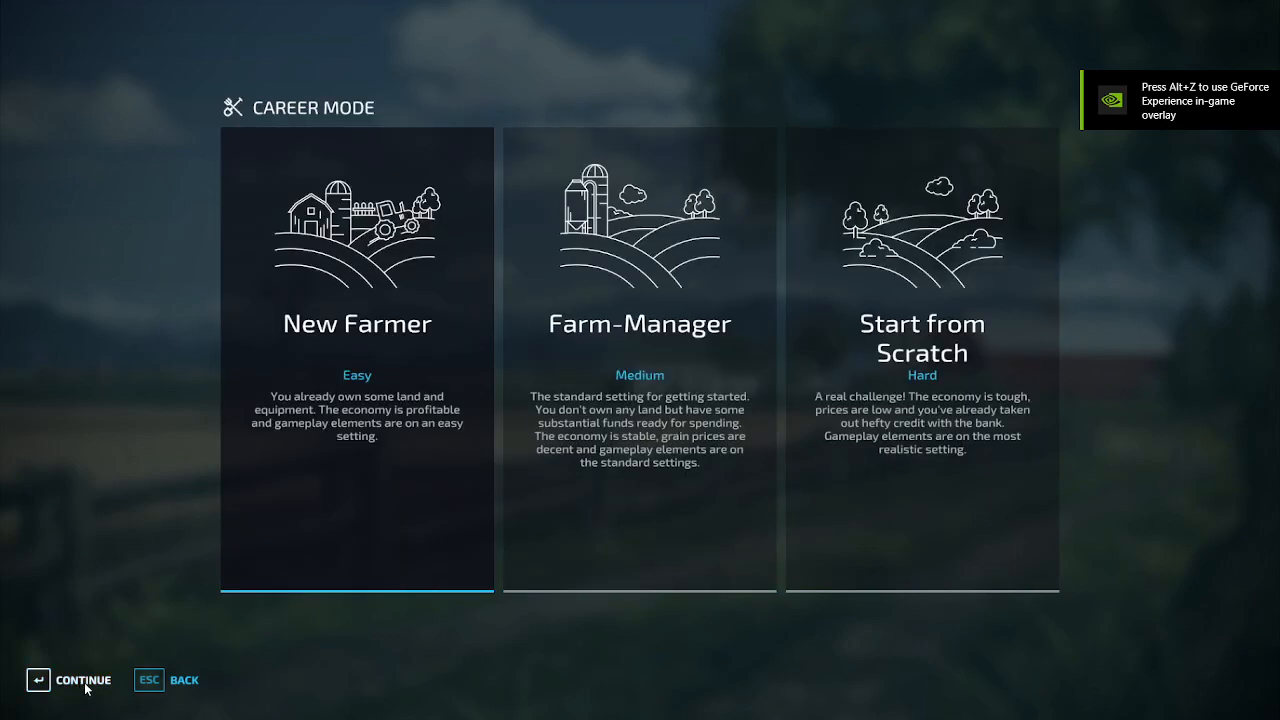
Choose the New Farmer career mode and proceed toward character creation
click(84, 680)
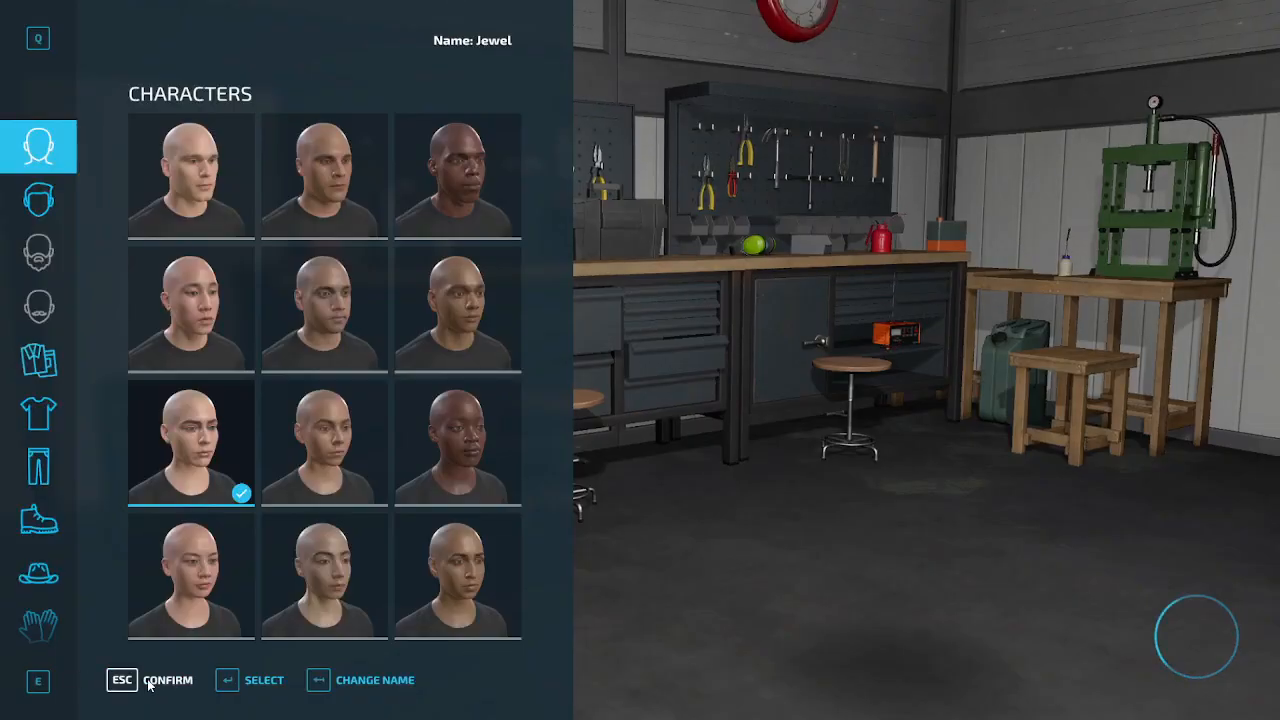
Confirm the farmer character and load into the map at the metal gate
click(168, 680)
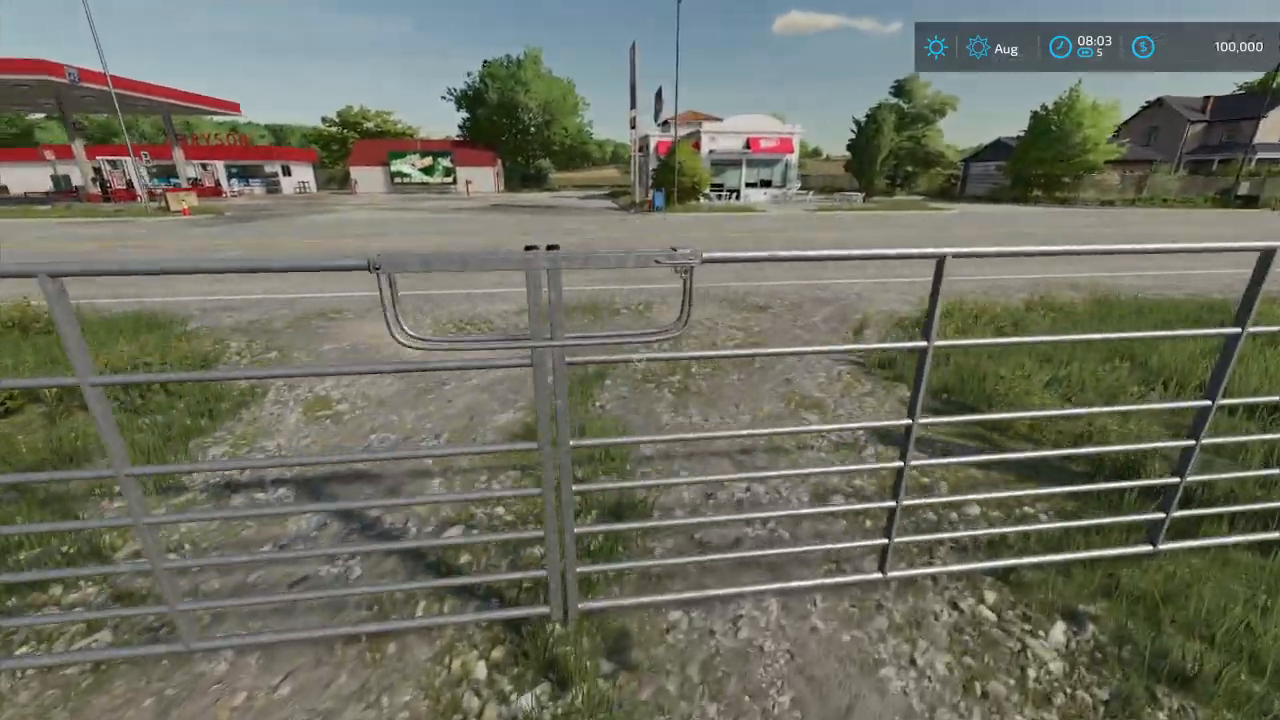
mouse_move(640, 360)
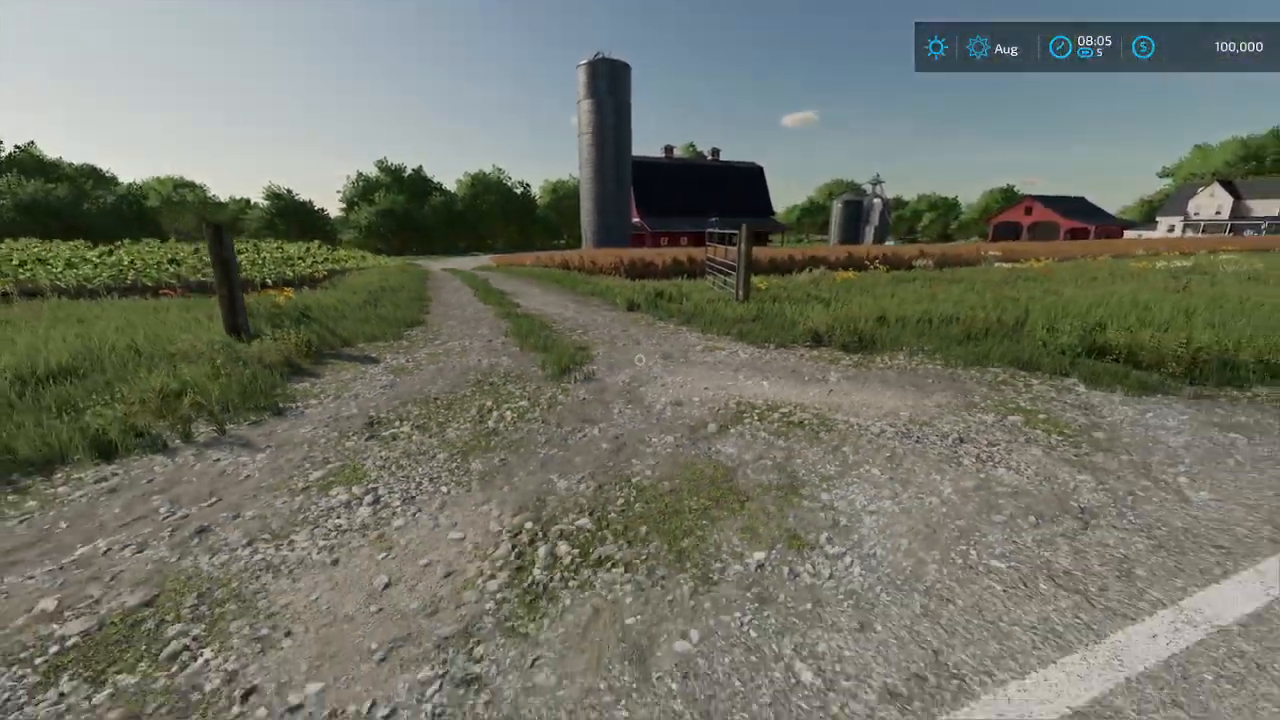
mouse_move(640, 360)
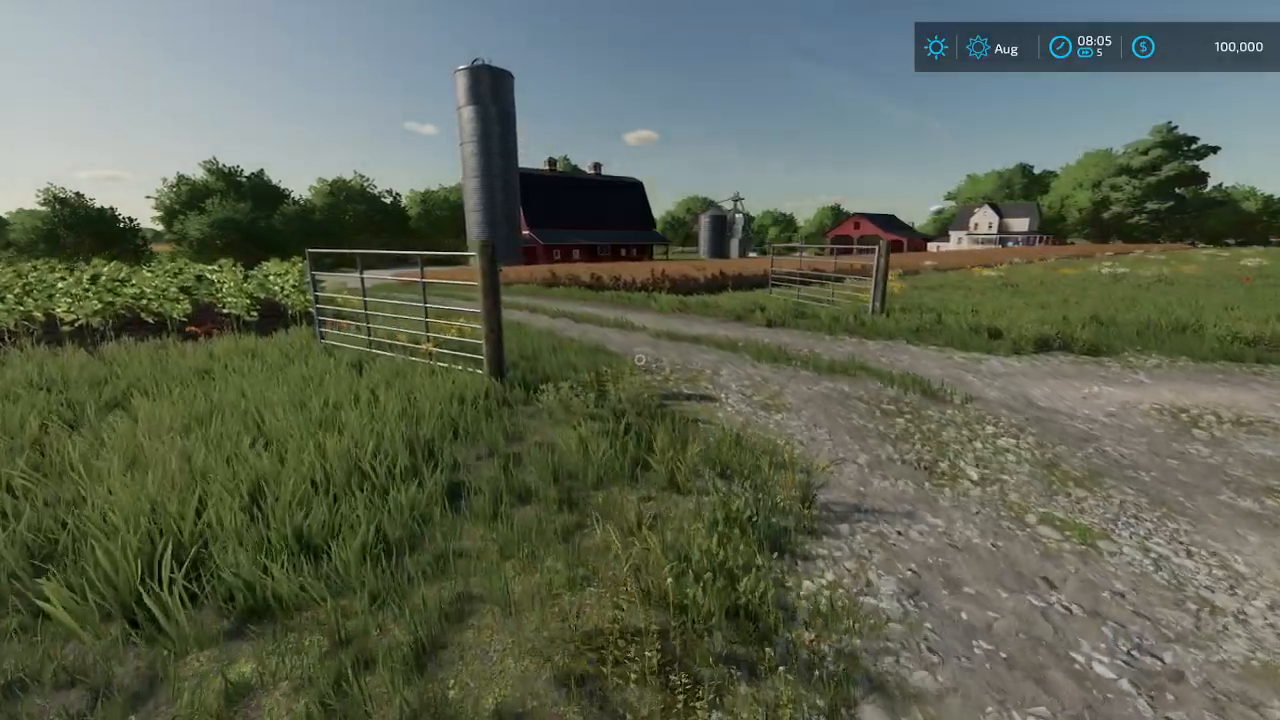
mouse_move(640, 360)
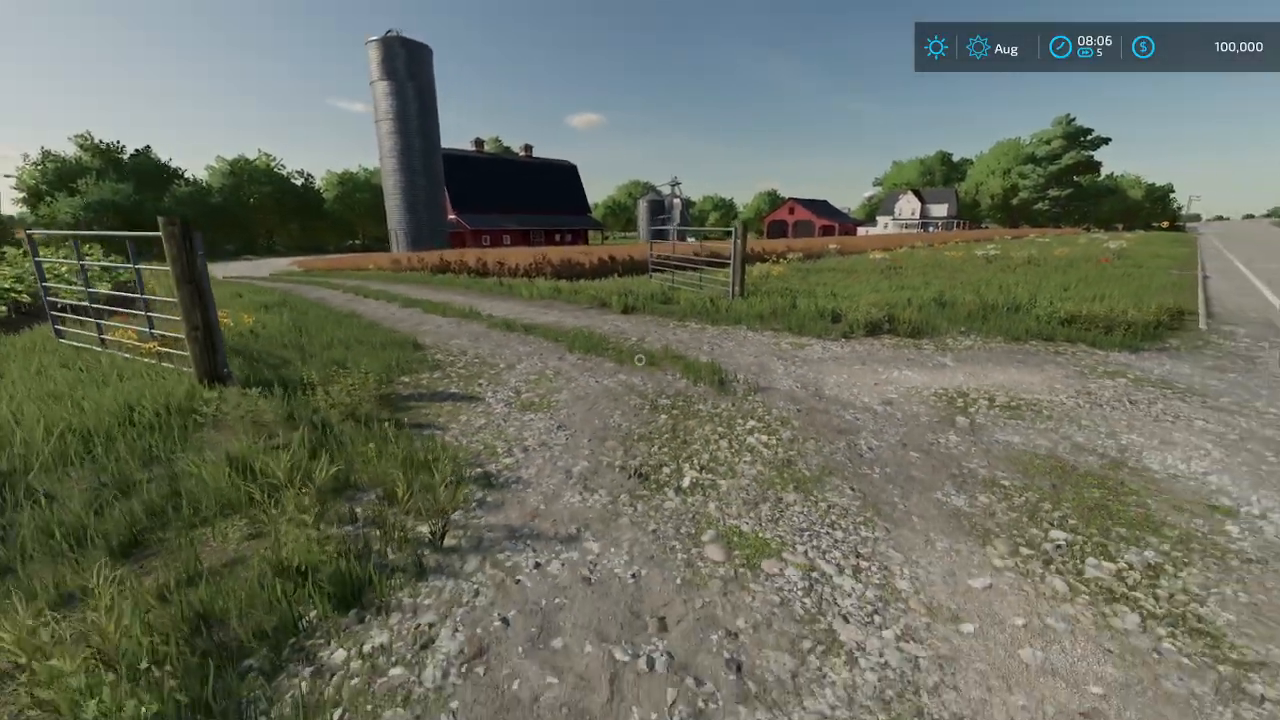
mouse_move(640, 360)
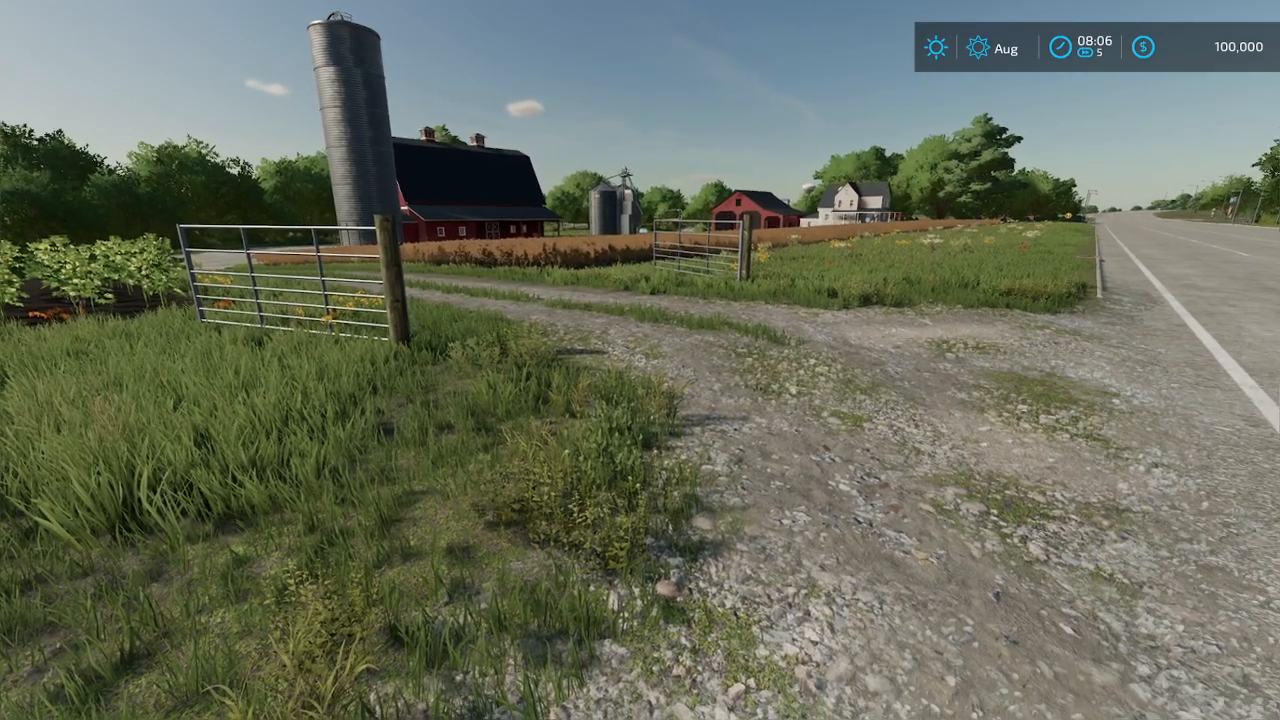